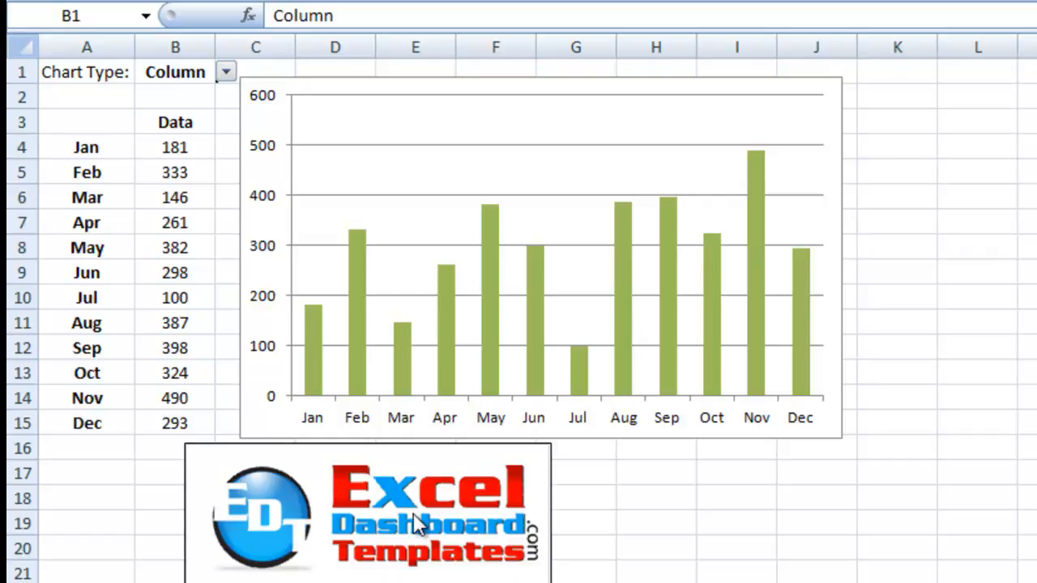
{"action": "mouse_move", "coordinate": [446, 571]}
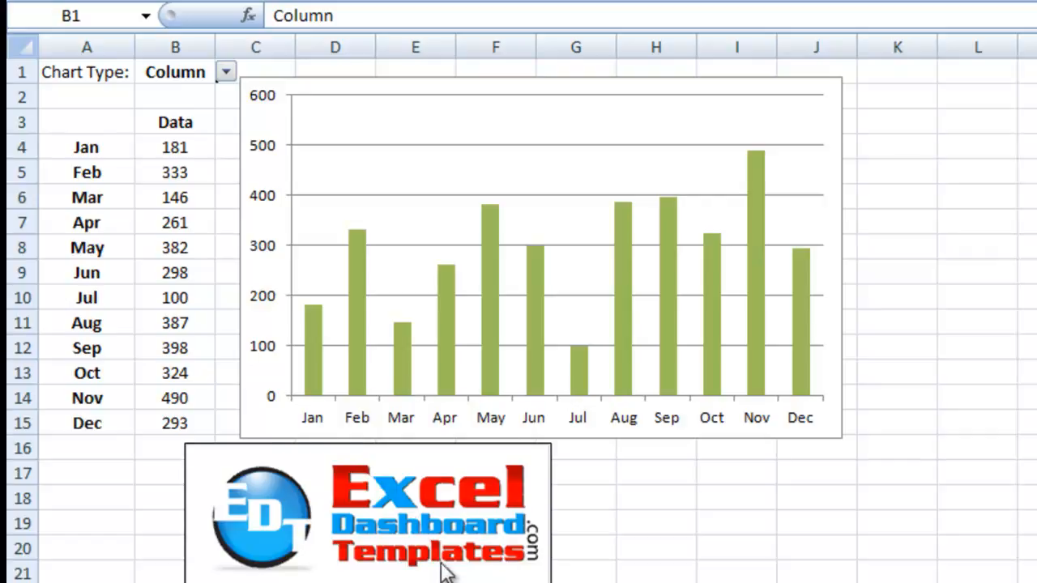
{"action": "mouse_move", "coordinate": [512, 525]}
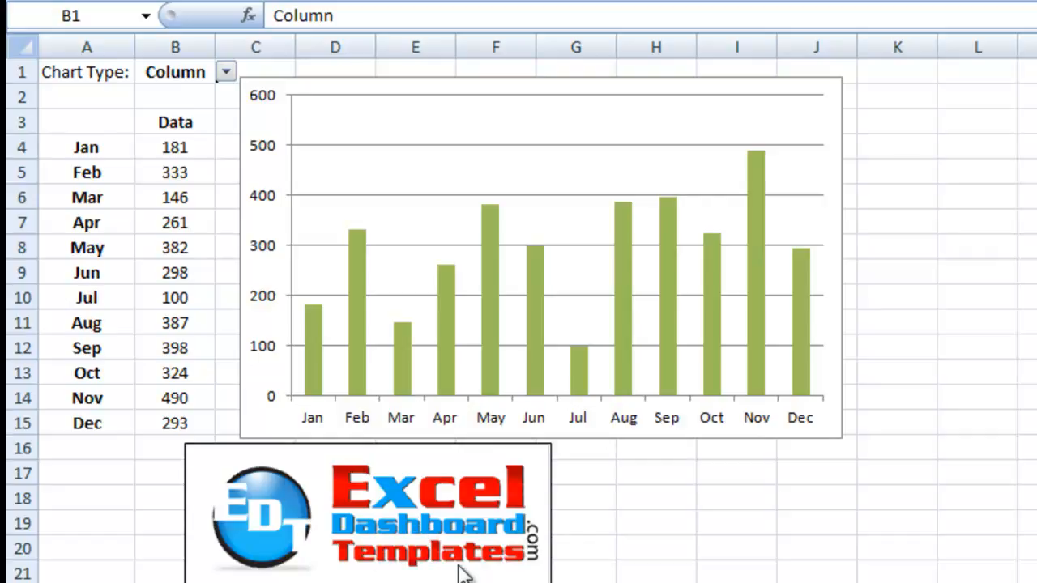
{"action": "mouse_move", "coordinate": [417, 527]}
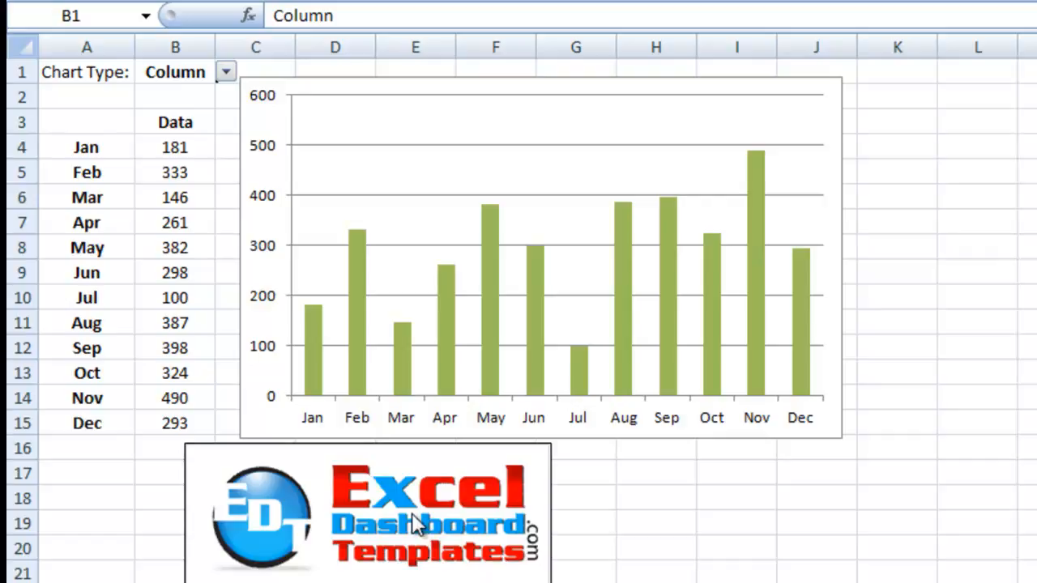
{"action": "mouse_move", "coordinate": [395, 570]}
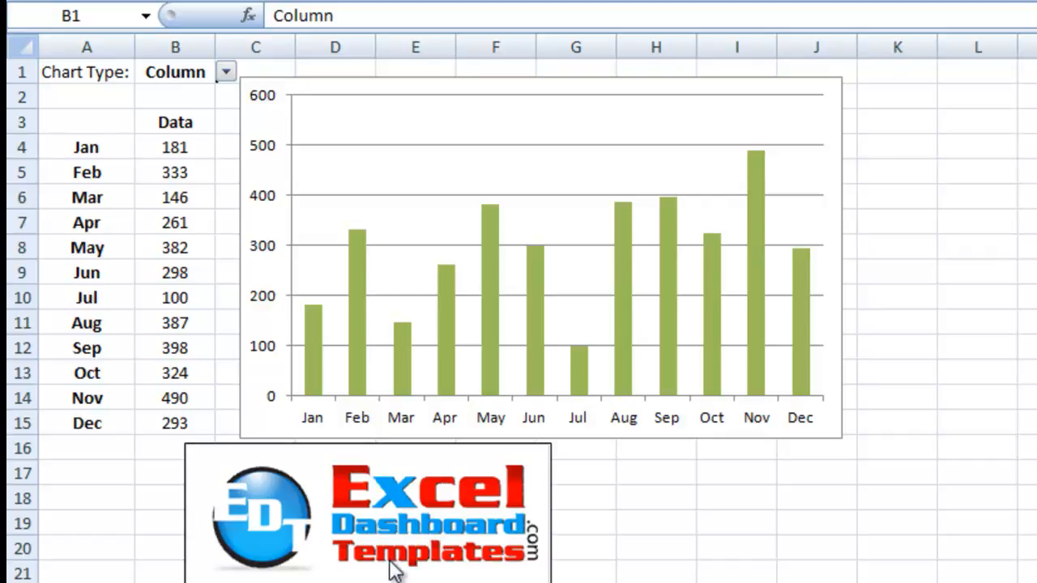
{"action": "mouse_move", "coordinate": [446, 571]}
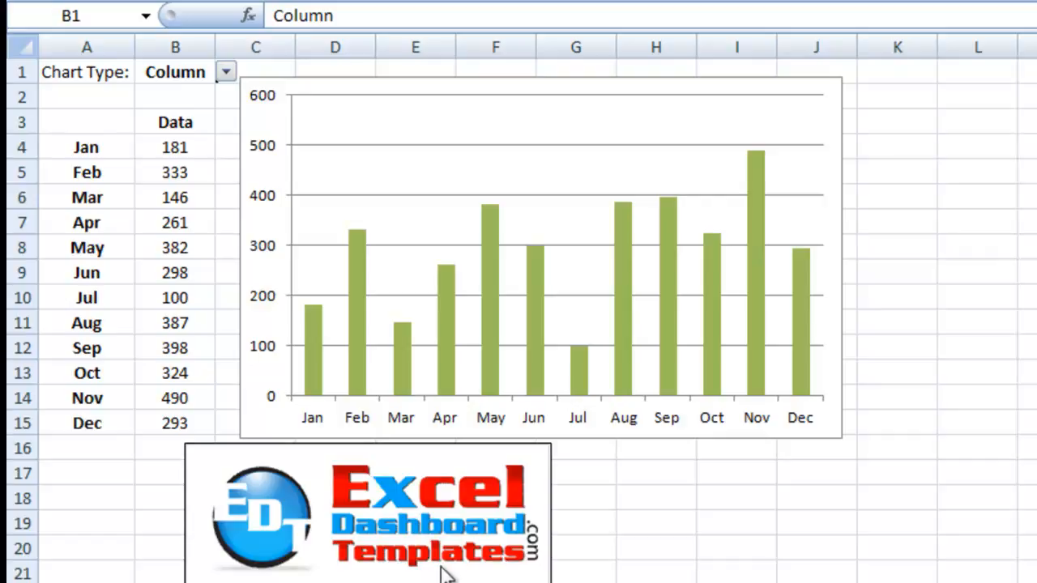
{"action": "mouse_move", "coordinate": [185, 263]}
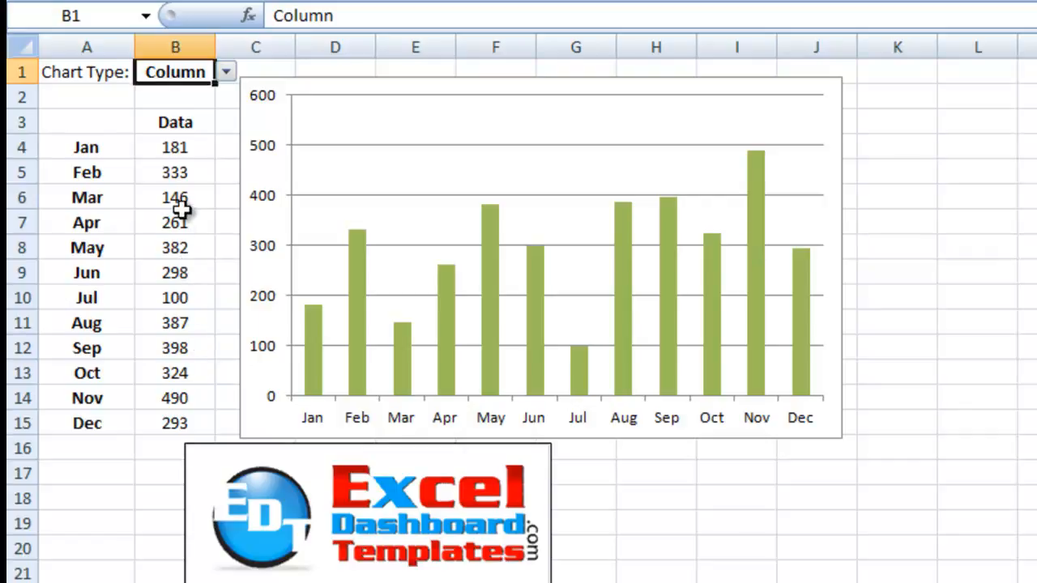
{"action": "mouse_move", "coordinate": [173, 108]}
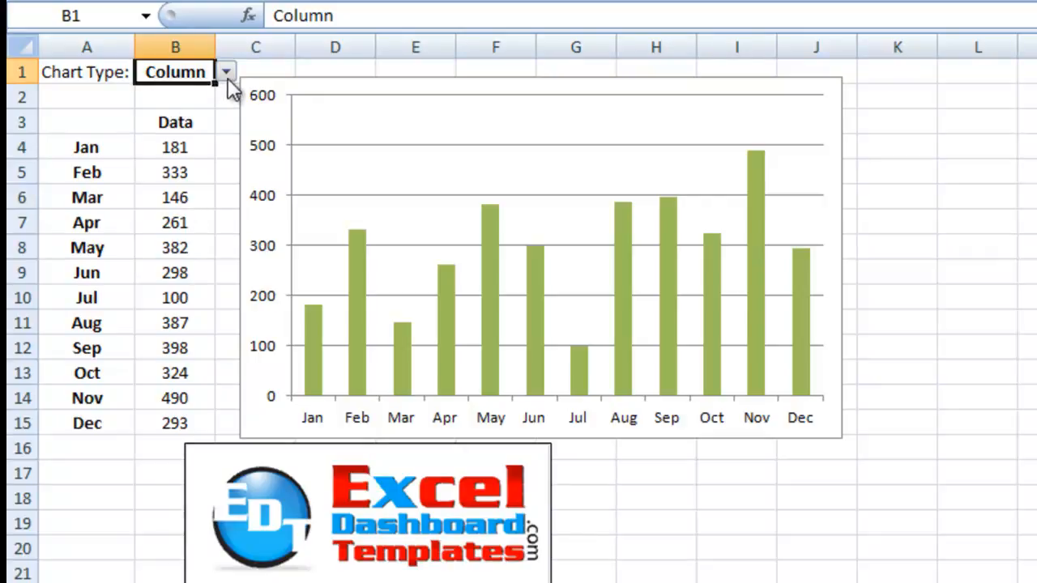
{"action": "mouse_move", "coordinate": [204, 98]}
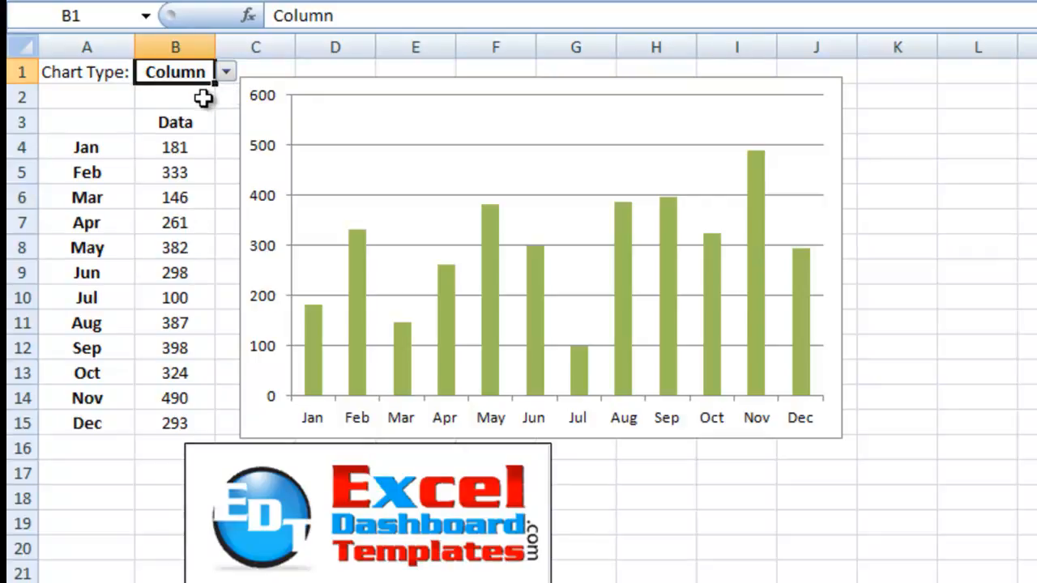
{"action": "mouse_move", "coordinate": [199, 111]}
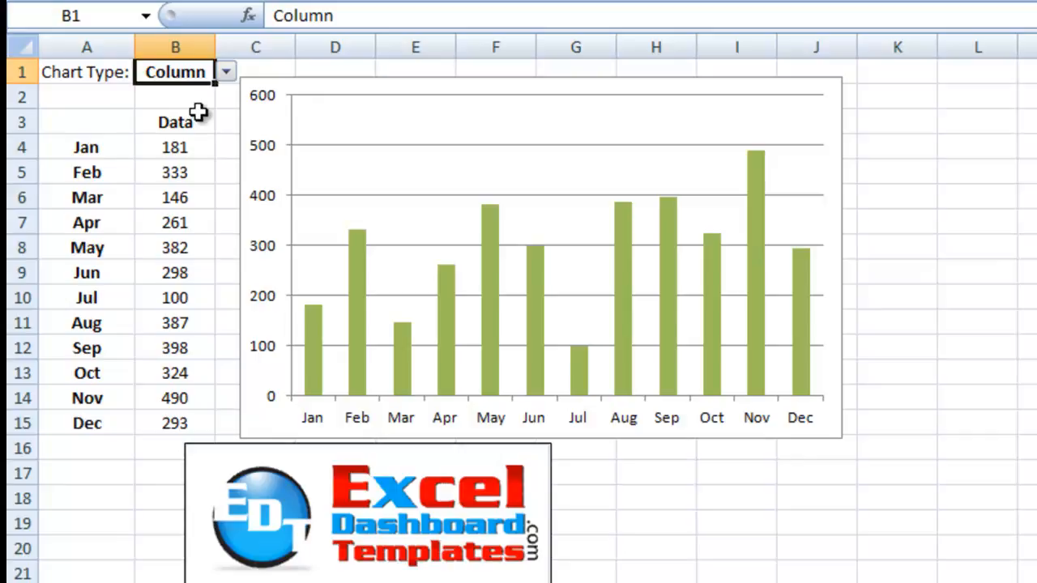
{"action": "mouse_move", "coordinate": [217, 105]}
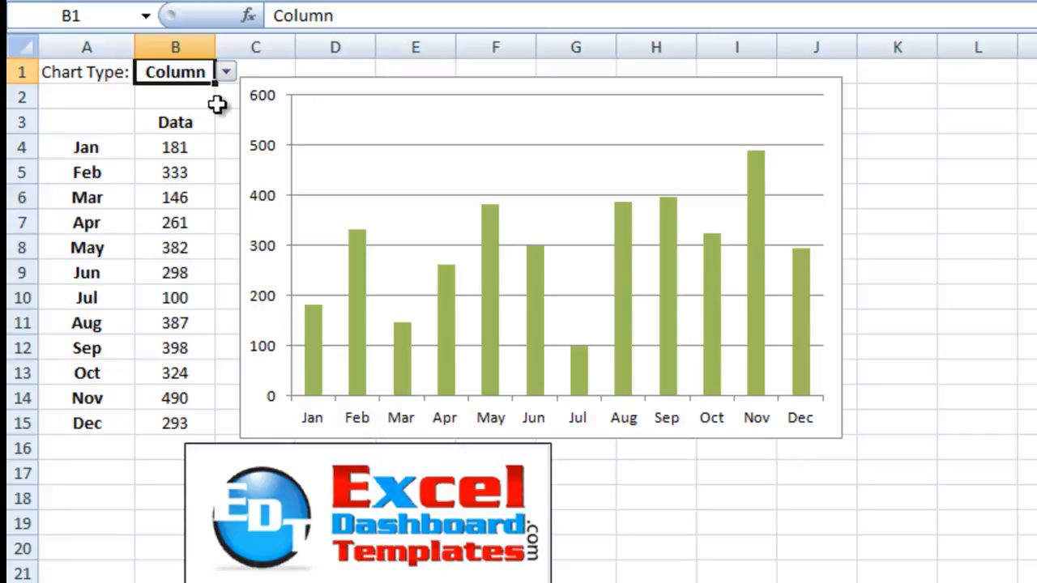
{"action": "mouse_move", "coordinate": [401, 251]}
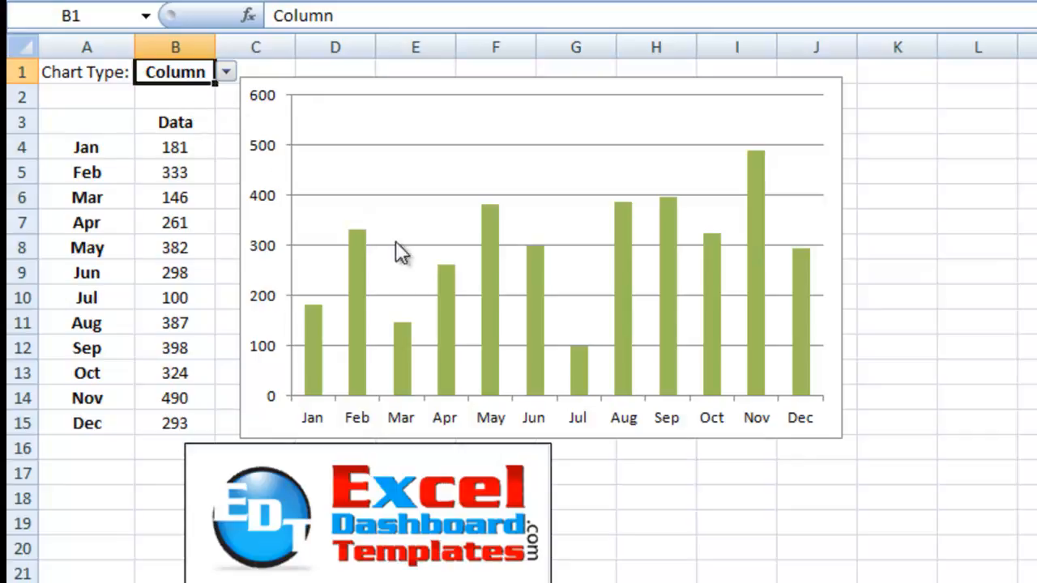
{"action": "mouse_move", "coordinate": [362, 261]}
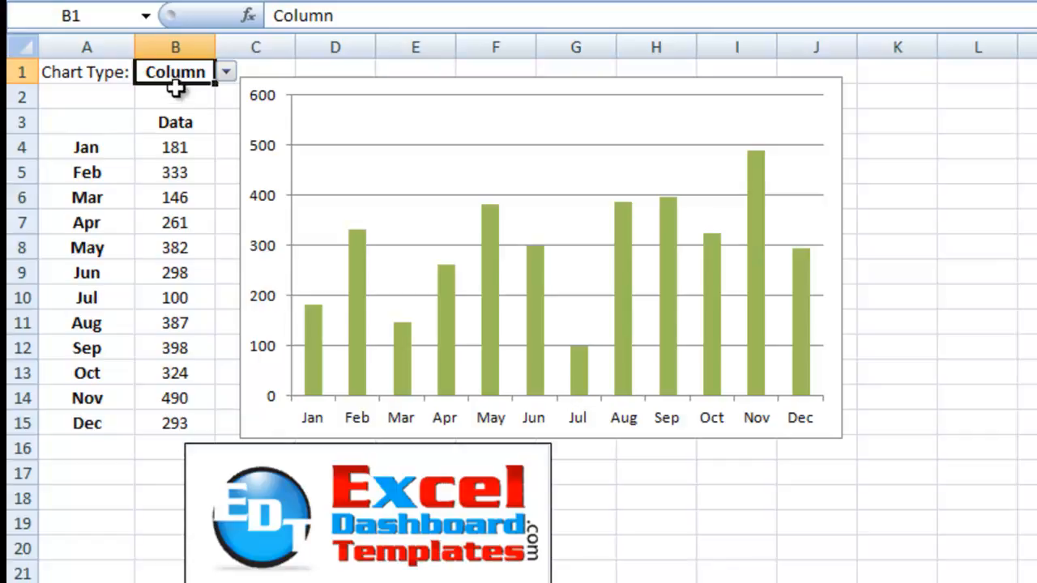
{"action": "mouse_move", "coordinate": [175, 123]}
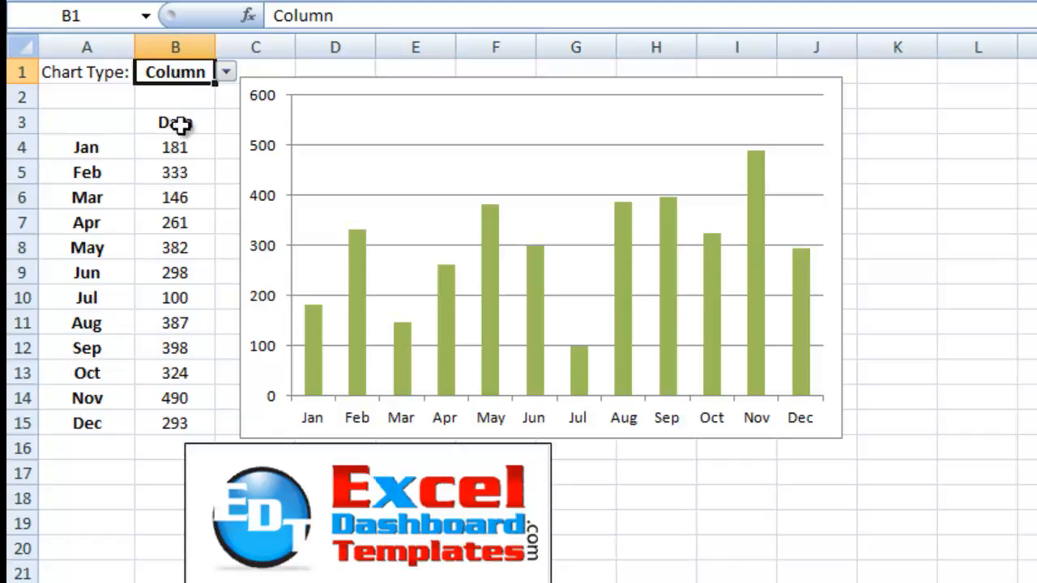
Select the monthly data, then cycle the B1 chart type from Column through Line to XY.
{"action": "left_click", "coordinate": [86, 121]}
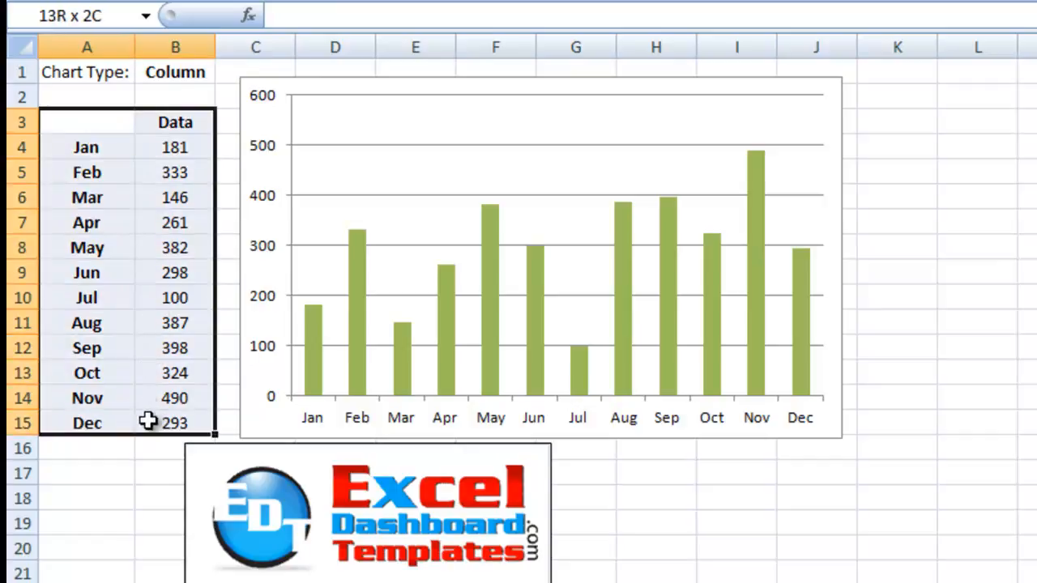
{"action": "left_click", "coordinate": [175, 172]}
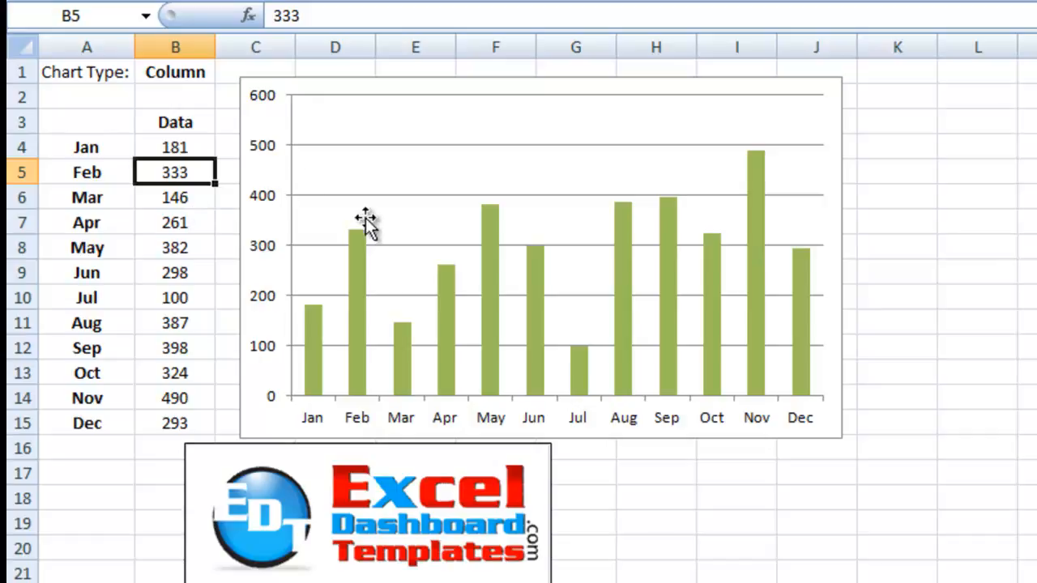
{"action": "left_click", "coordinate": [175, 72]}
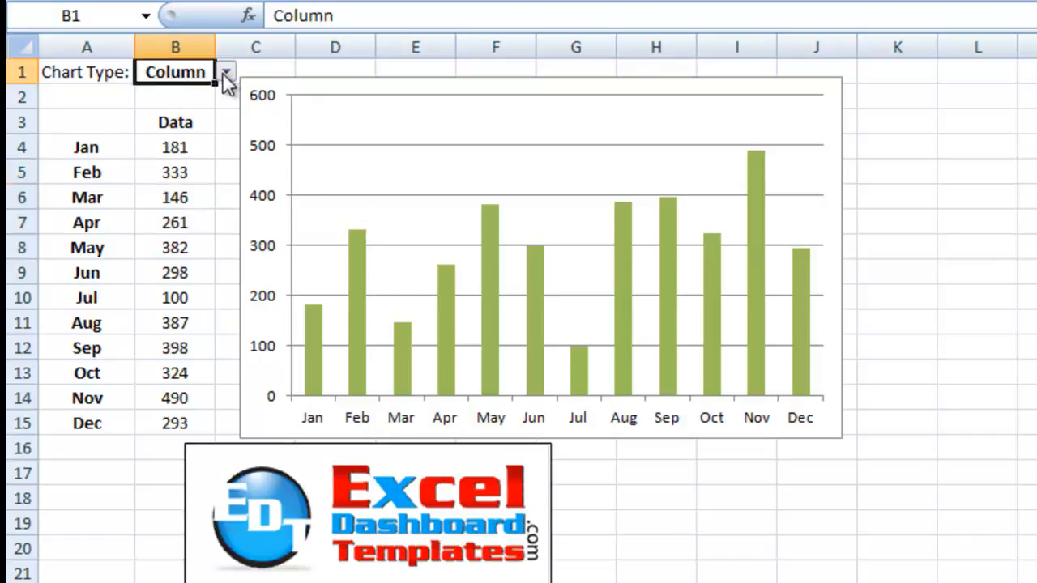
{"action": "left_click", "coordinate": [175, 72]}
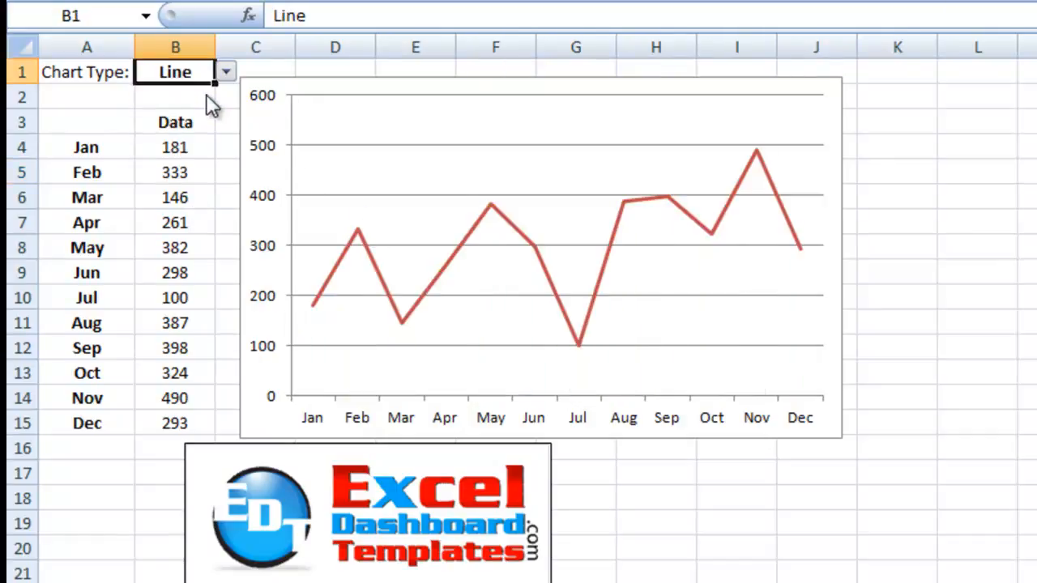
{"action": "left_click", "coordinate": [226, 73]}
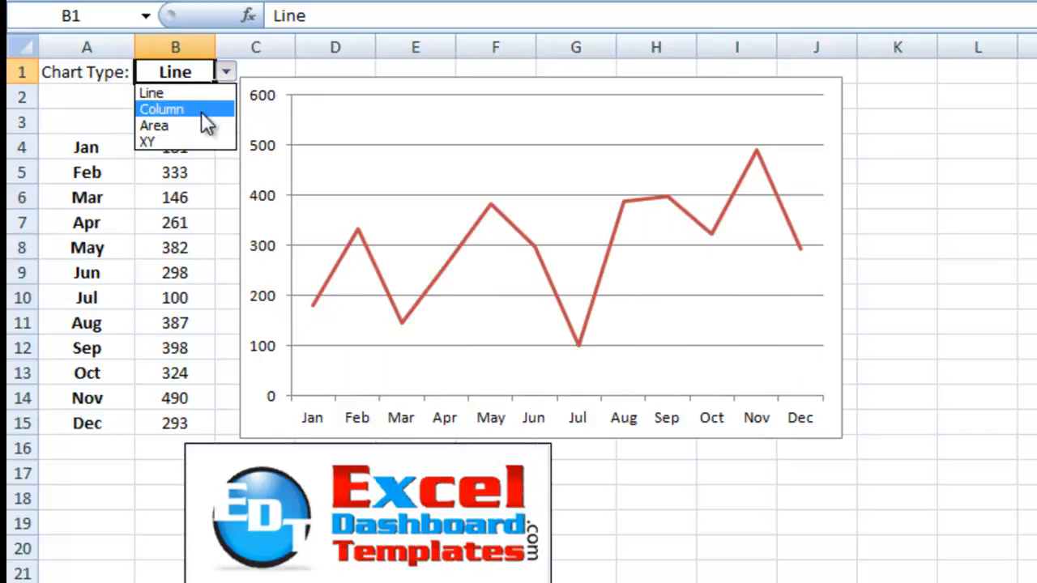
{"action": "left_click", "coordinate": [154, 125]}
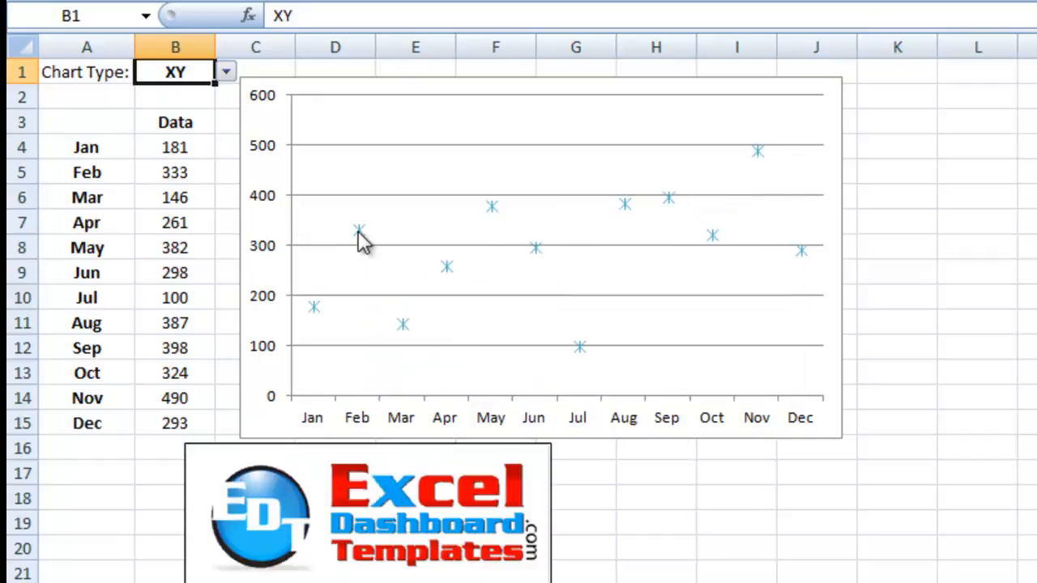
{"action": "left_click", "coordinate": [539, 255]}
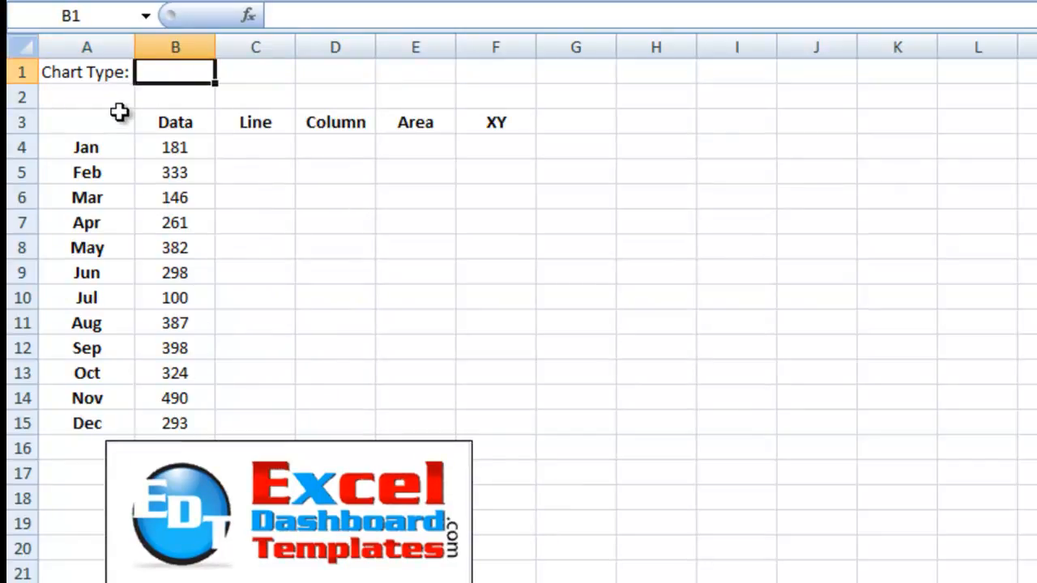
{"action": "mouse_move", "coordinate": [105, 103]}
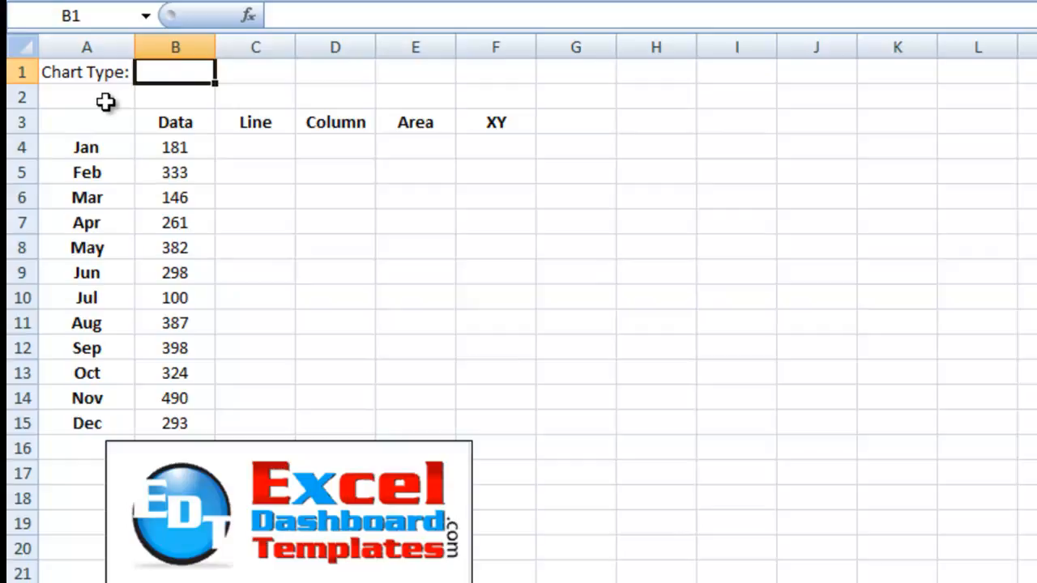
{"action": "mouse_move", "coordinate": [186, 74]}
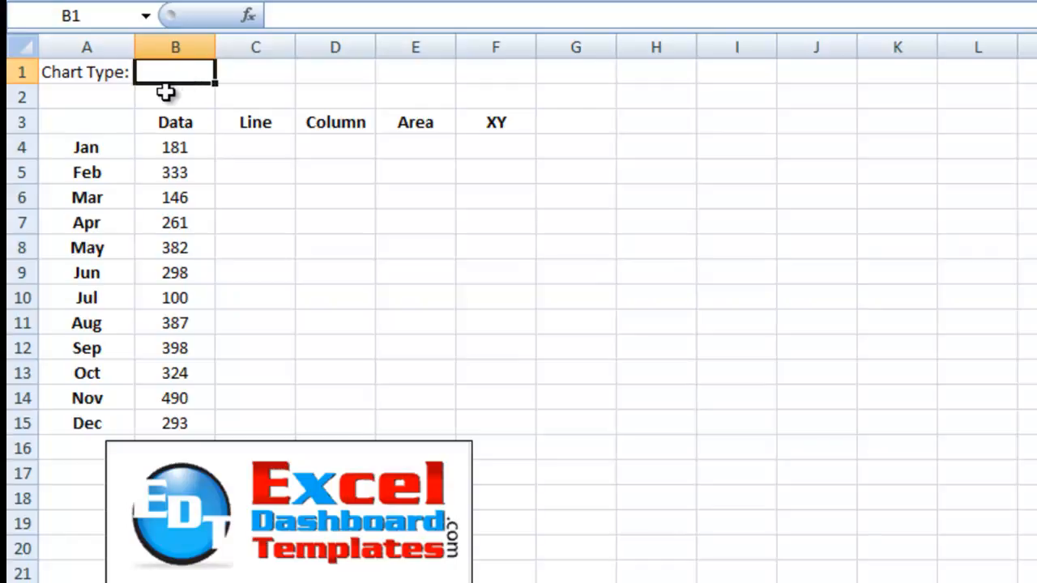
{"action": "mouse_move", "coordinate": [172, 97]}
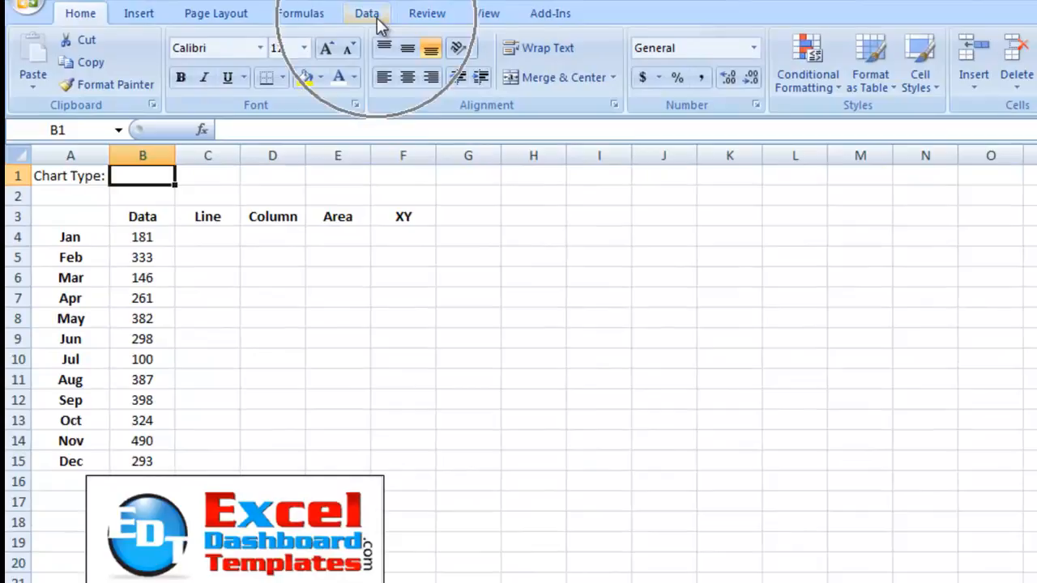
Add Data Validation to B1 as a List with source =$C$3:$F$3.
{"action": "left_click", "coordinate": [366, 13]}
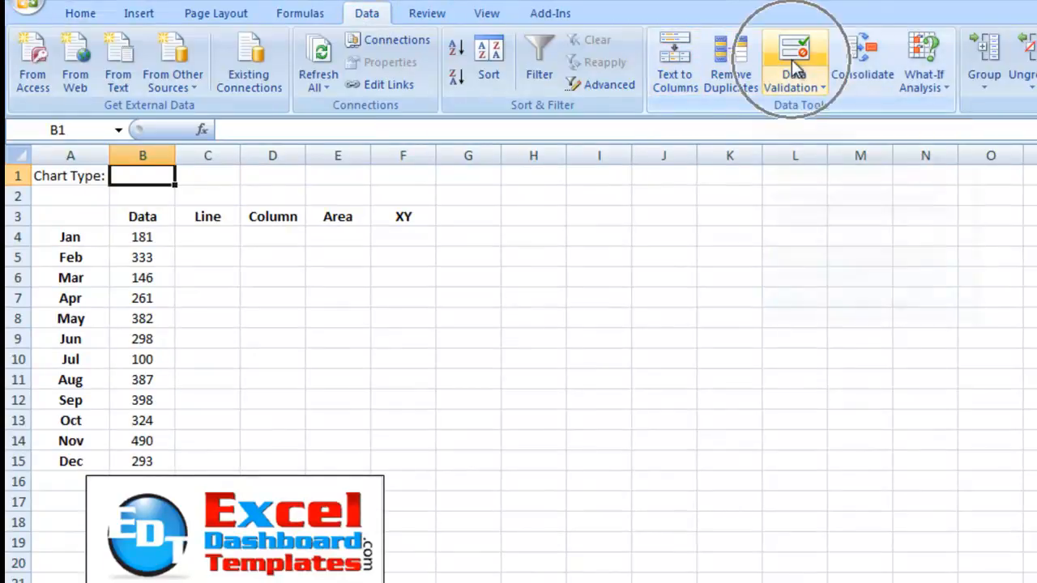
{"action": "left_click", "coordinate": [794, 61]}
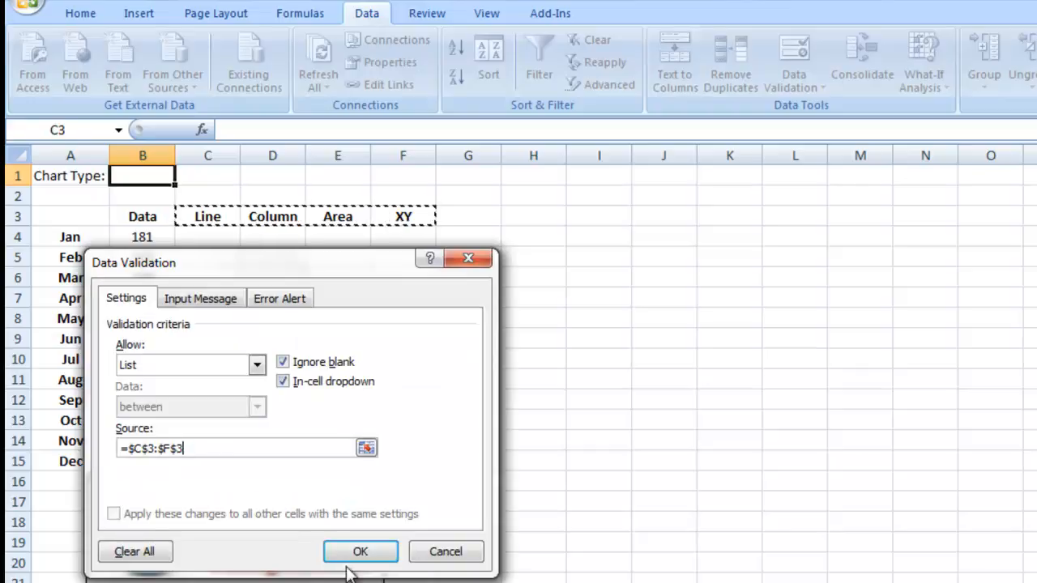
{"action": "left_click", "coordinate": [361, 552]}
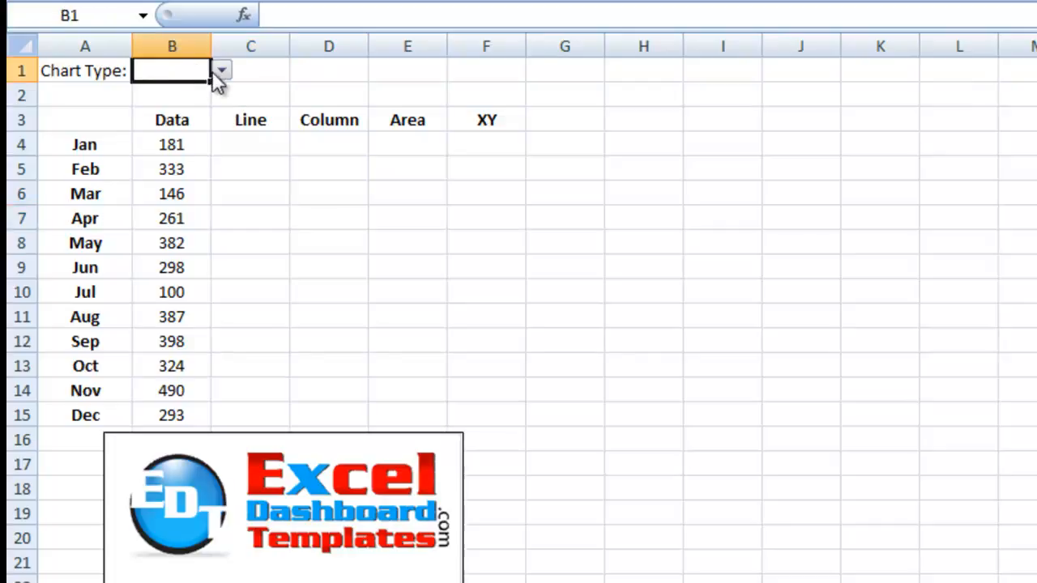
{"action": "left_click", "coordinate": [221, 70]}
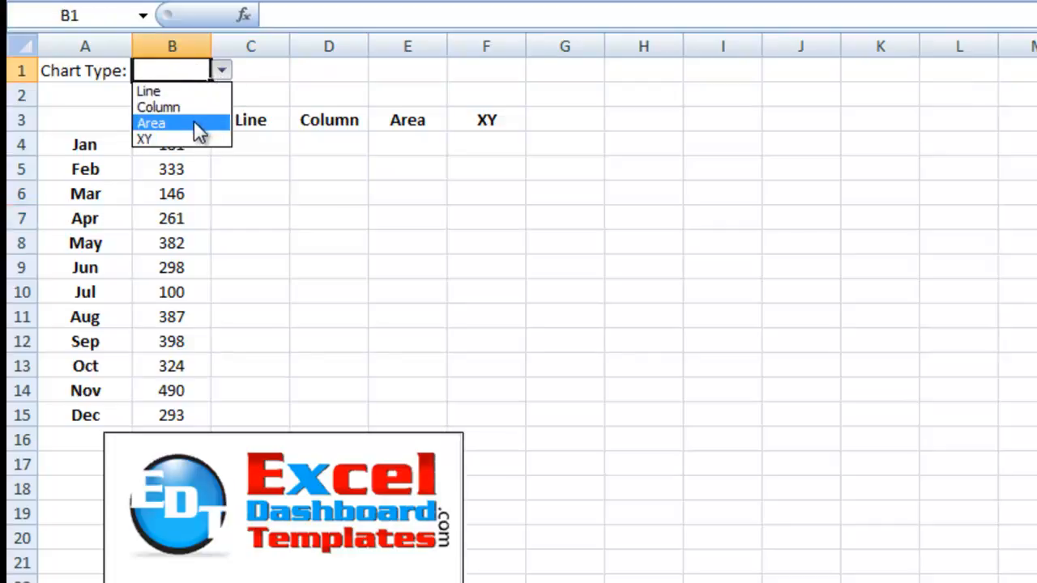
{"action": "left_click", "coordinate": [149, 91]}
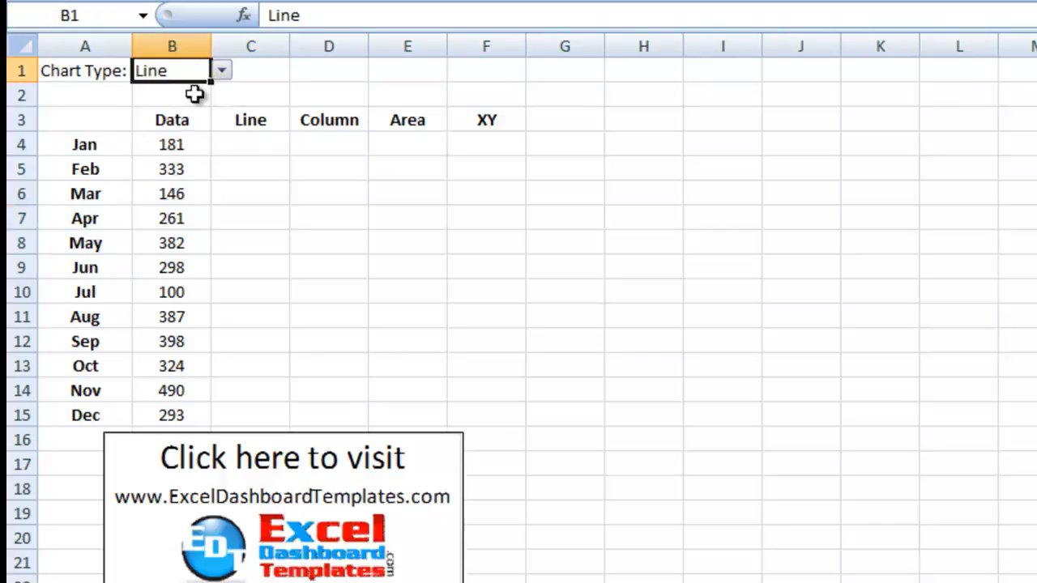
{"action": "left_click", "coordinate": [85, 119]}
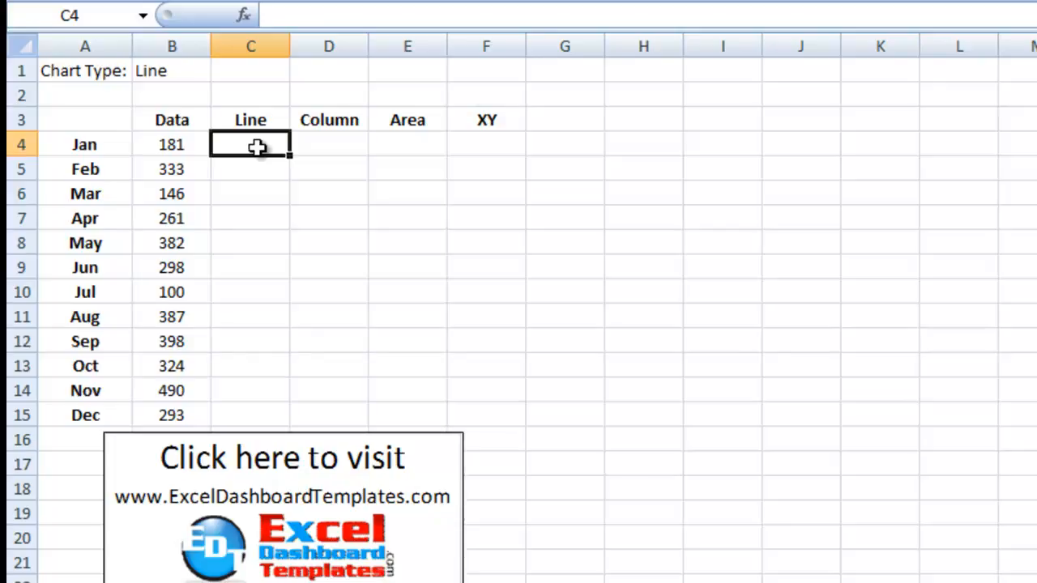
{"action": "mouse_move", "coordinate": [363, 149]}
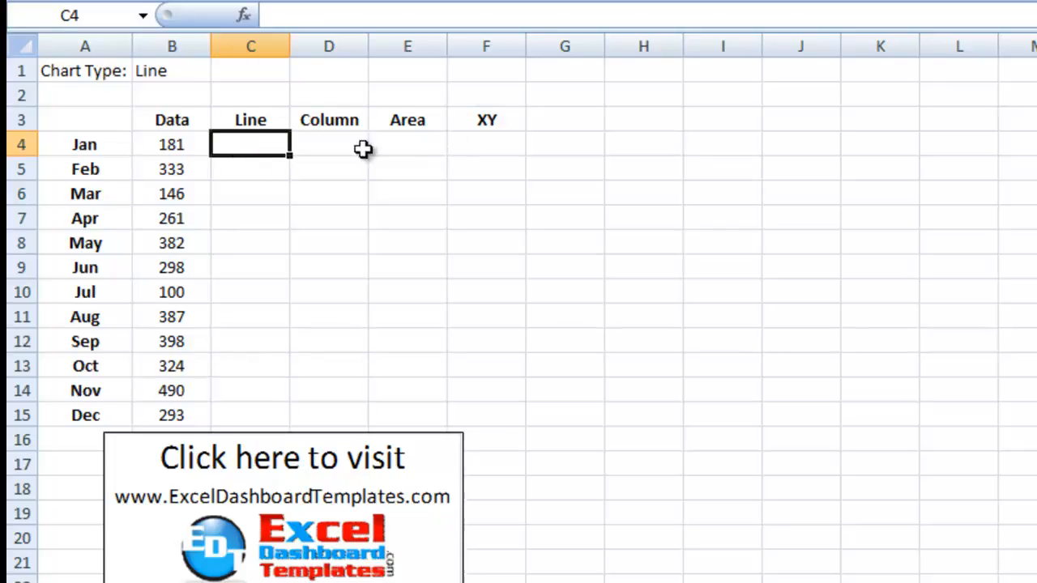
{"action": "mouse_move", "coordinate": [166, 70]}
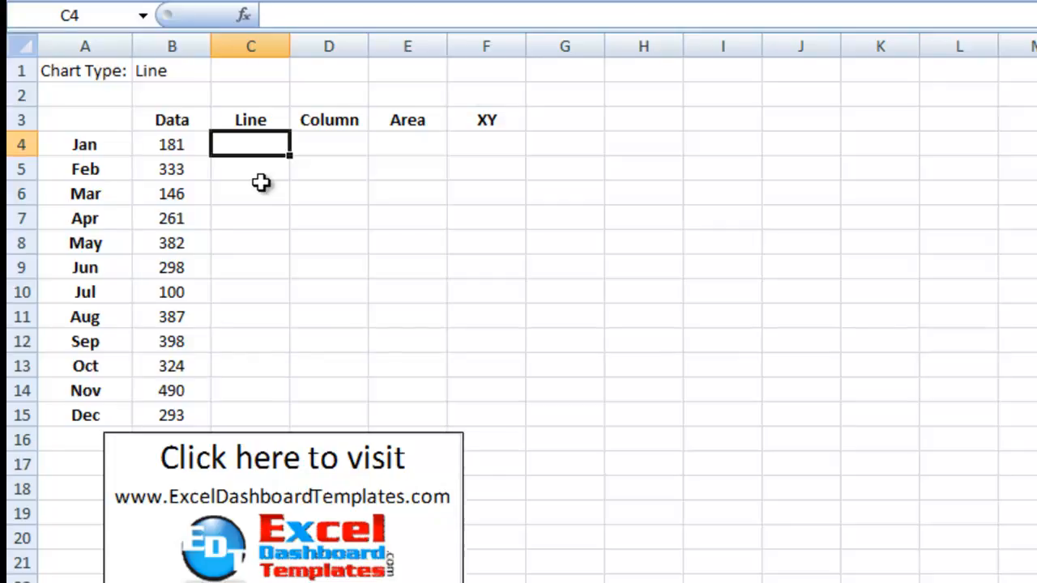
Begin C4's formula with the condition =IF(C$3=$B$1.
{"action": "type", "text": "="}
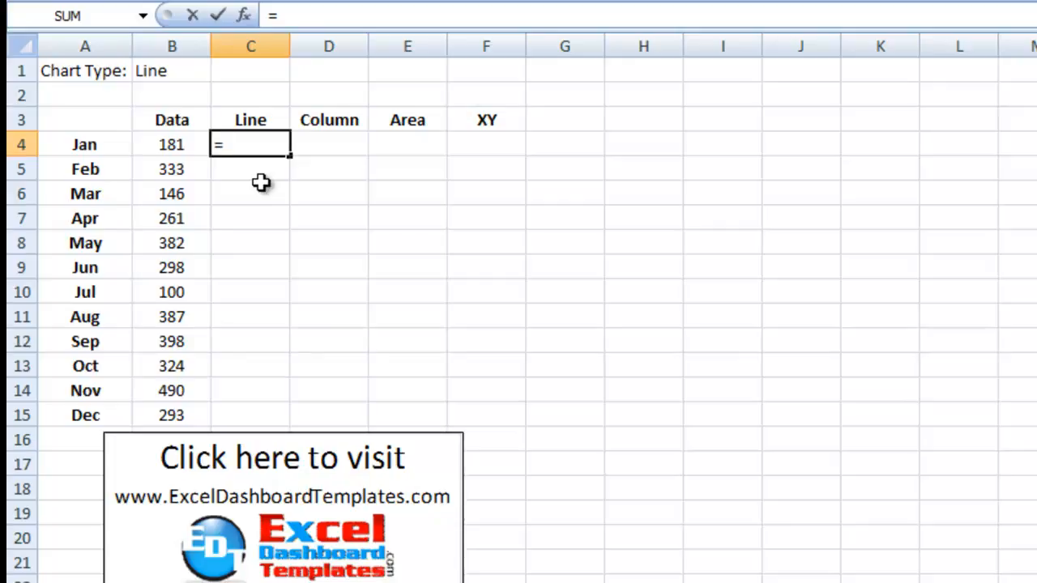
{"action": "type", "text": "if"}
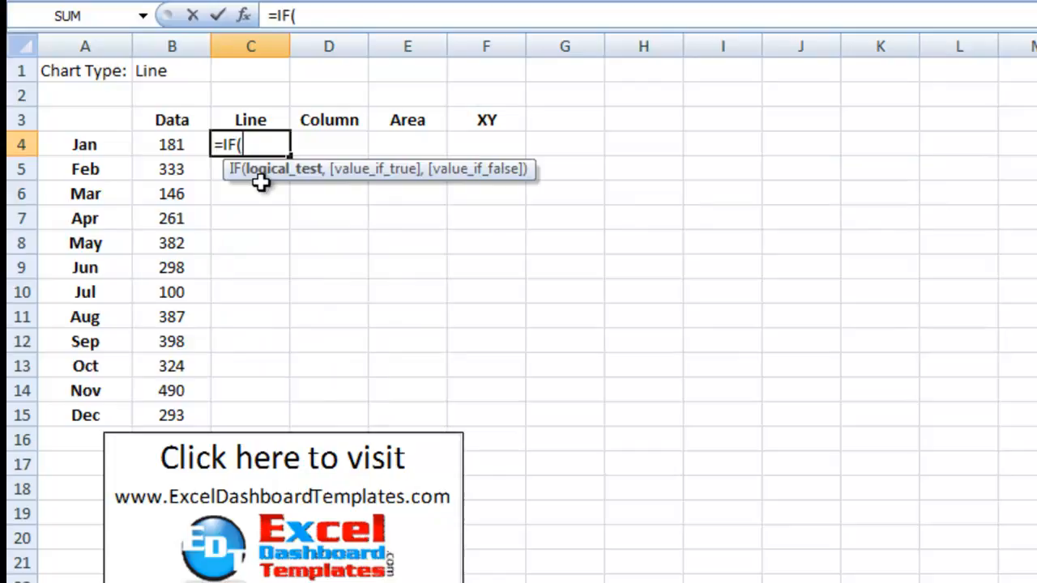
{"action": "mouse_move", "coordinate": [274, 121]}
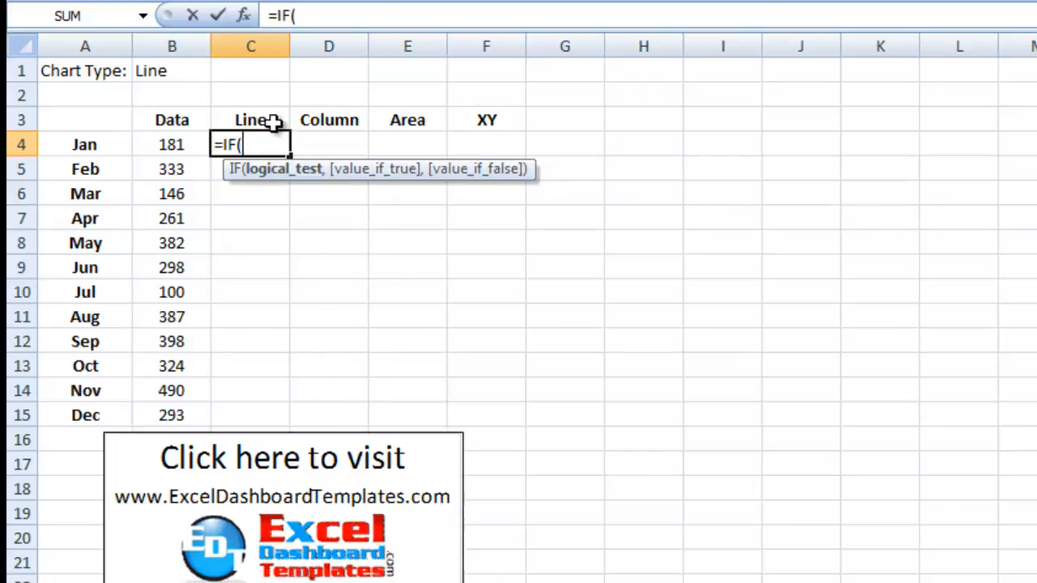
{"action": "mouse_move", "coordinate": [251, 117]}
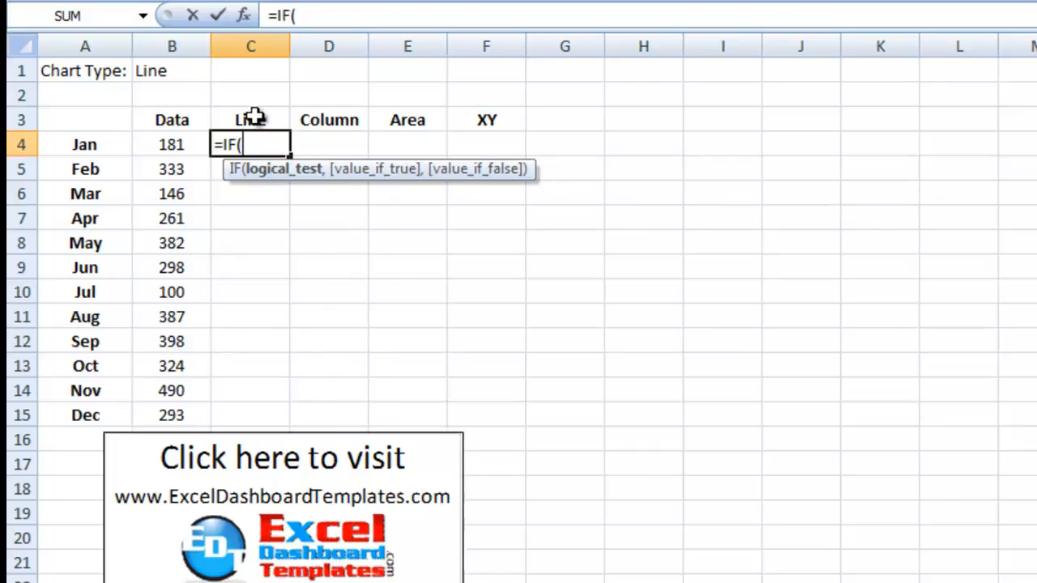
{"action": "left_click", "coordinate": [250, 119]}
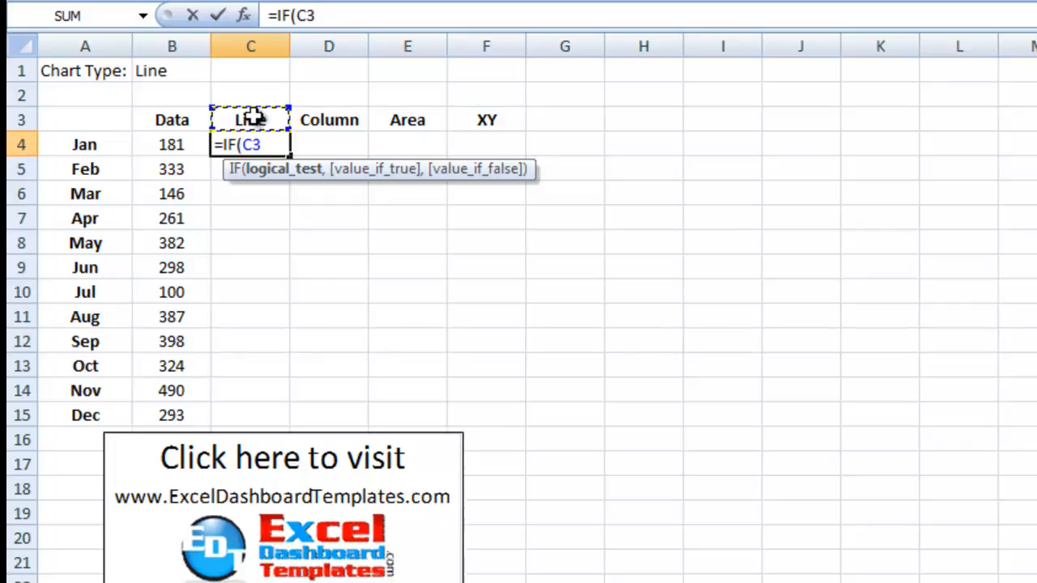
{"action": "mouse_move", "coordinate": [329, 122]}
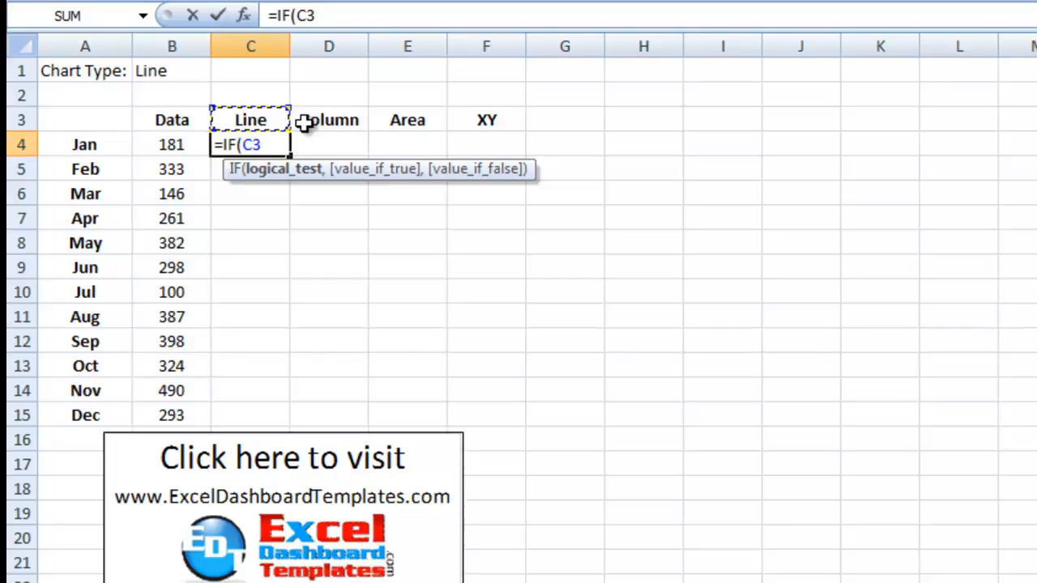
{"action": "key", "text": "f4"}
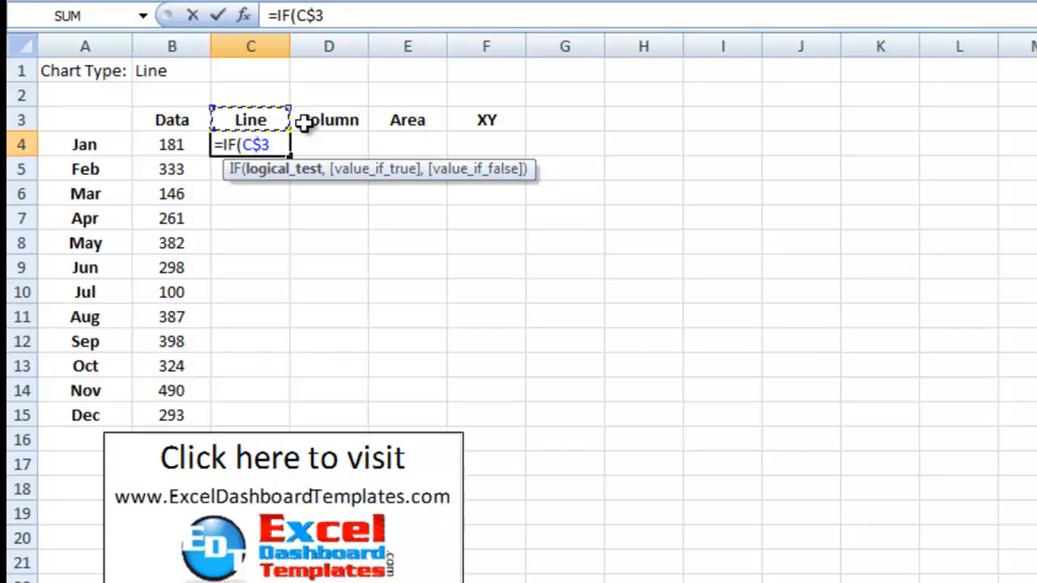
{"action": "type", "text": "="}
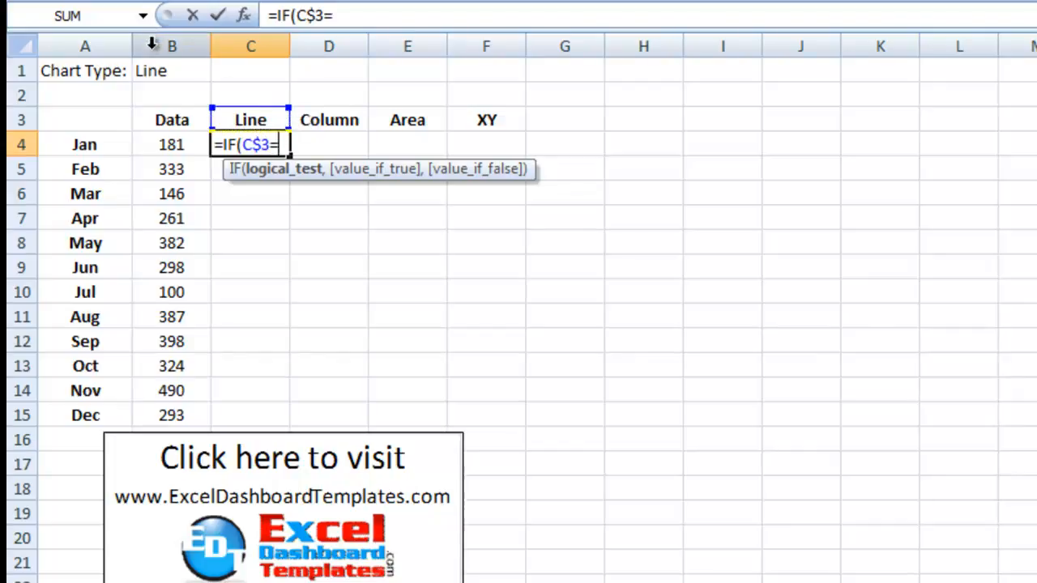
{"action": "left_click", "coordinate": [150, 70]}
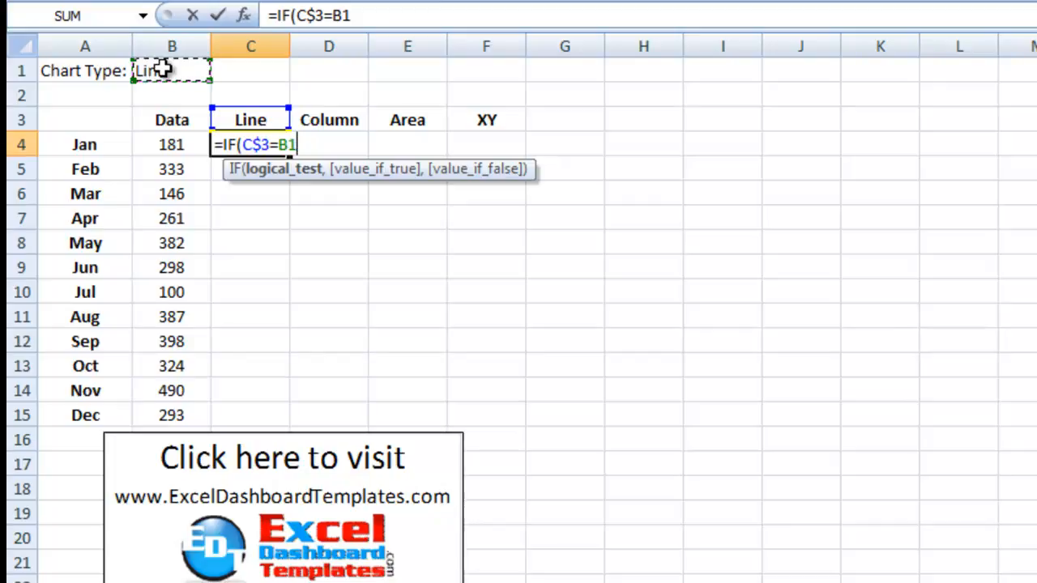
{"action": "key", "text": "f4"}
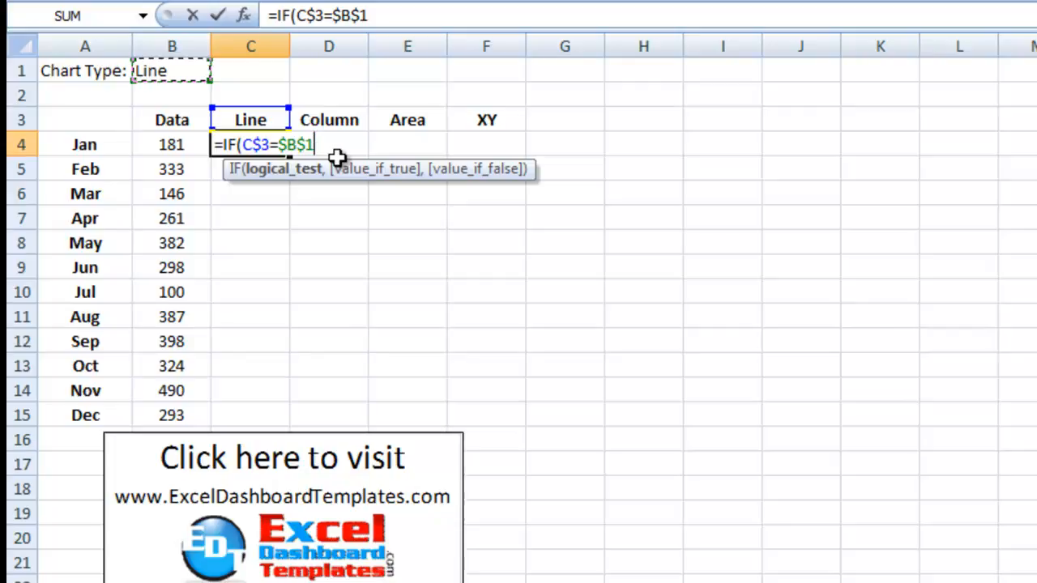
Complete the formula to return $B4 when matched, otherwise NA().
{"action": "type", "text": ","}
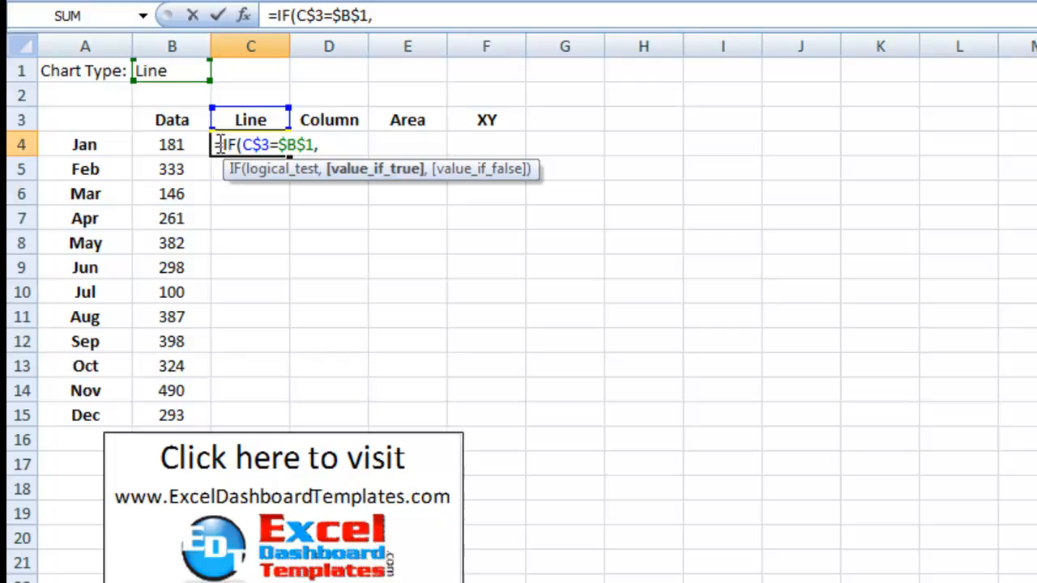
{"action": "left_click", "coordinate": [171, 144]}
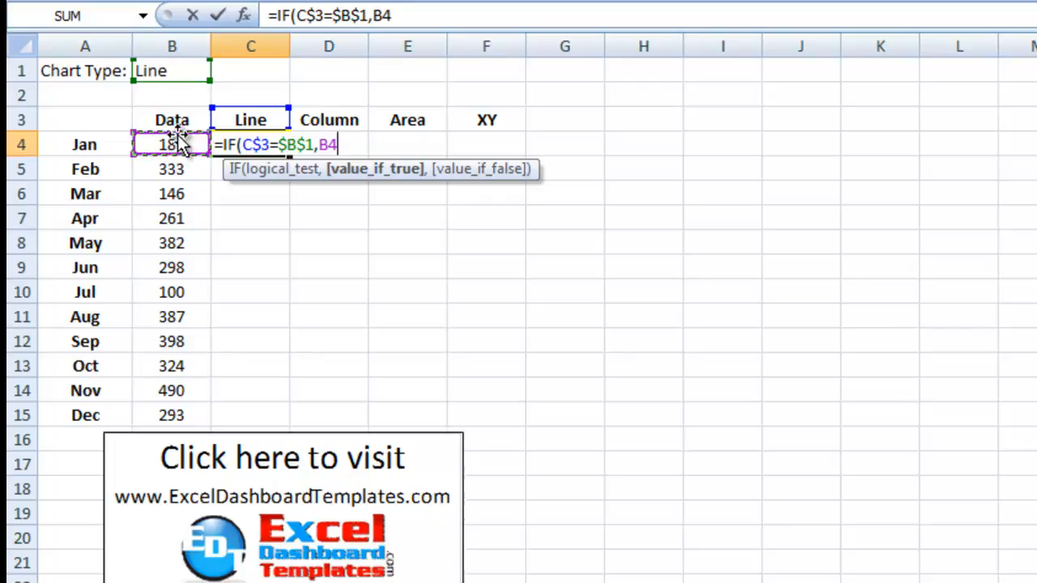
{"action": "key", "text": "F4"}
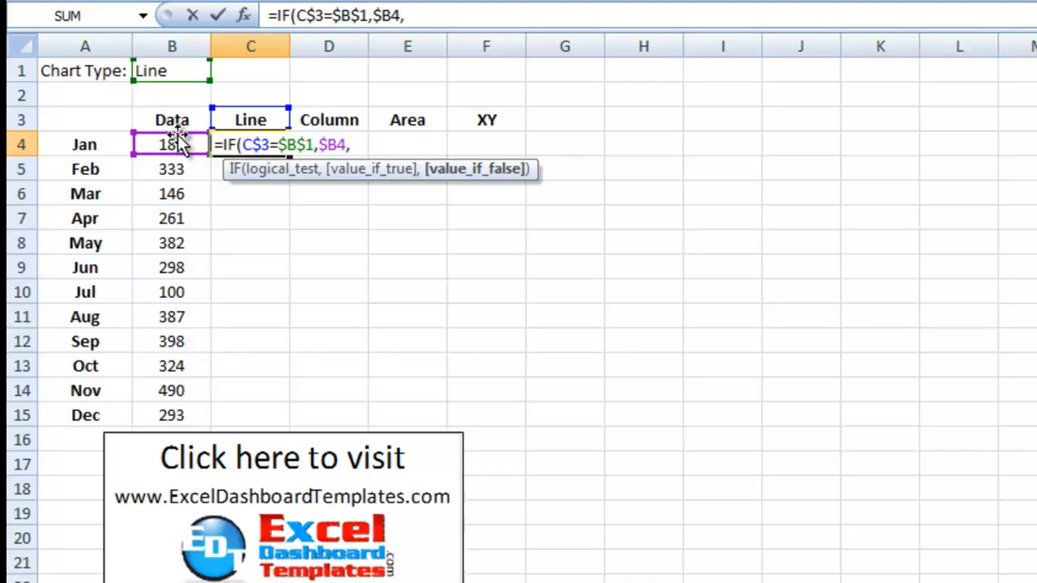
{"action": "type", "text": "na"}
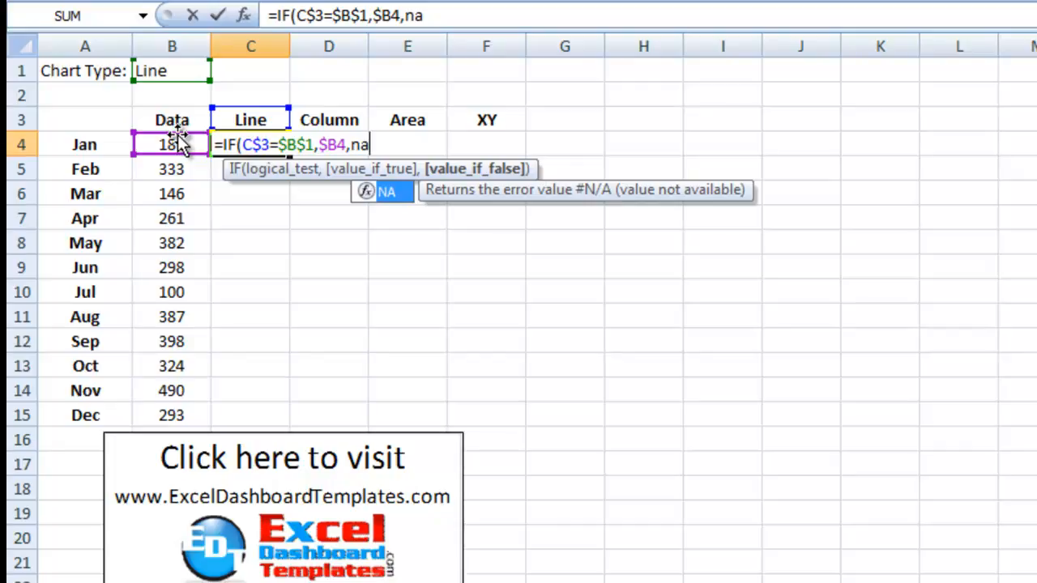
{"action": "type", "text": "("}
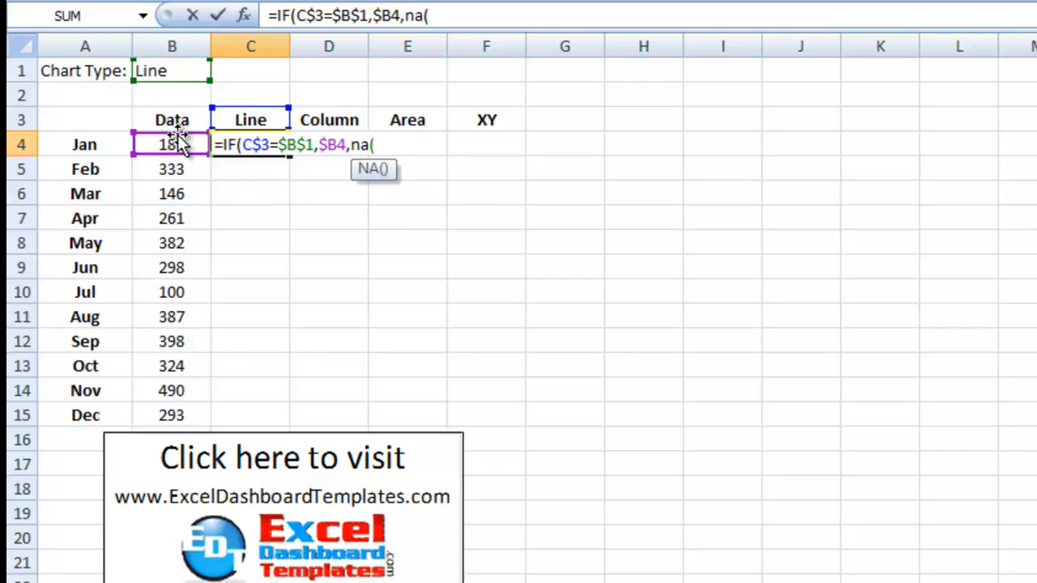
{"action": "type", "text": ")"}
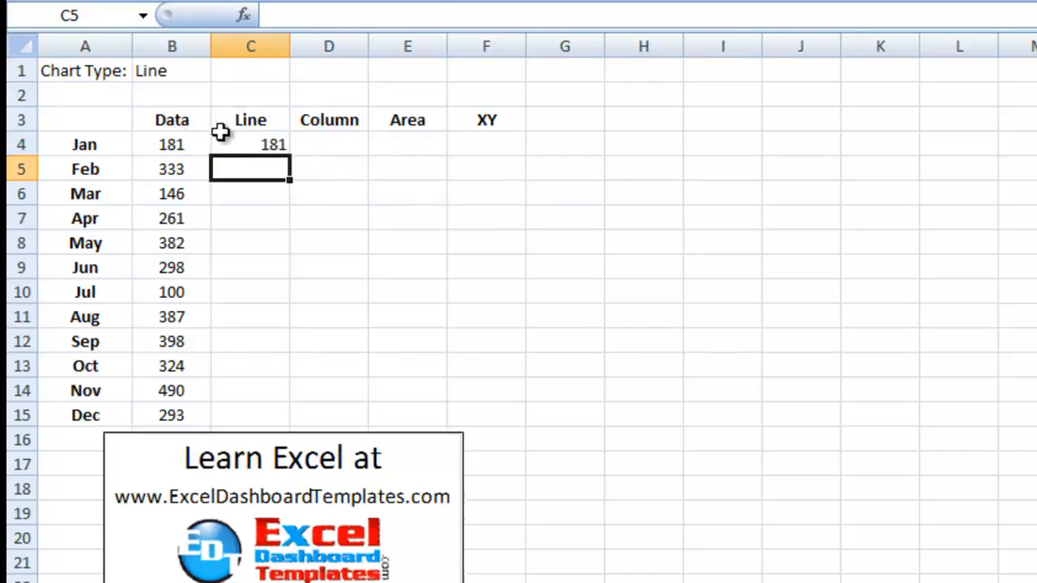
{"action": "left_click", "coordinate": [250, 119]}
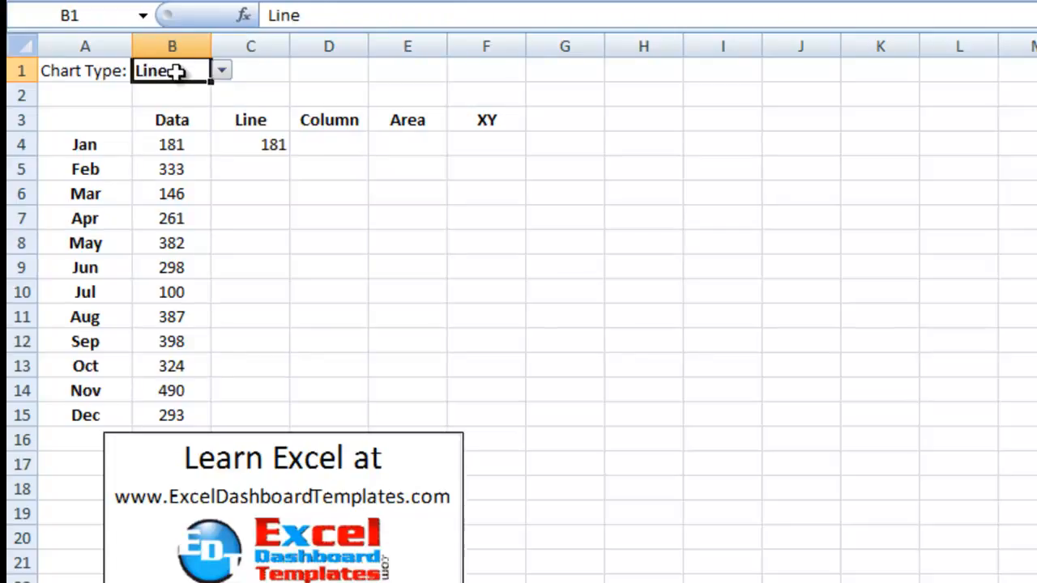
{"action": "left_click", "coordinate": [250, 144]}
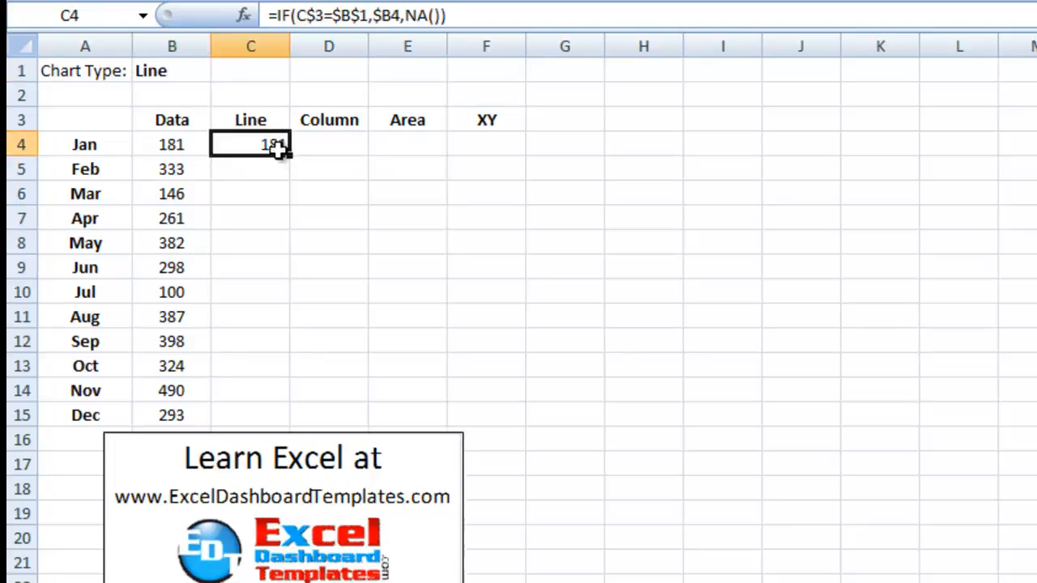
{"action": "left_click", "coordinate": [171, 71]}
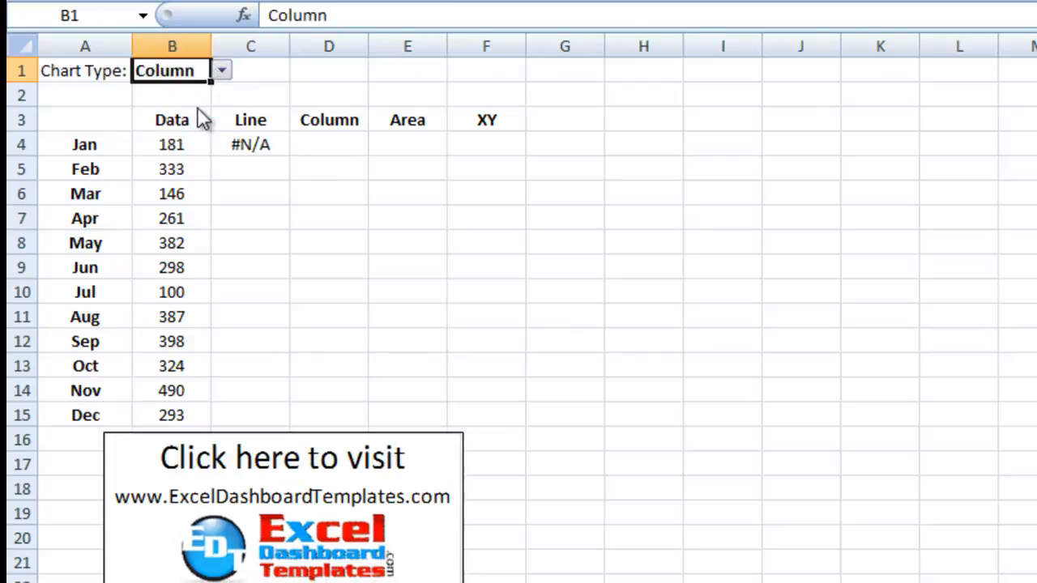
{"action": "mouse_move", "coordinate": [261, 155]}
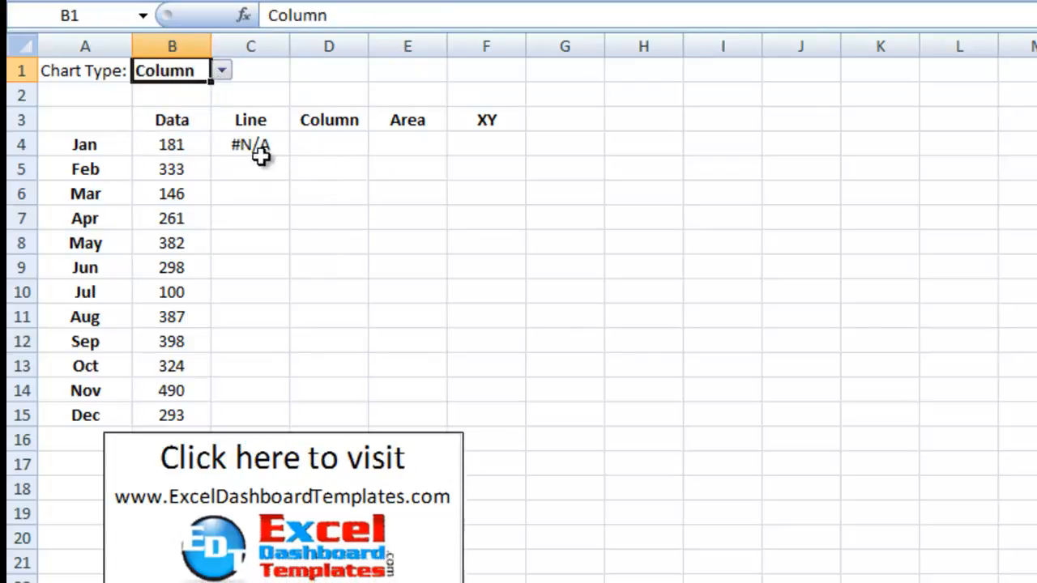
{"action": "left_click", "coordinate": [222, 70]}
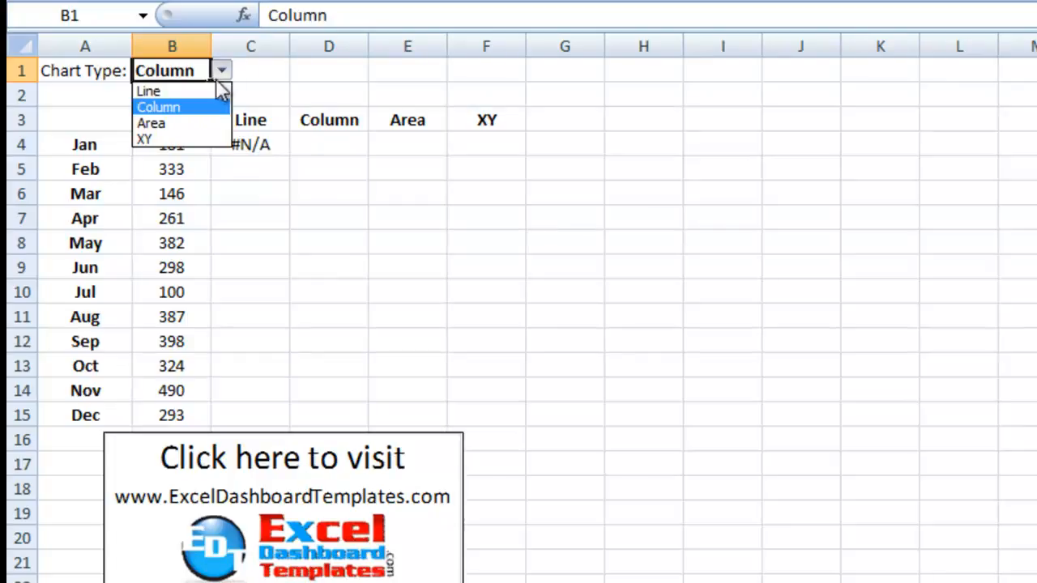
{"action": "left_click", "coordinate": [148, 90]}
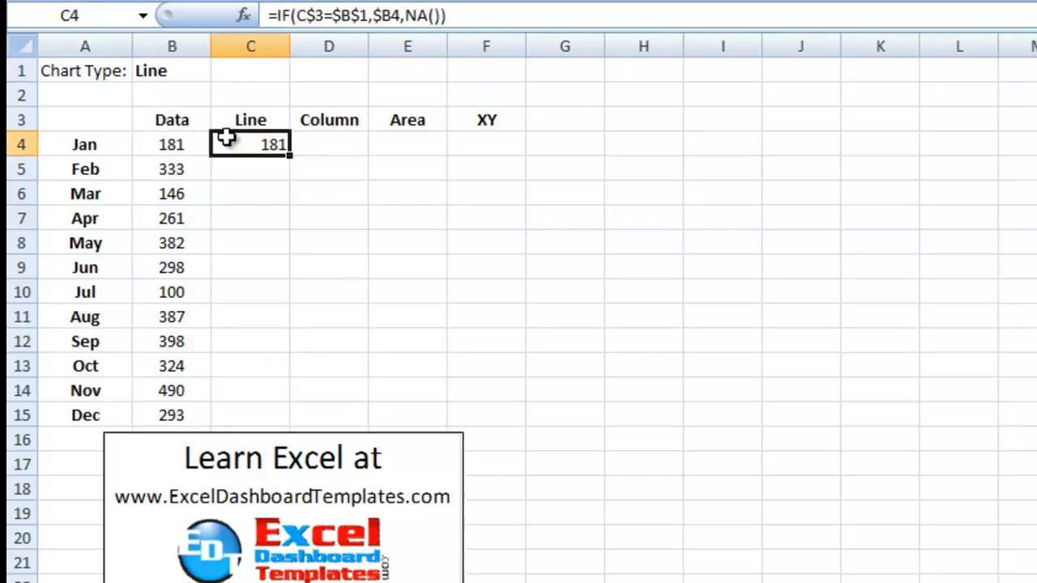
{"action": "mouse_move", "coordinate": [290, 158]}
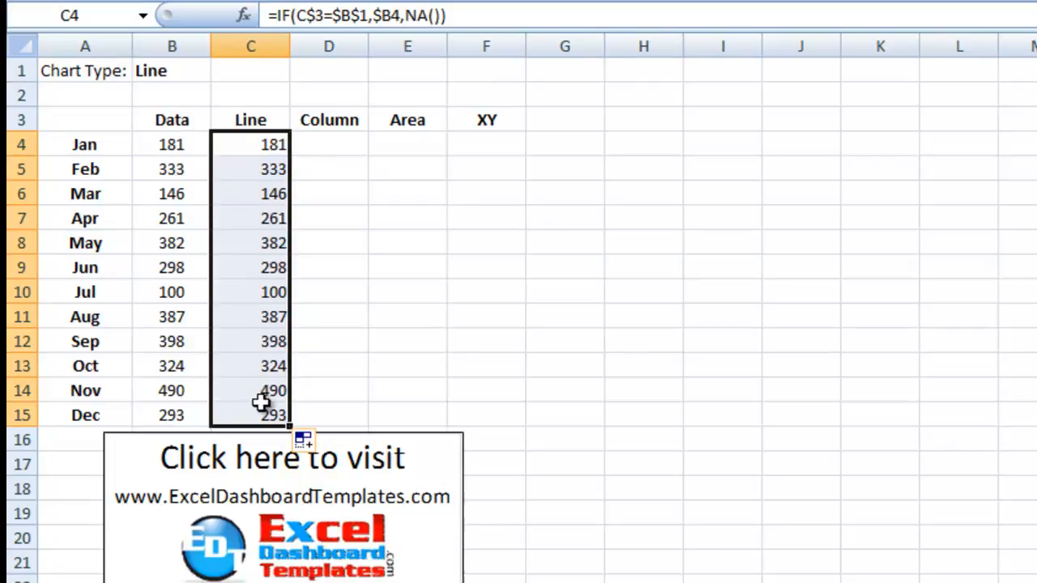
{"action": "mouse_move", "coordinate": [175, 87]}
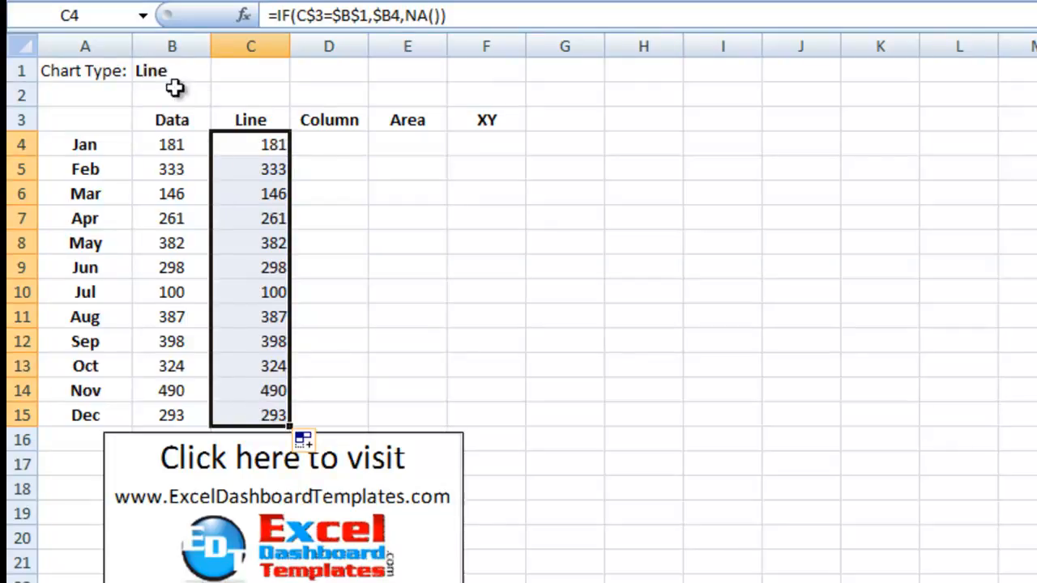
{"action": "mouse_move", "coordinate": [292, 427]}
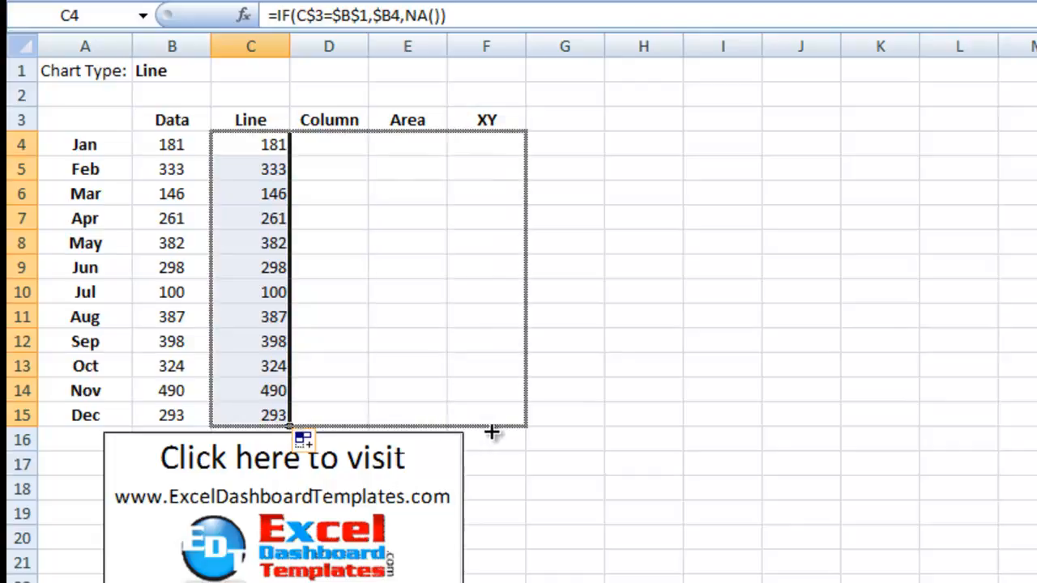
Fill the Line column formulas right through column F to cover C4:F15.
{"action": "left_click_drag", "start_coordinate": [289, 427], "coordinate": [524, 427]}
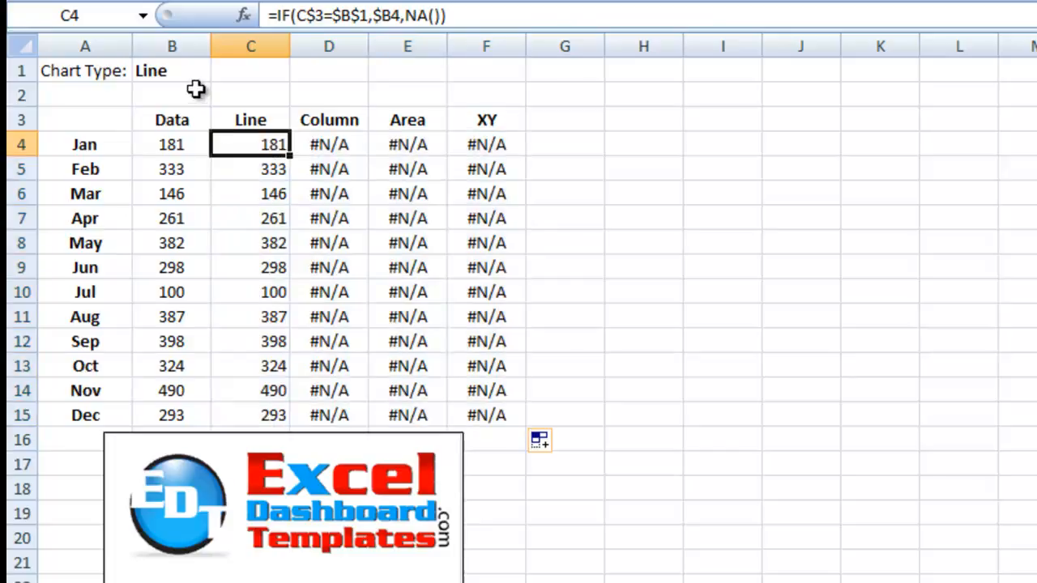
Cycle B1's chart type through Column and Area, ending on XY.
{"action": "left_click", "coordinate": [220, 70]}
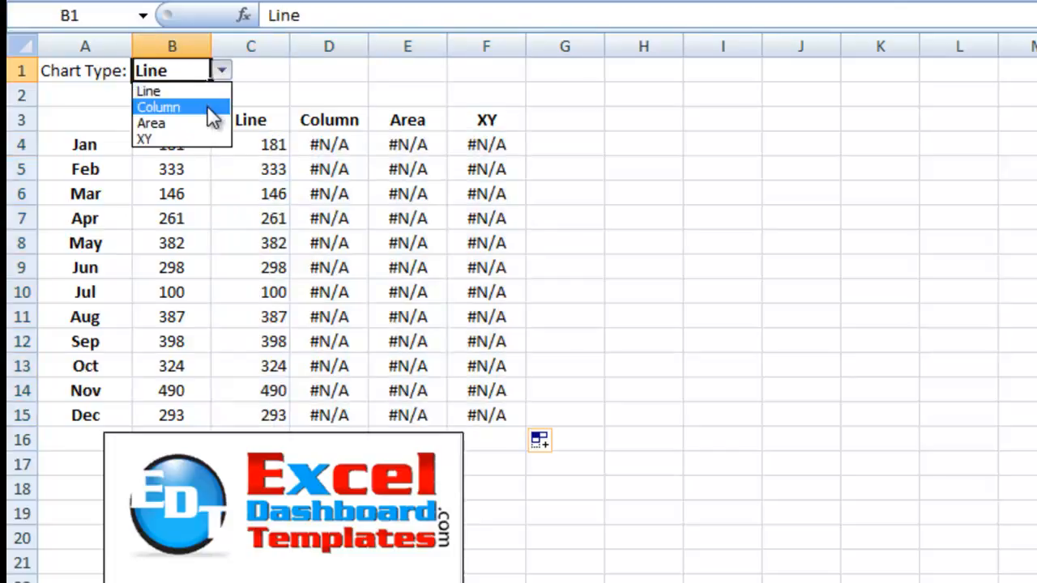
{"action": "left_click", "coordinate": [158, 107]}
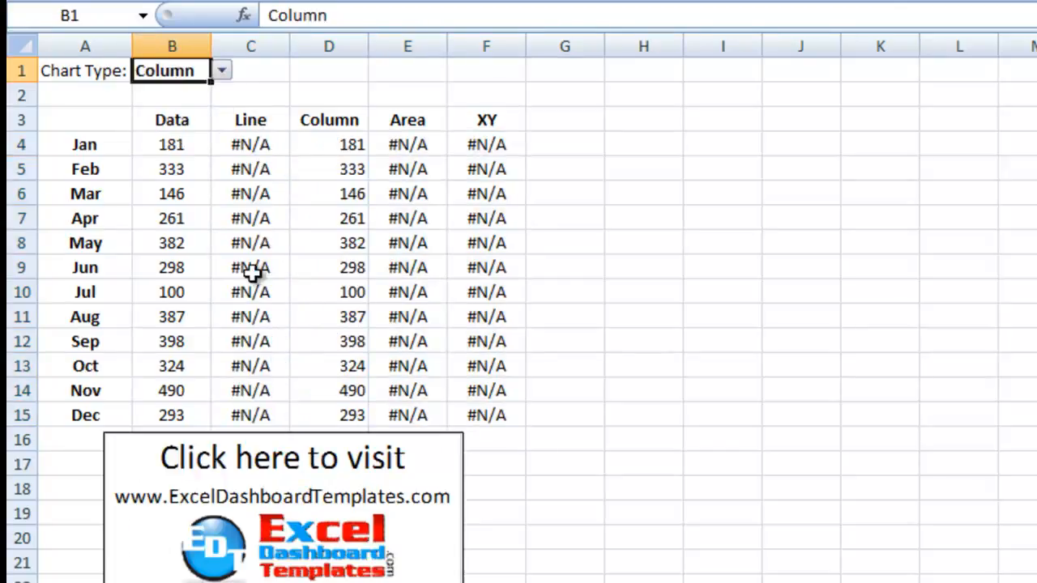
{"action": "mouse_move", "coordinate": [340, 160]}
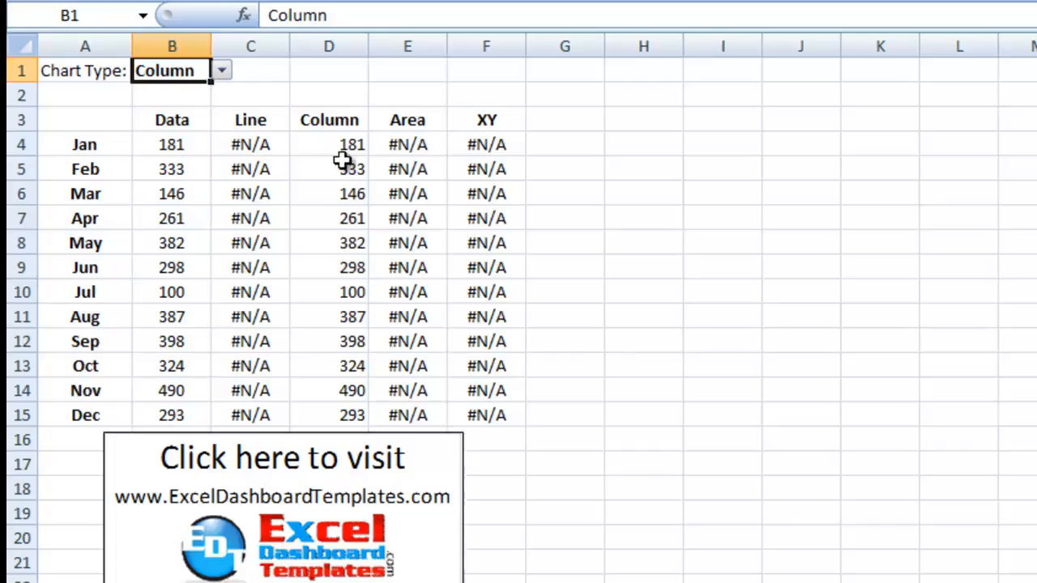
{"action": "left_click", "coordinate": [221, 70]}
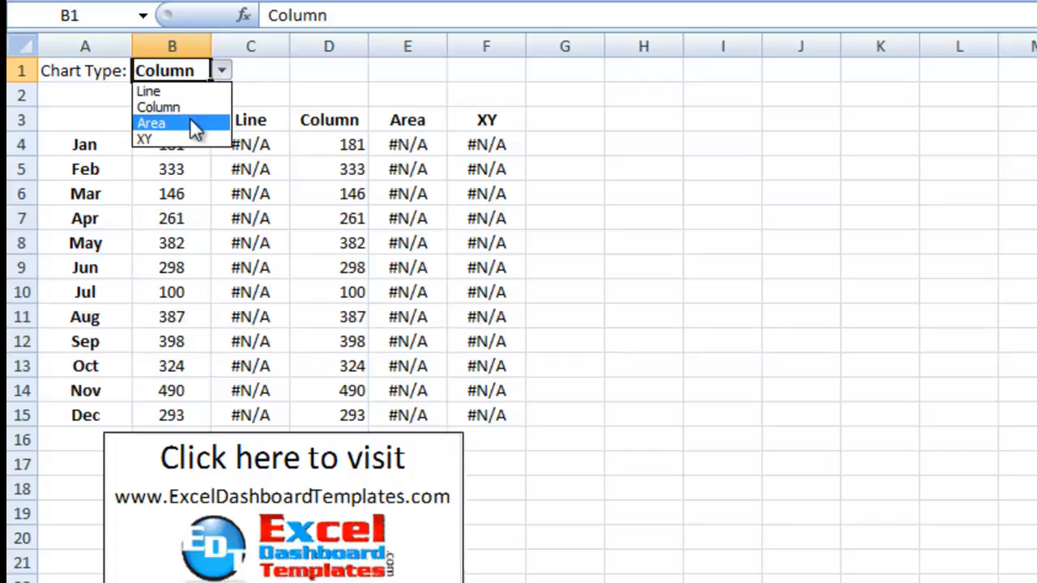
{"action": "left_click", "coordinate": [151, 122]}
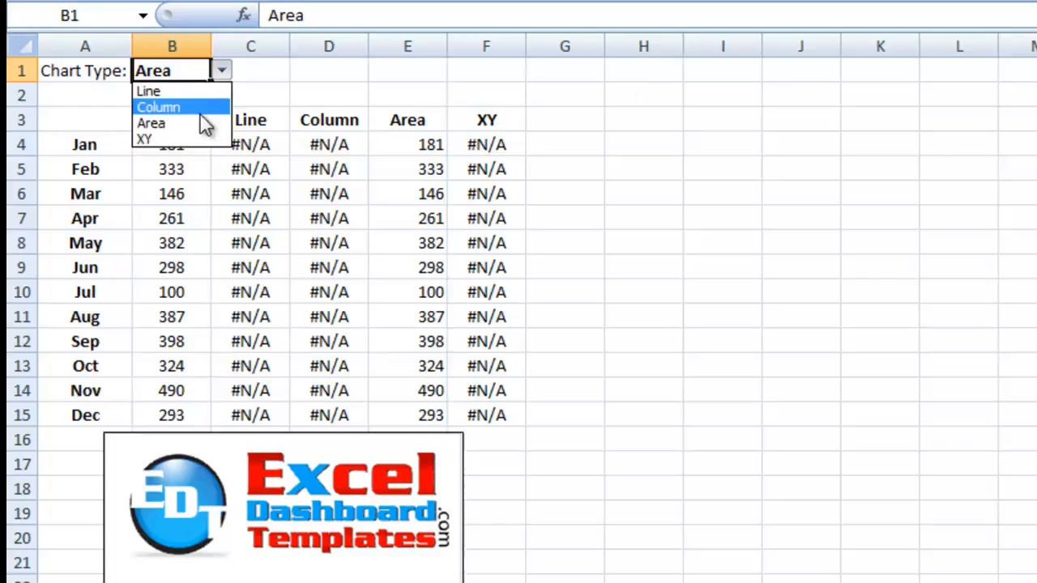
{"action": "left_click", "coordinate": [144, 139]}
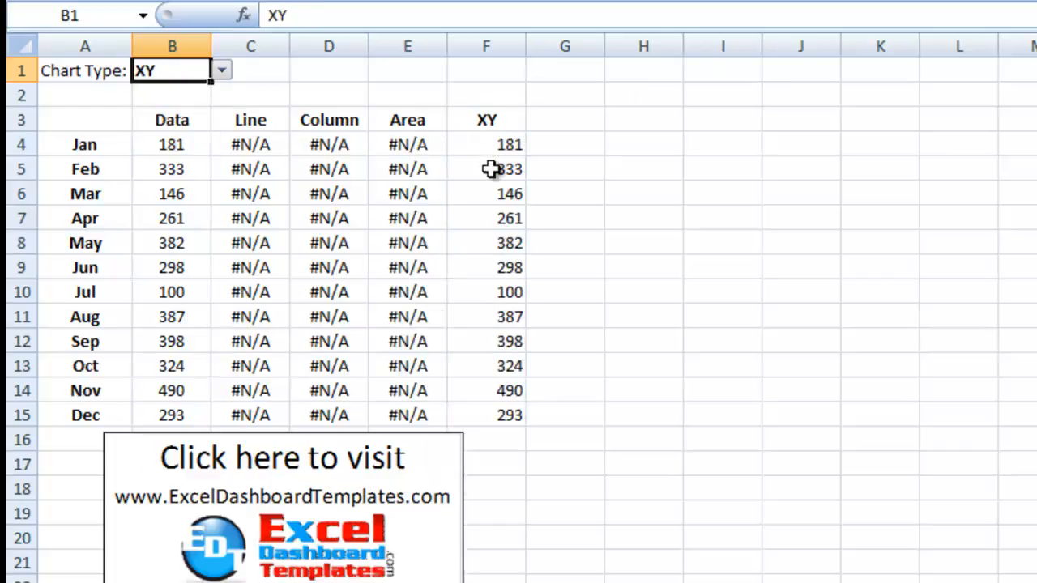
{"action": "left_click", "coordinate": [407, 119]}
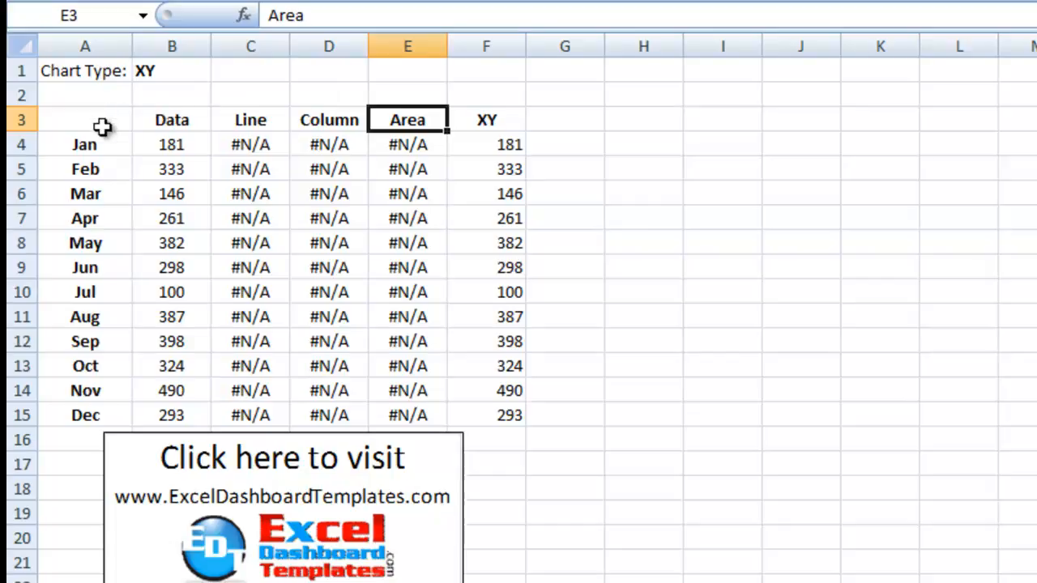
Drag-select A3:F15, covering the Data, Line, Column, Area and XY columns.
{"action": "left_click", "coordinate": [84, 119]}
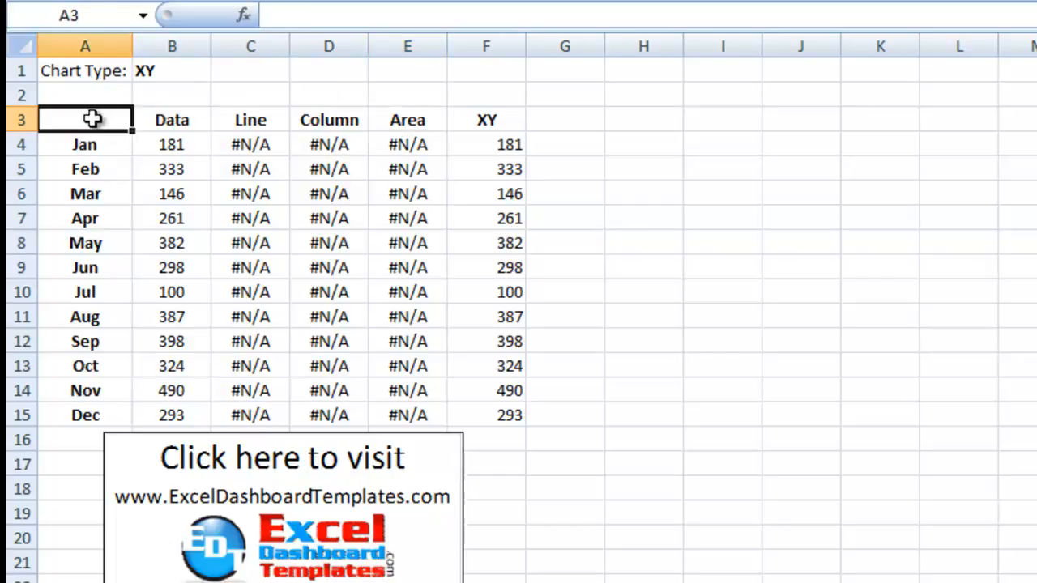
{"action": "left_click_drag", "start_coordinate": [86, 119], "coordinate": [486, 415]}
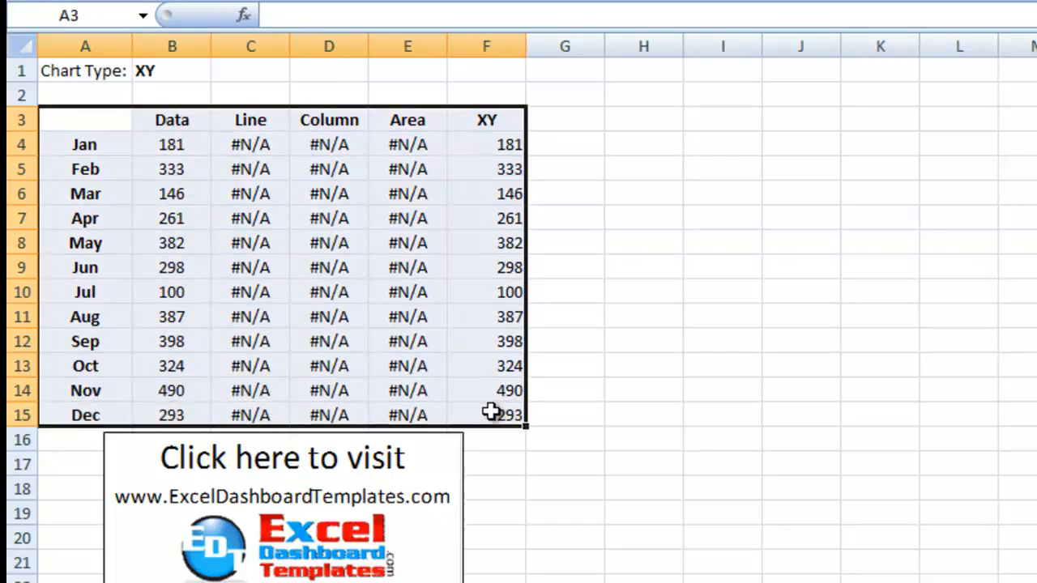
{"action": "mouse_move", "coordinate": [182, 144]}
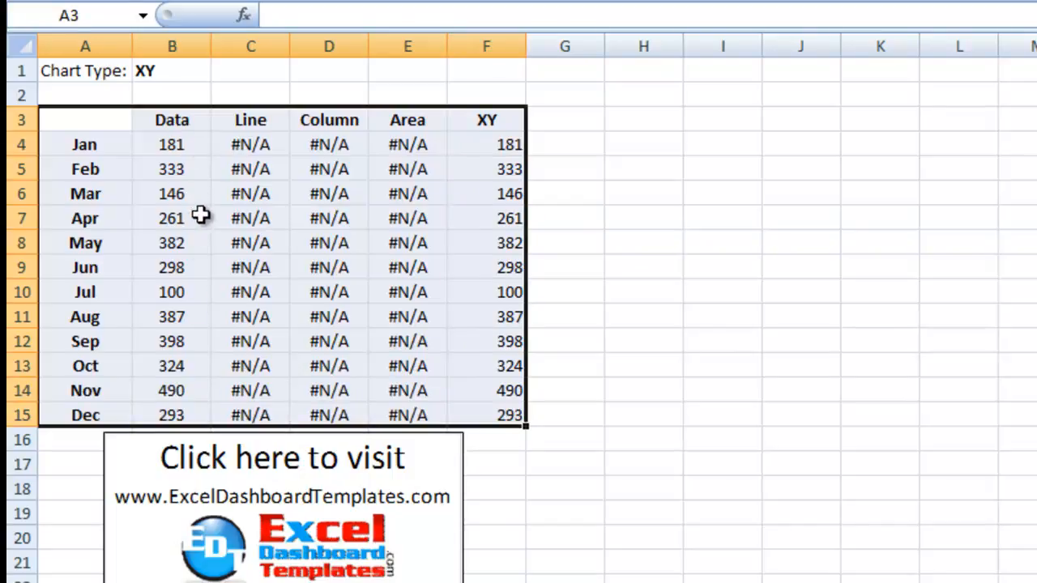
{"action": "left_click", "coordinate": [353, 11]}
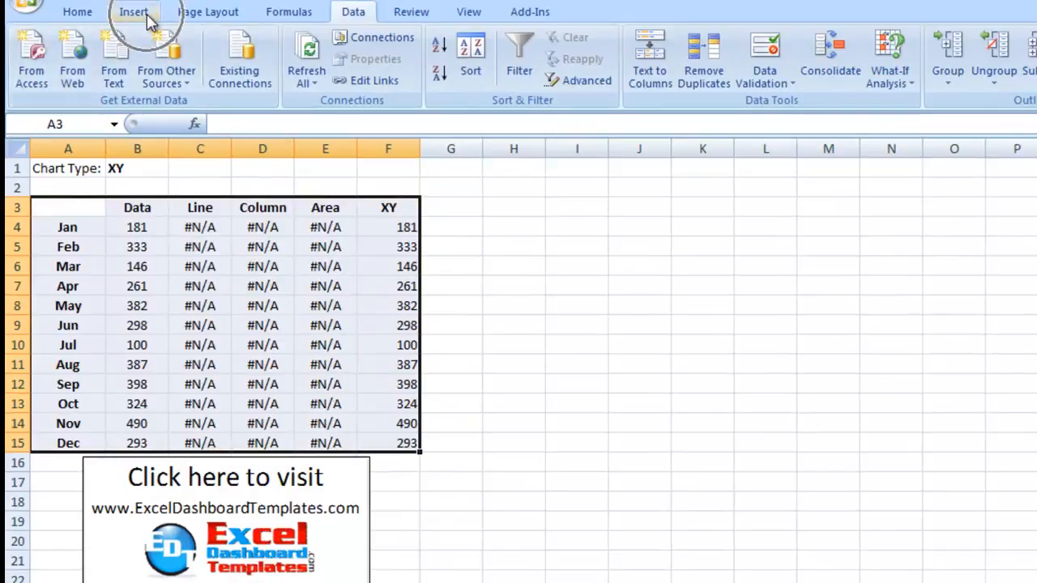
Insert a basic 2-D Line chart of the selected table.
{"action": "left_click", "coordinate": [133, 11]}
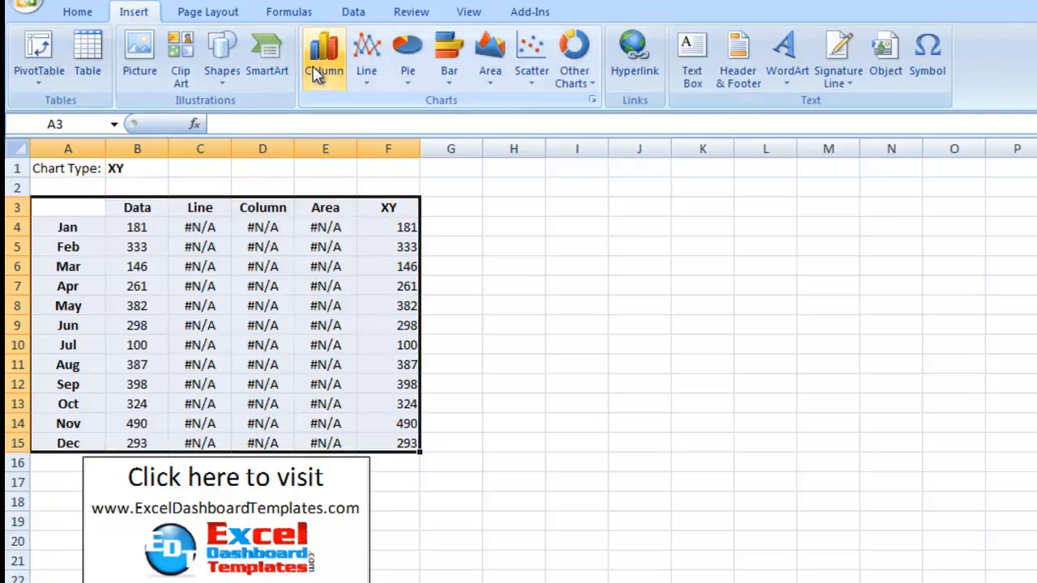
{"action": "mouse_move", "coordinate": [323, 57]}
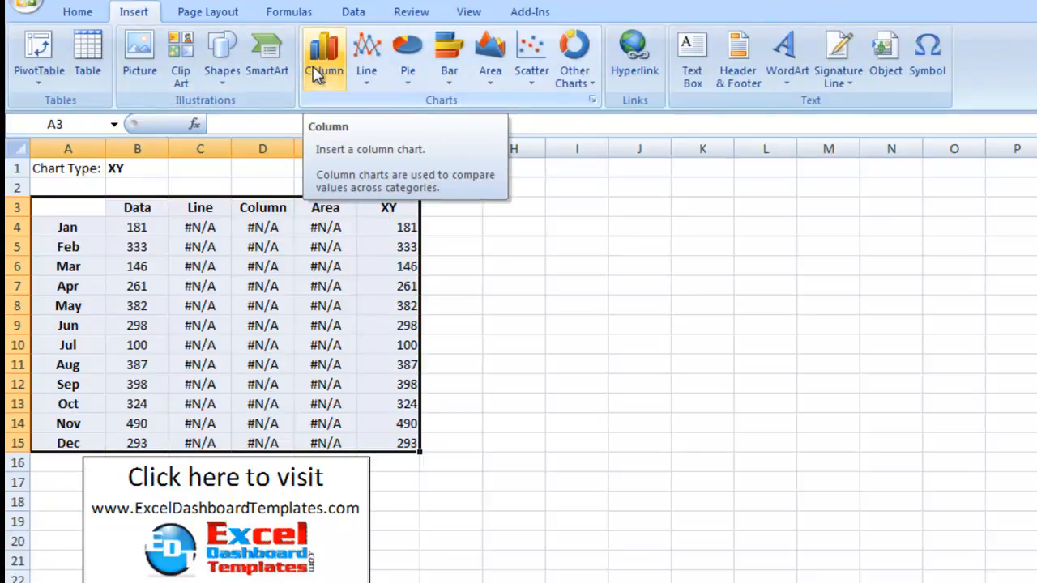
{"action": "left_click", "coordinate": [323, 60]}
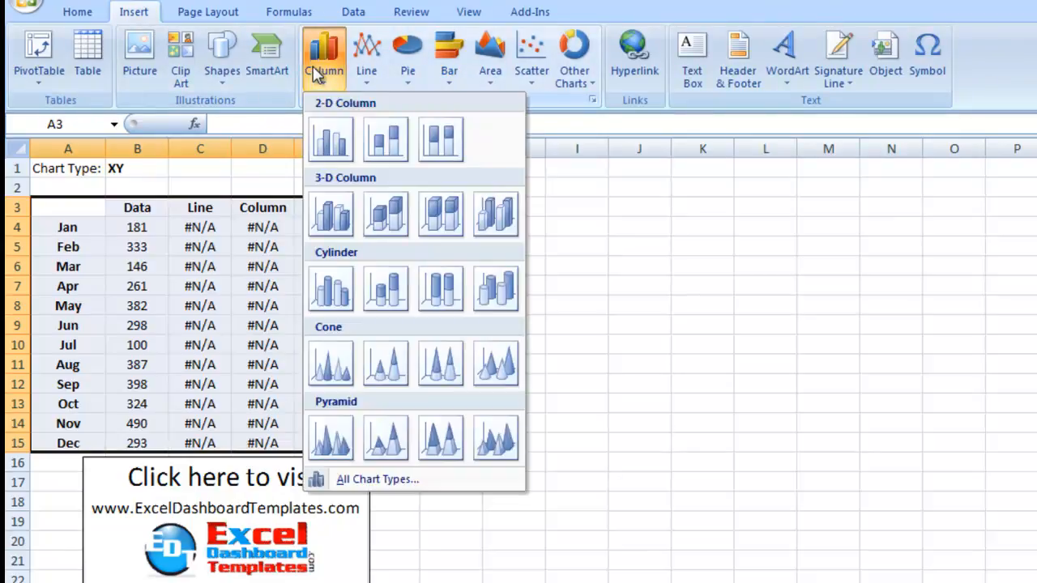
{"action": "mouse_move", "coordinate": [330, 140]}
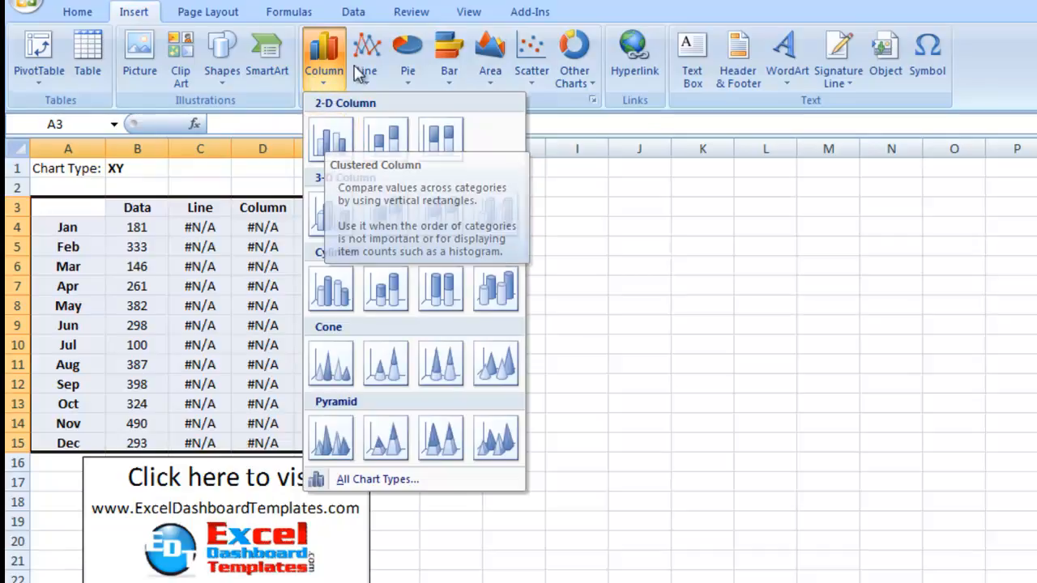
{"action": "left_click", "coordinate": [366, 52]}
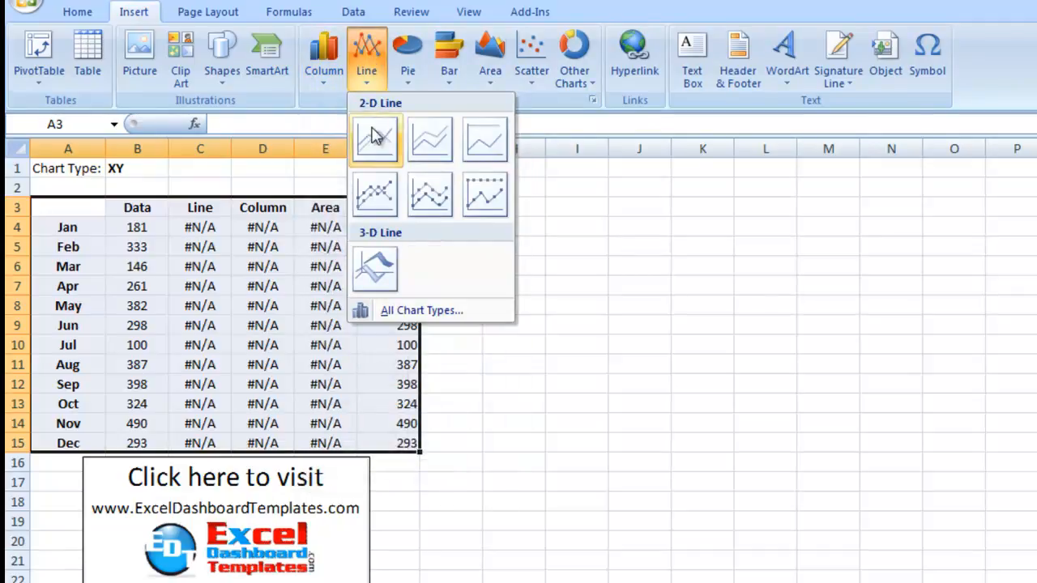
{"action": "mouse_move", "coordinate": [374, 138]}
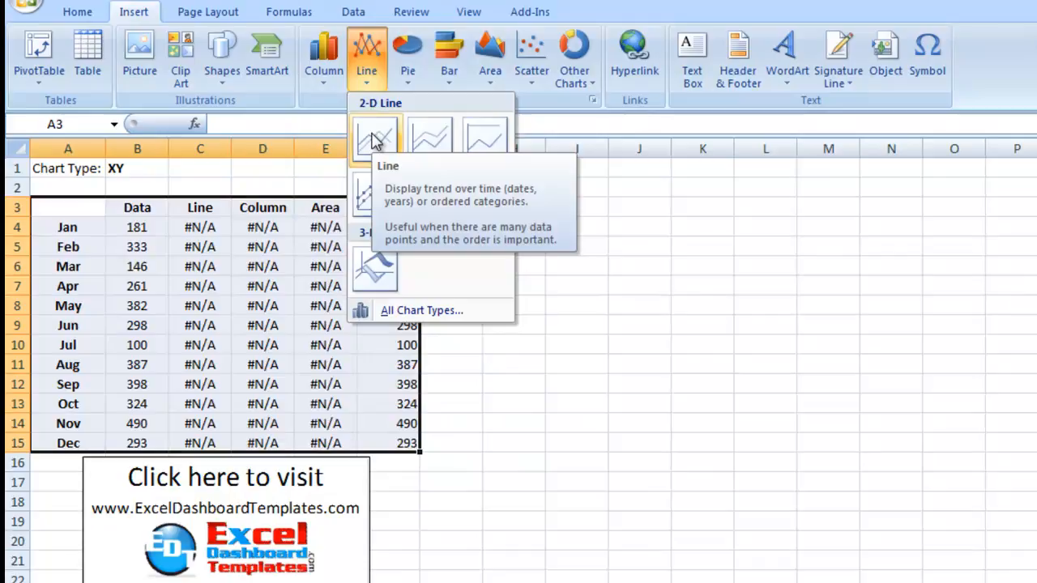
{"action": "left_click", "coordinate": [375, 136]}
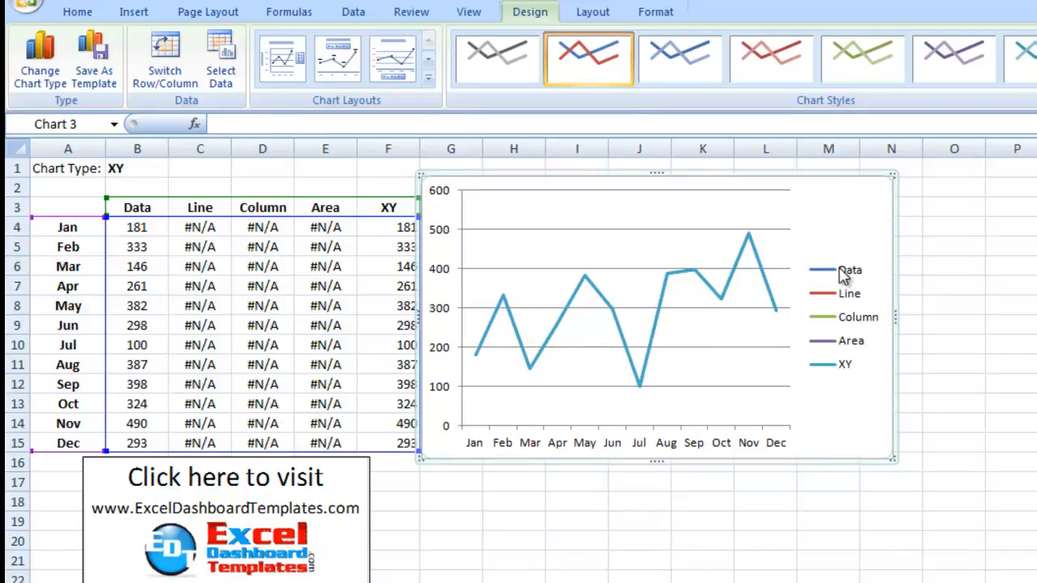
{"action": "mouse_move", "coordinate": [810, 280]}
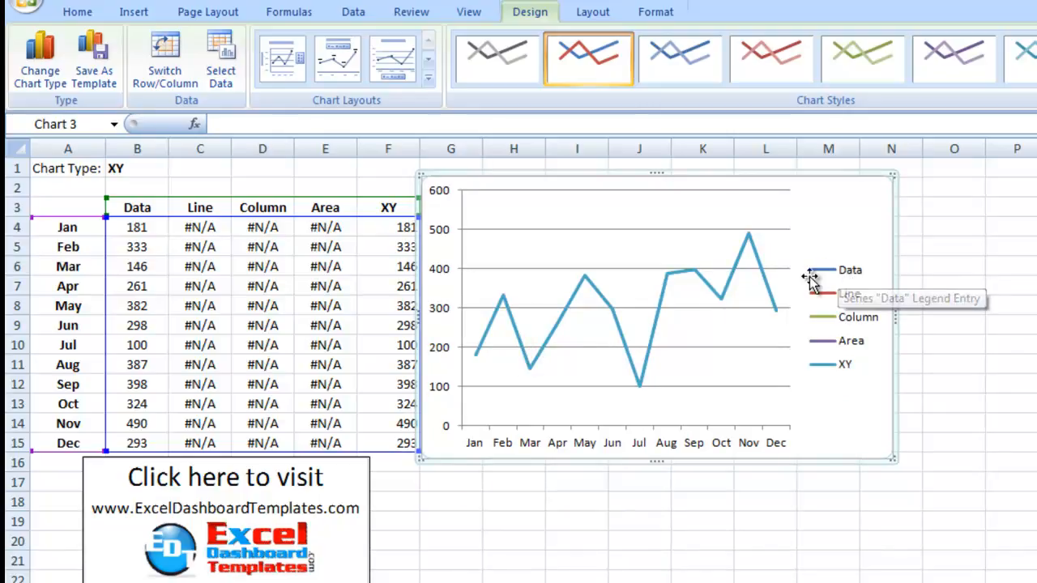
{"action": "mouse_move", "coordinate": [662, 294]}
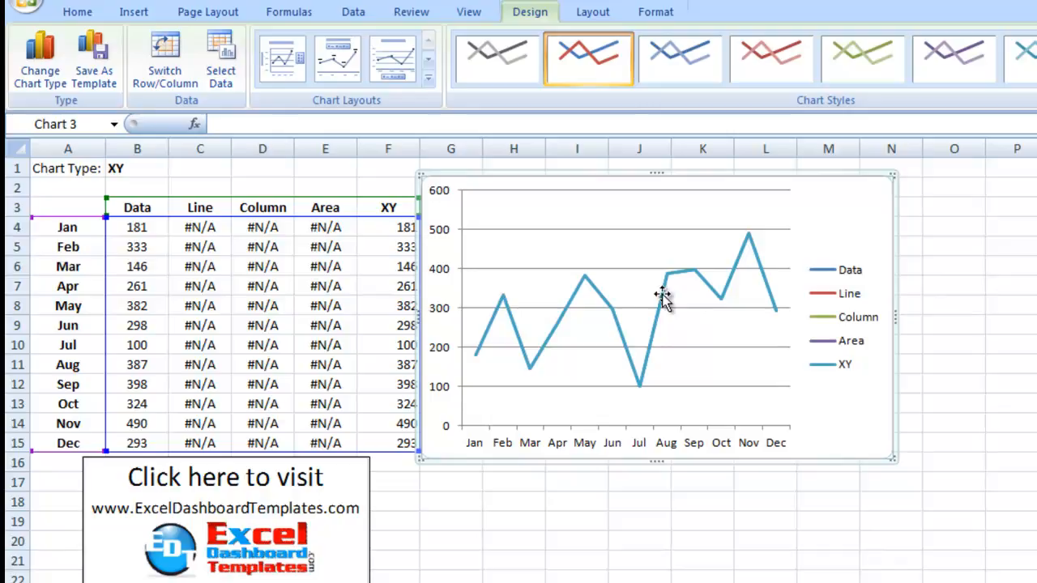
{"action": "mouse_move", "coordinate": [567, 315]}
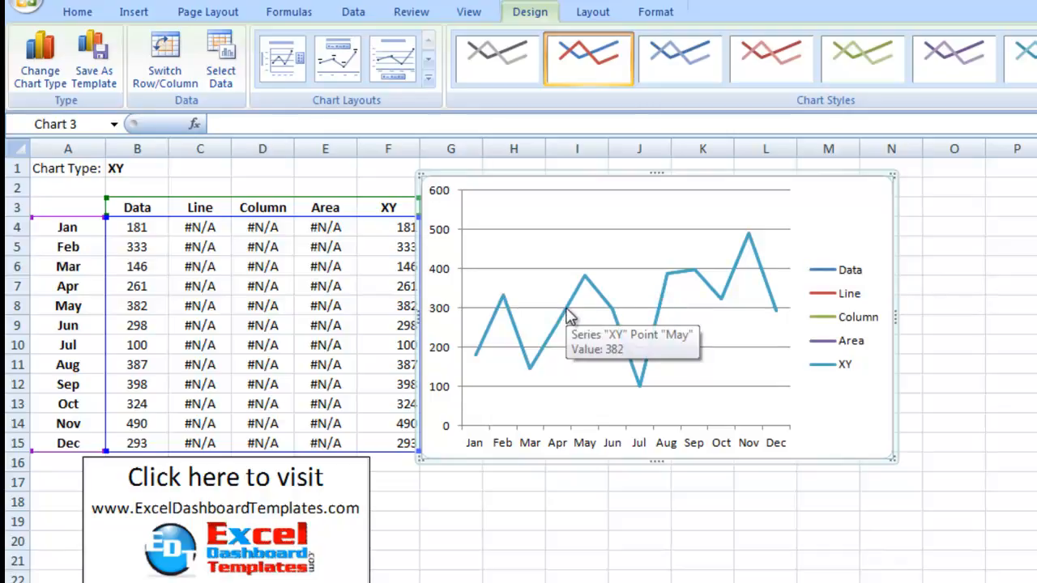
{"action": "left_click", "coordinate": [585, 281]}
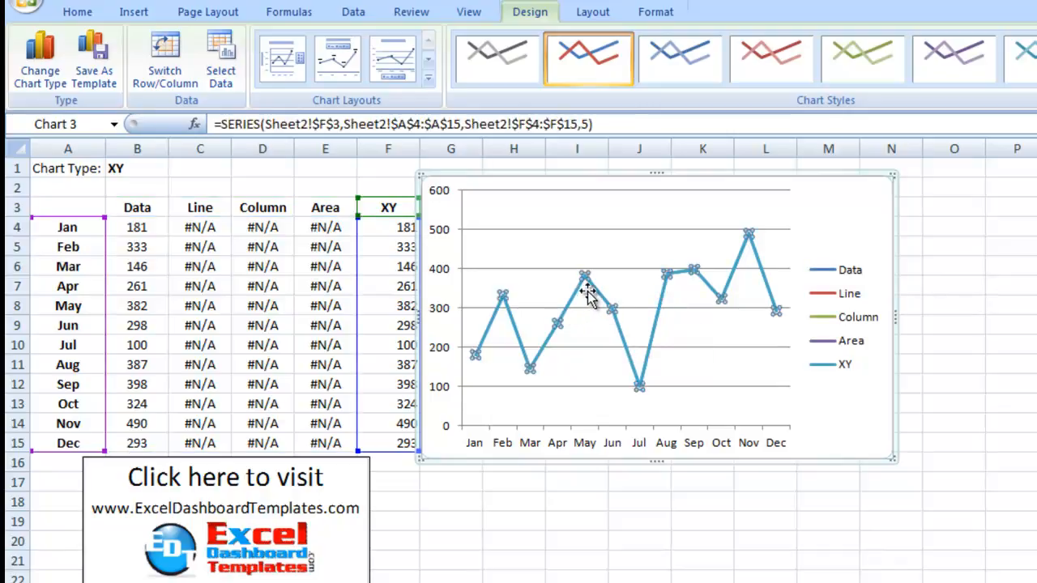
{"action": "mouse_move", "coordinate": [450, 279]}
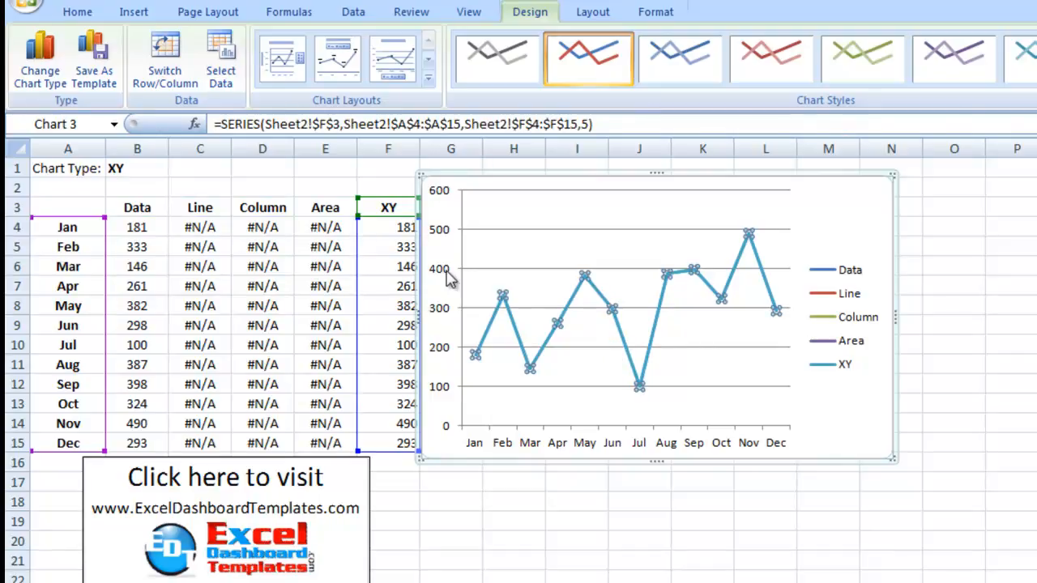
{"action": "mouse_move", "coordinate": [598, 407]}
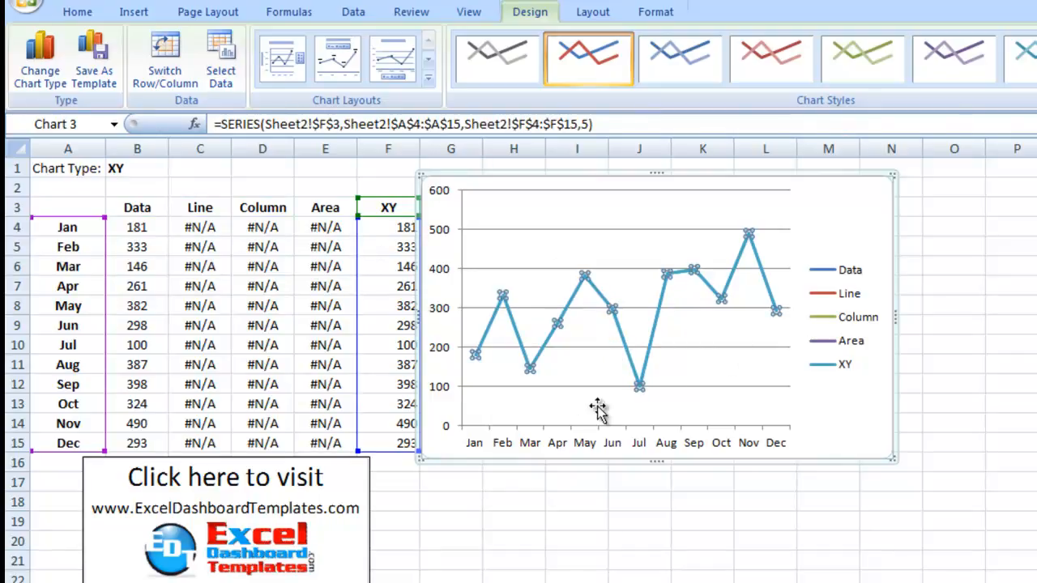
{"action": "mouse_move", "coordinate": [732, 294]}
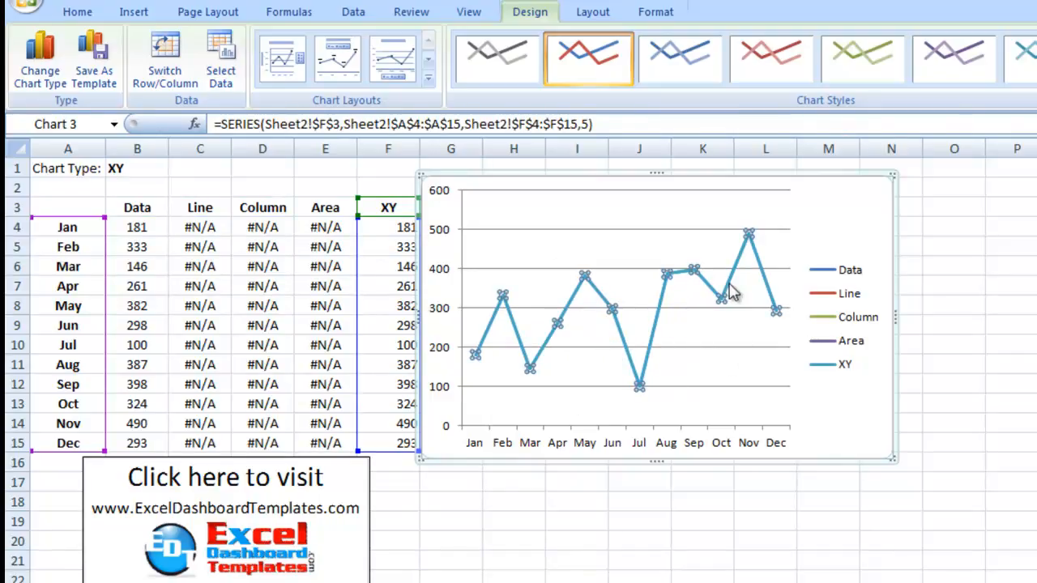
{"action": "mouse_move", "coordinate": [668, 316]}
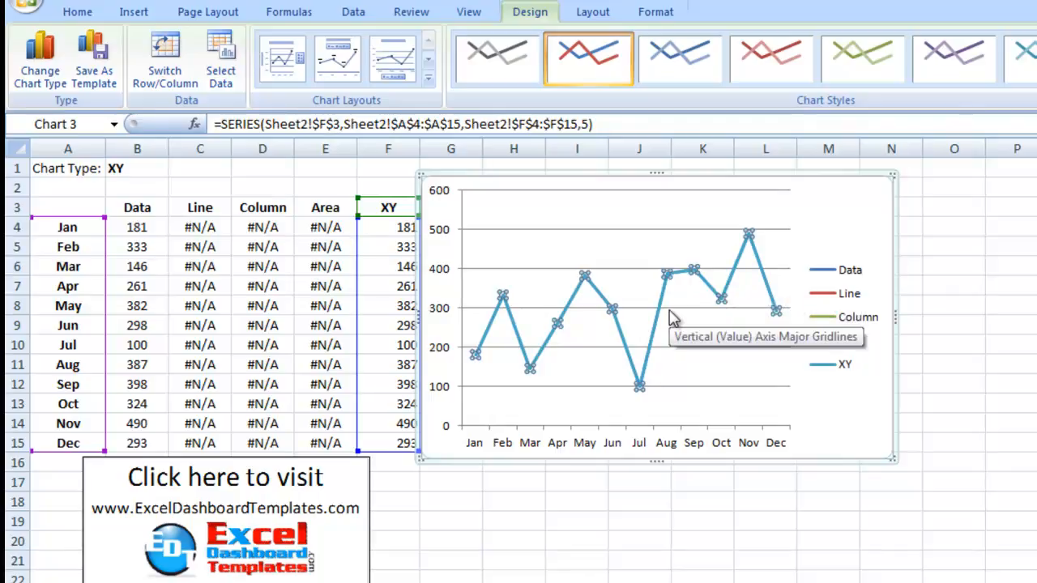
{"action": "mouse_move", "coordinate": [693, 314]}
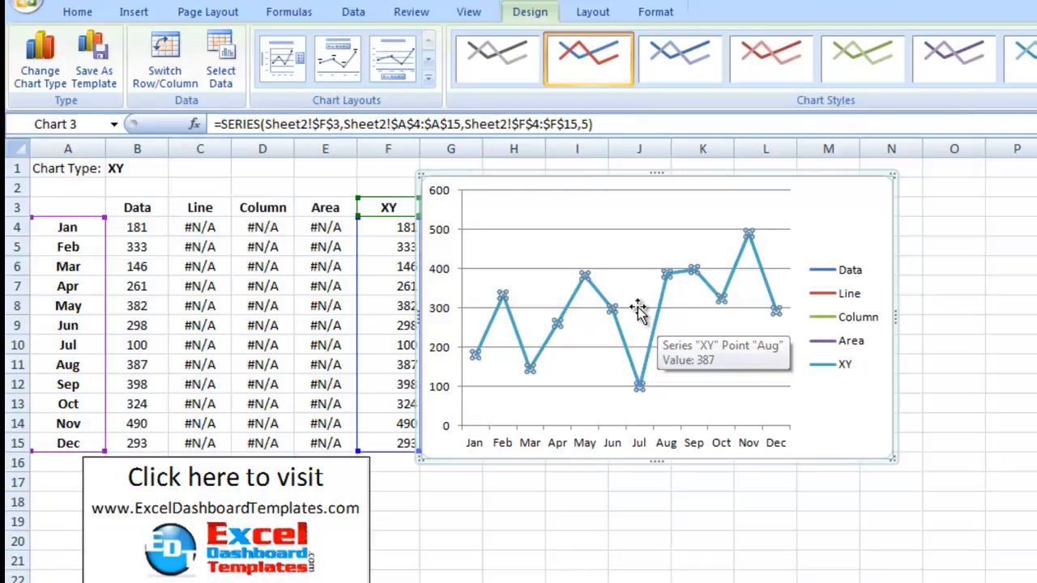
{"action": "mouse_move", "coordinate": [615, 307]}
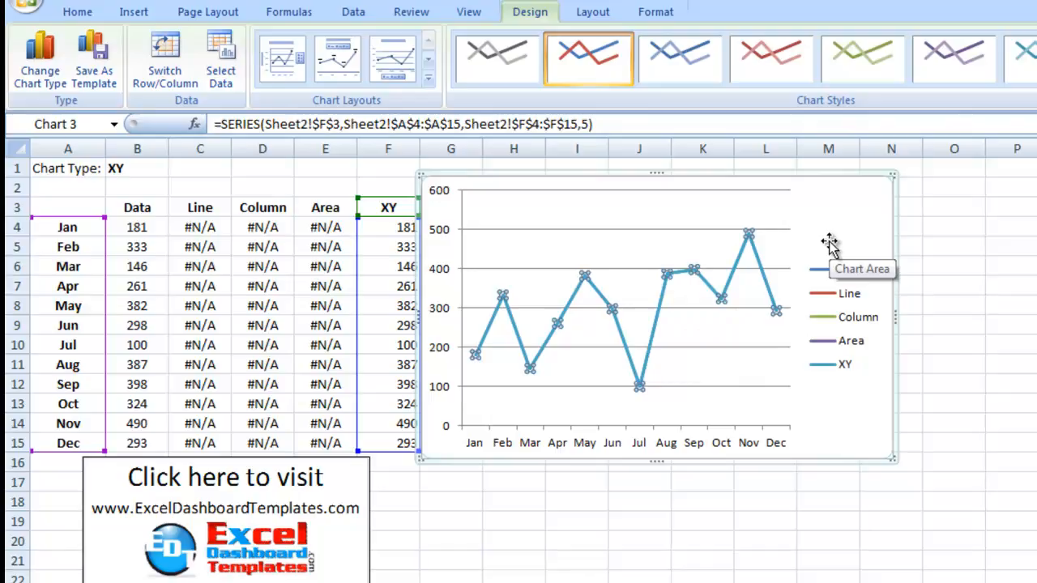
{"action": "mouse_move", "coordinate": [825, 241]}
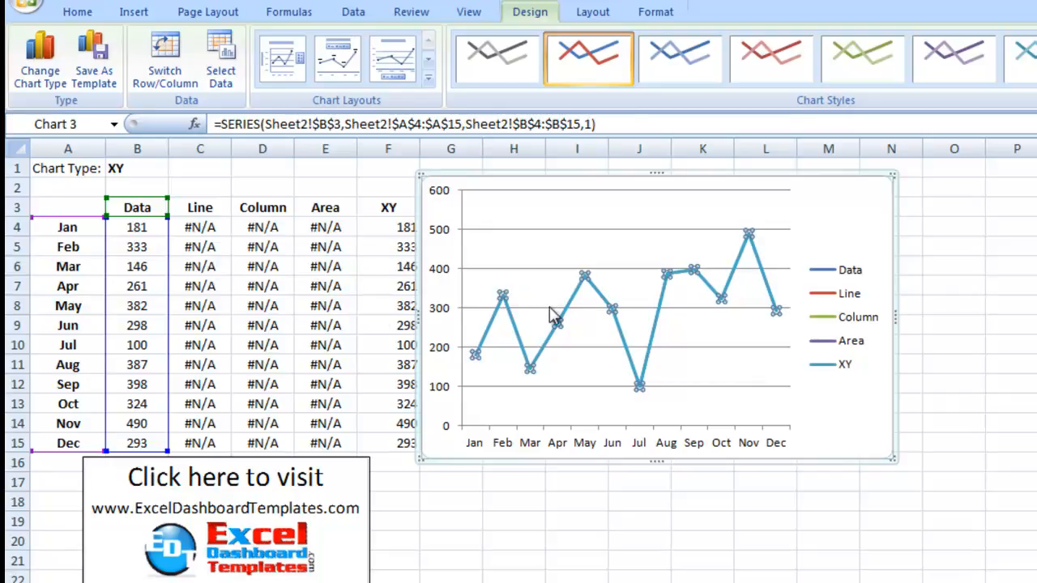
{"action": "mouse_move", "coordinate": [555, 314]}
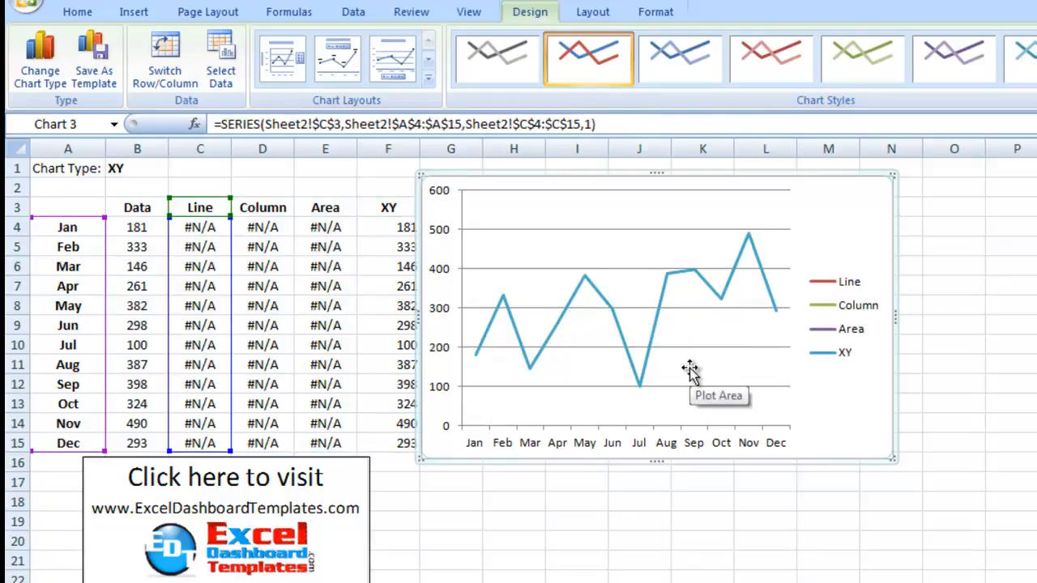
{"action": "mouse_move", "coordinate": [665, 304]}
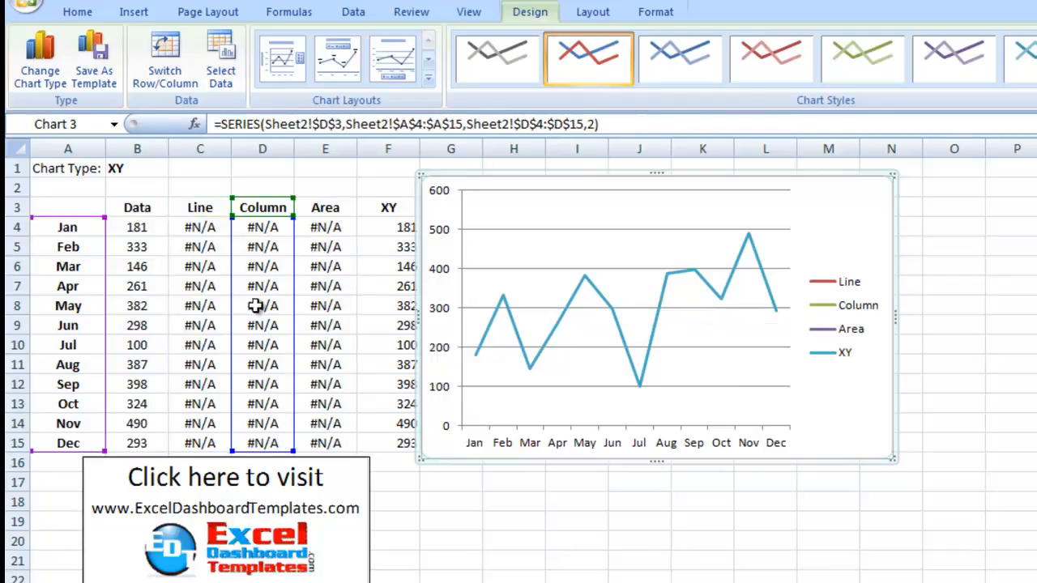
{"action": "mouse_move", "coordinate": [589, 326]}
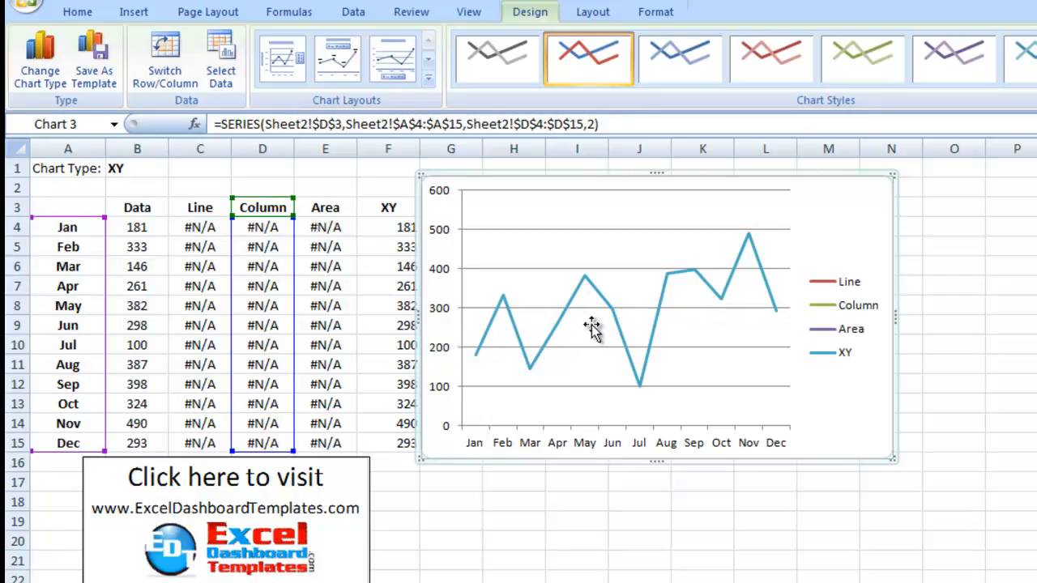
{"action": "mouse_move", "coordinate": [581, 318]}
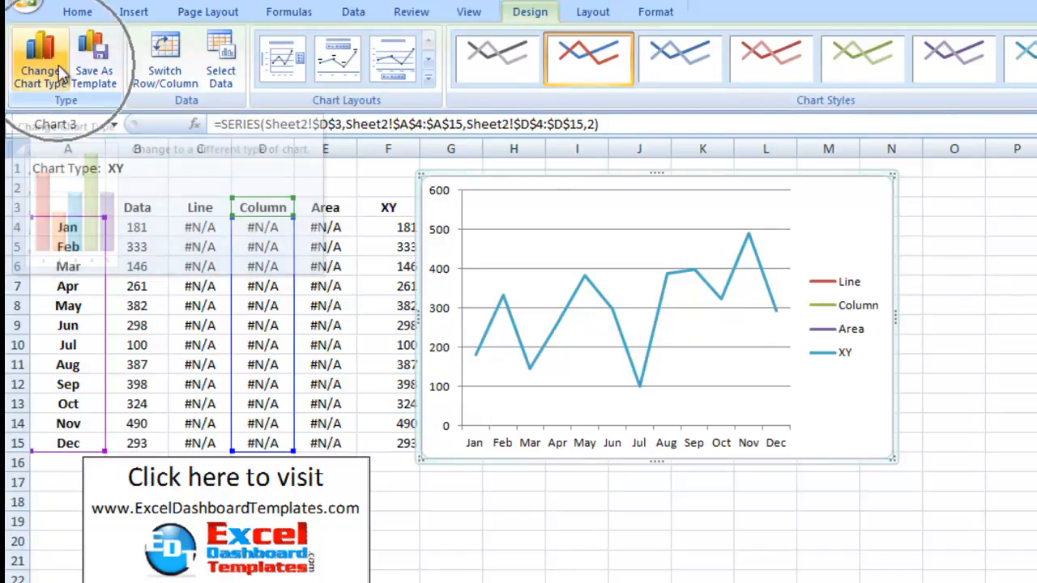
Change the Column series' chart type to Clustered Column.
{"action": "left_click", "coordinate": [40, 61]}
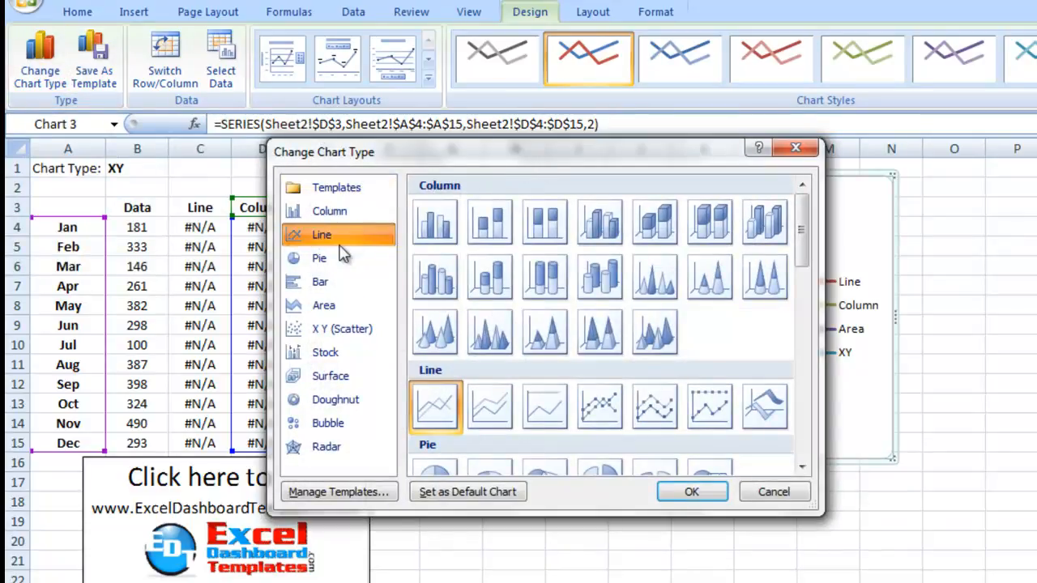
{"action": "left_click", "coordinate": [329, 210]}
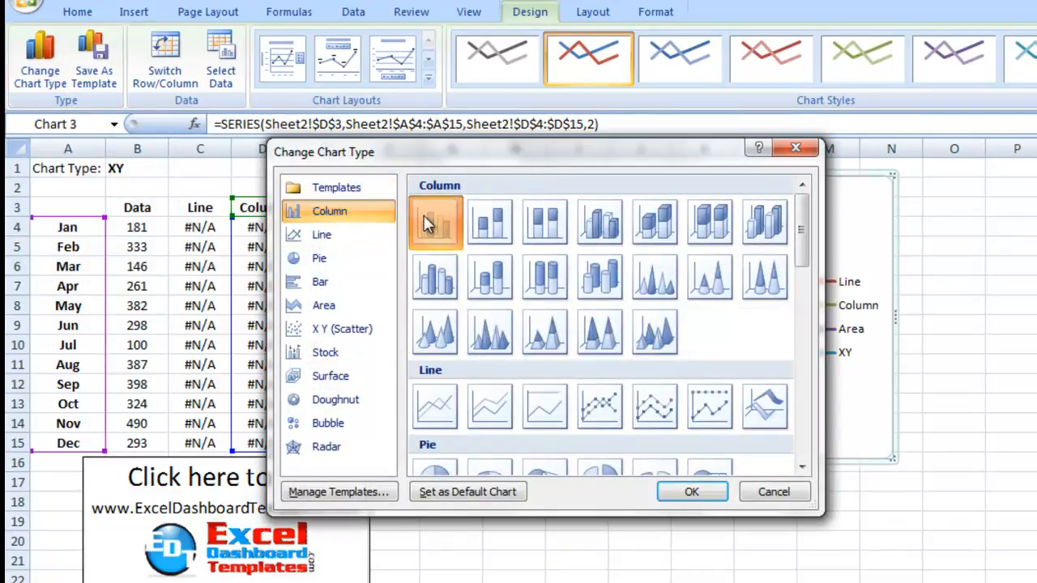
{"action": "left_click", "coordinate": [691, 491]}
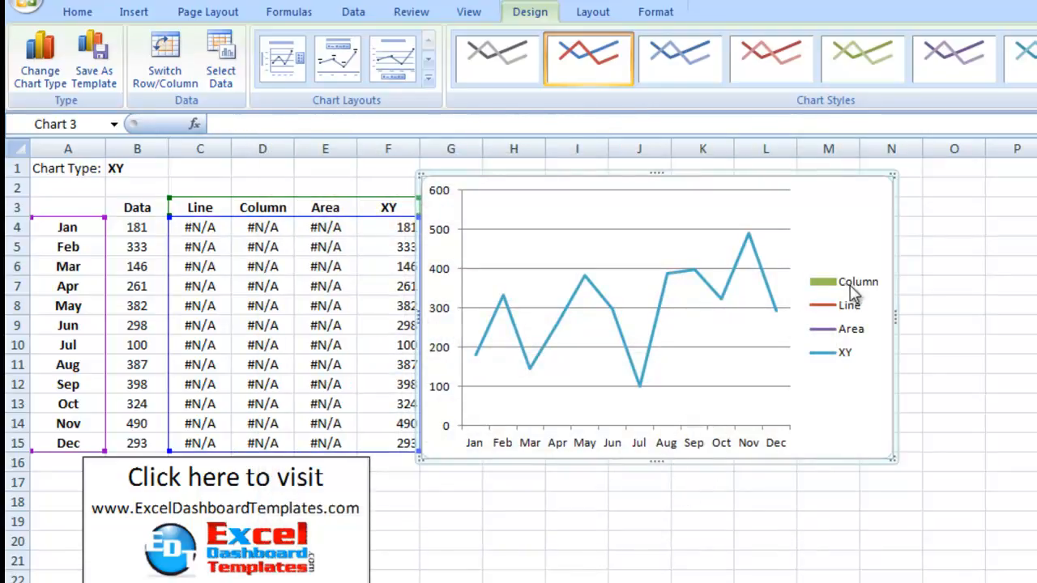
{"action": "mouse_move", "coordinate": [834, 293]}
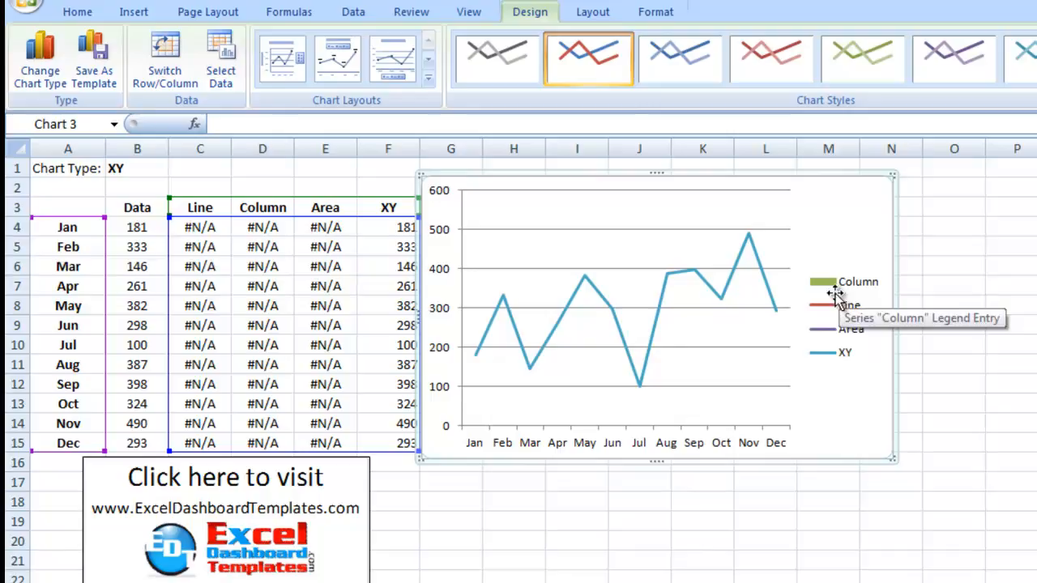
{"action": "mouse_move", "coordinate": [800, 255]}
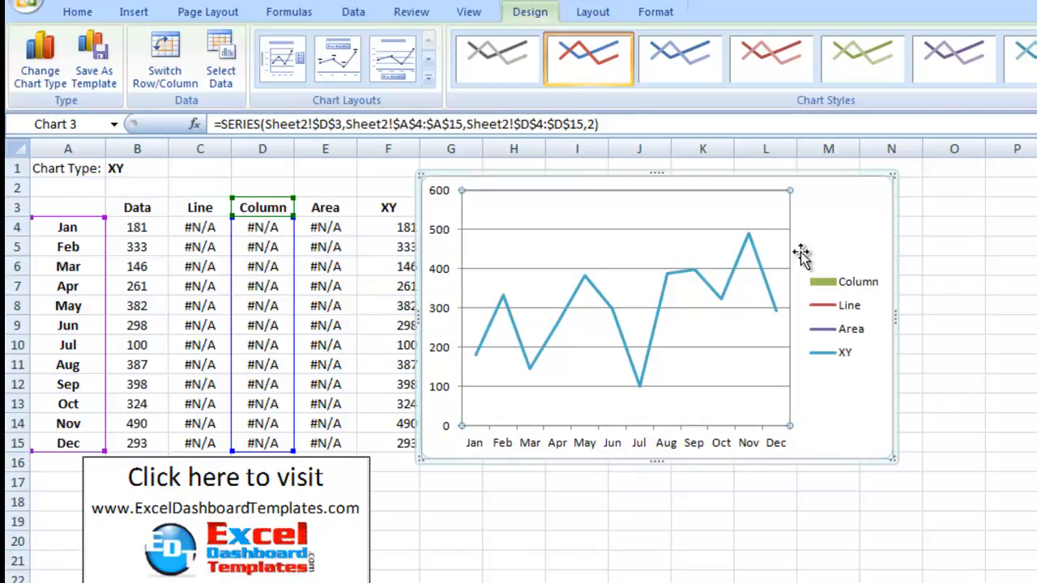
{"action": "mouse_move", "coordinate": [578, 227]}
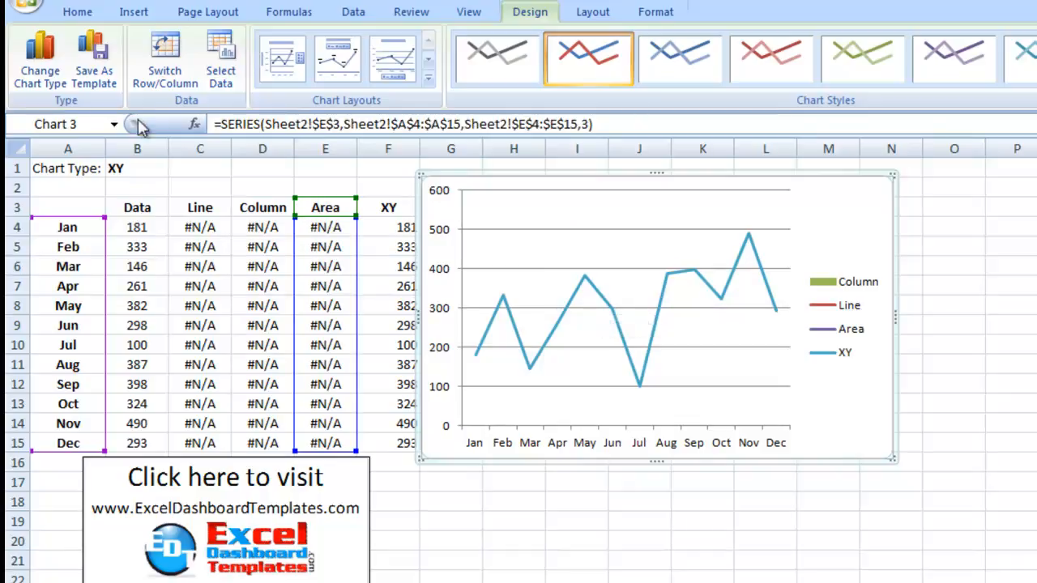
Switch the Area series to the first Area chart type.
{"action": "left_click", "coordinate": [40, 65]}
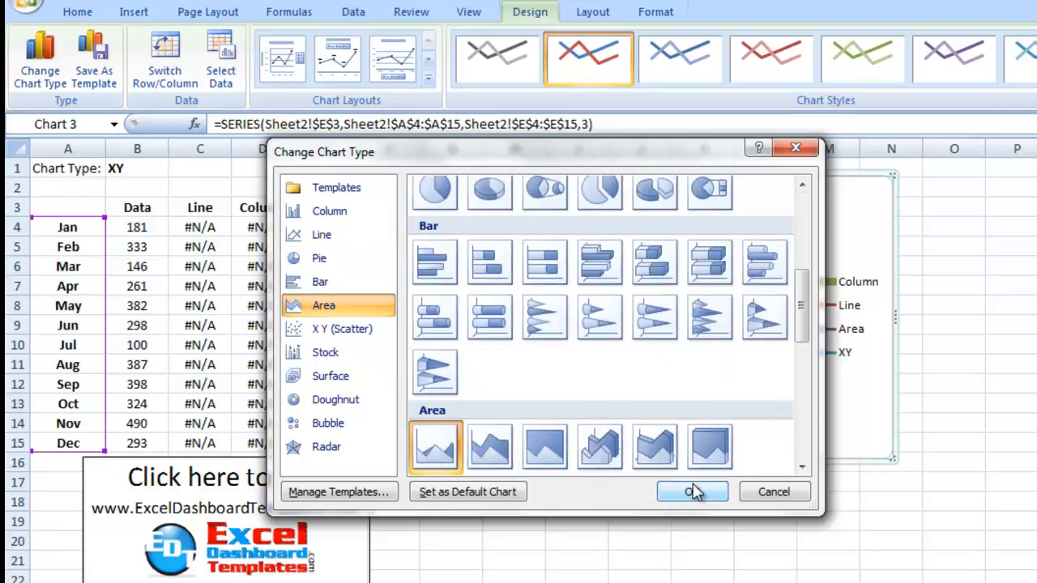
{"action": "left_click", "coordinate": [689, 492]}
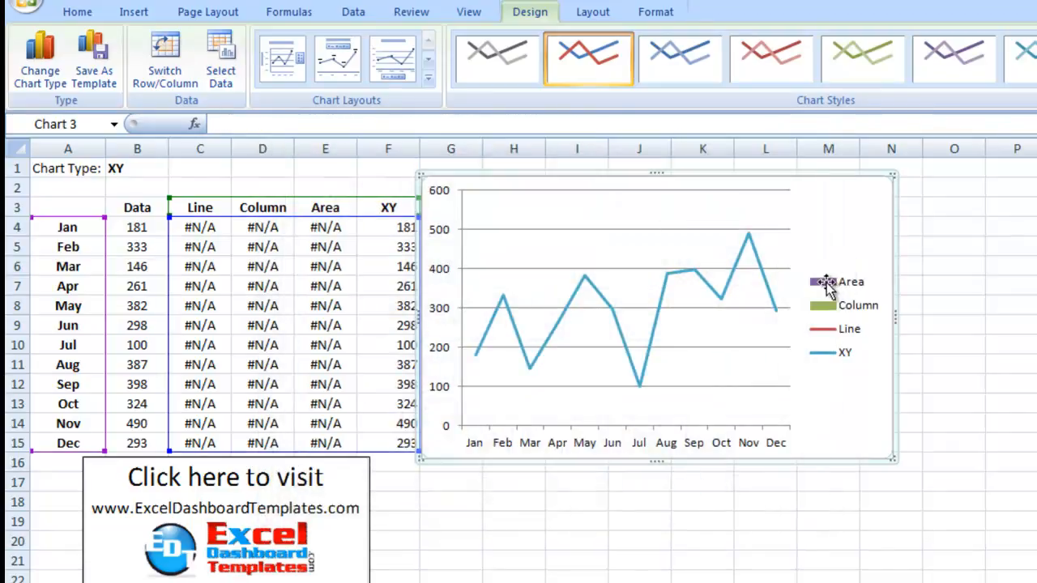
{"action": "mouse_move", "coordinate": [798, 316]}
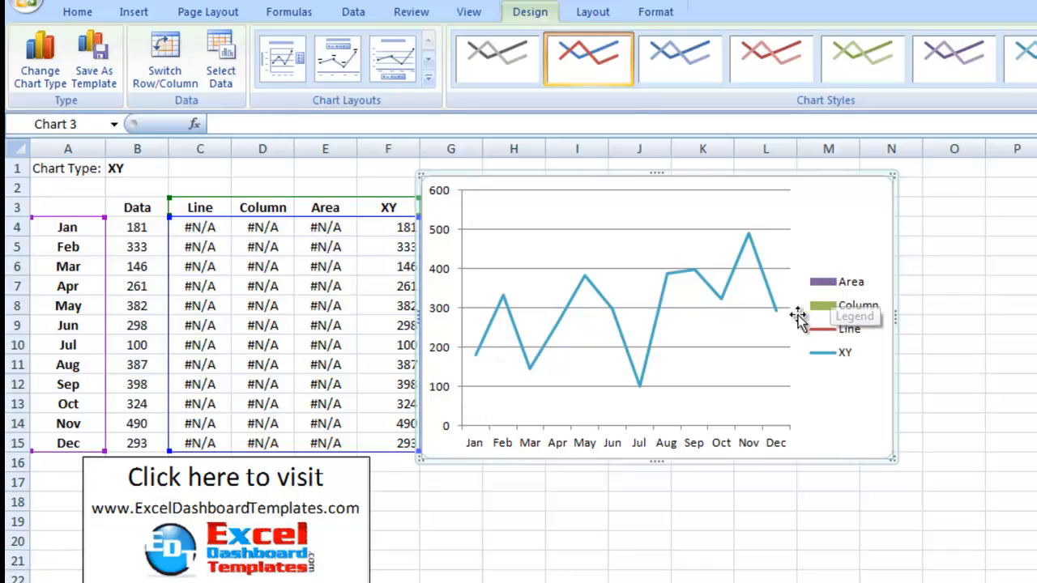
{"action": "mouse_move", "coordinate": [603, 304]}
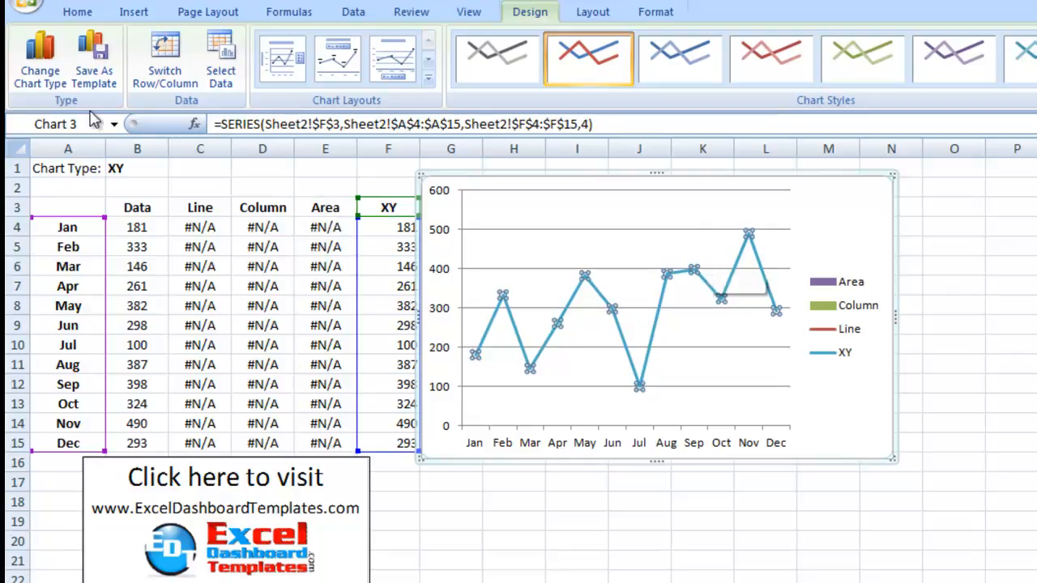
Change the XY series to Scatter with Only Markers.
{"action": "left_click", "coordinate": [39, 61]}
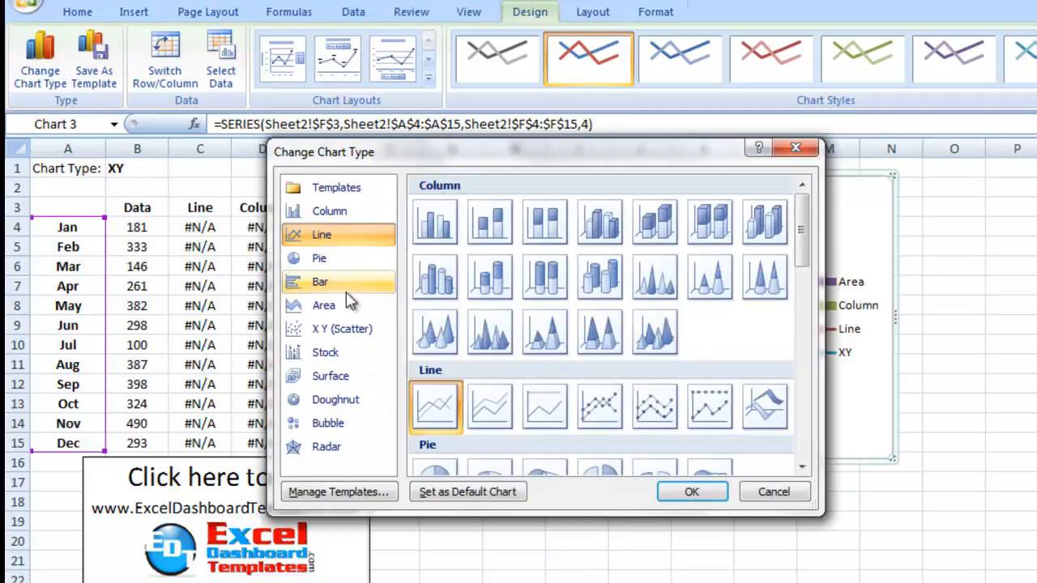
{"action": "left_click", "coordinate": [341, 328]}
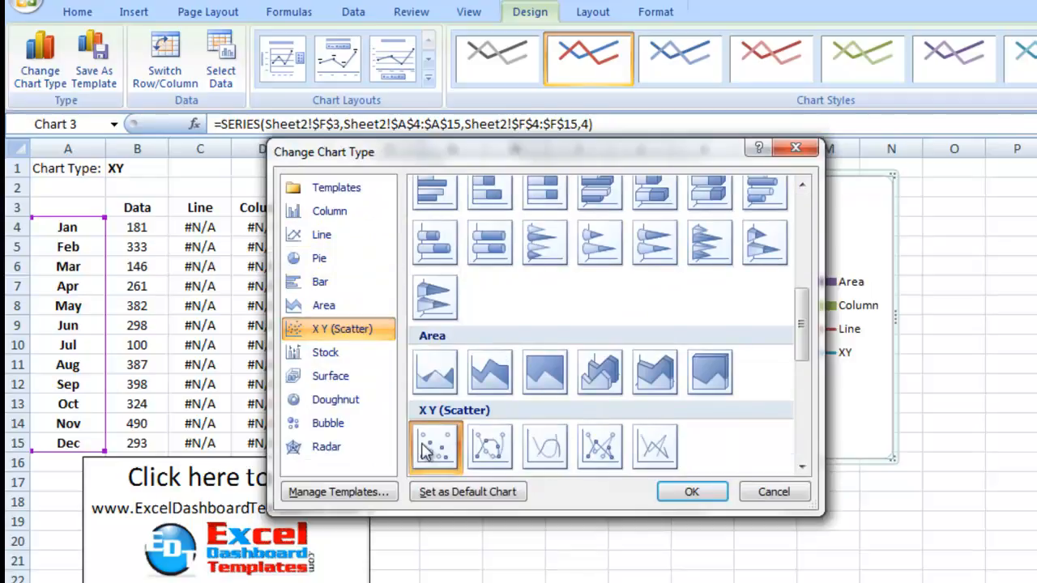
{"action": "mouse_move", "coordinate": [490, 446]}
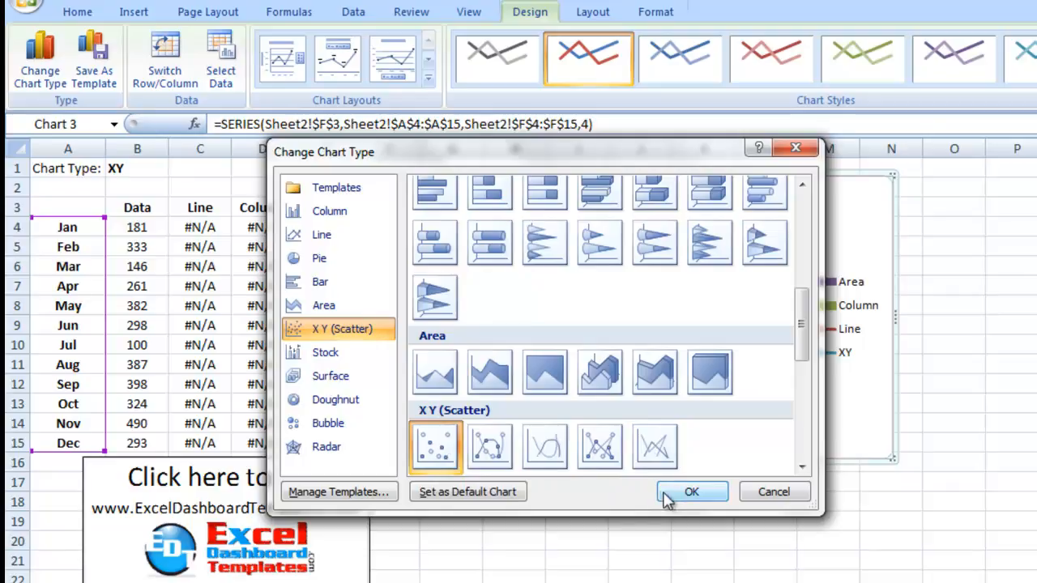
{"action": "mouse_move", "coordinate": [665, 498]}
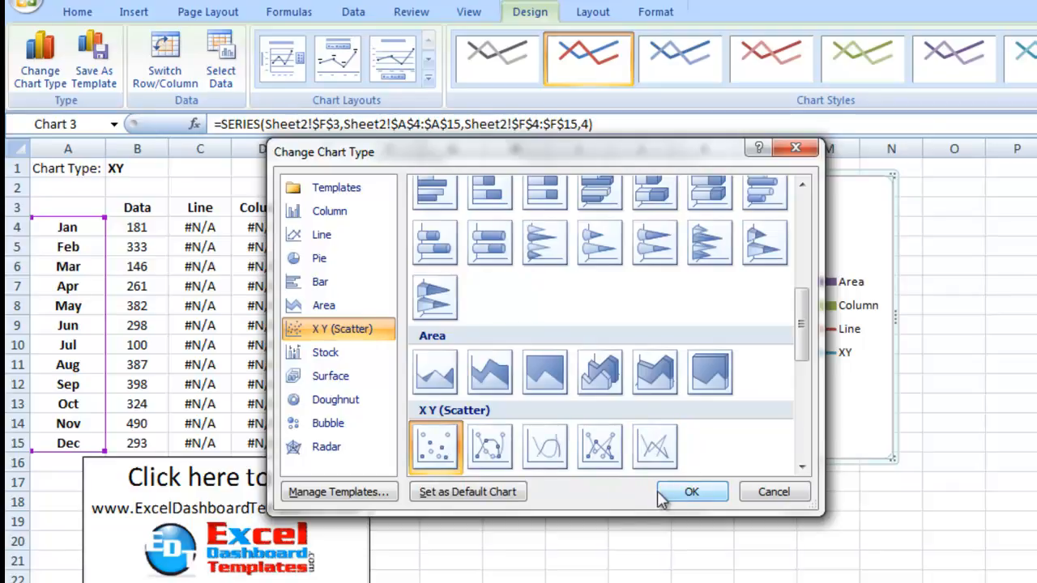
{"action": "mouse_move", "coordinate": [678, 495]}
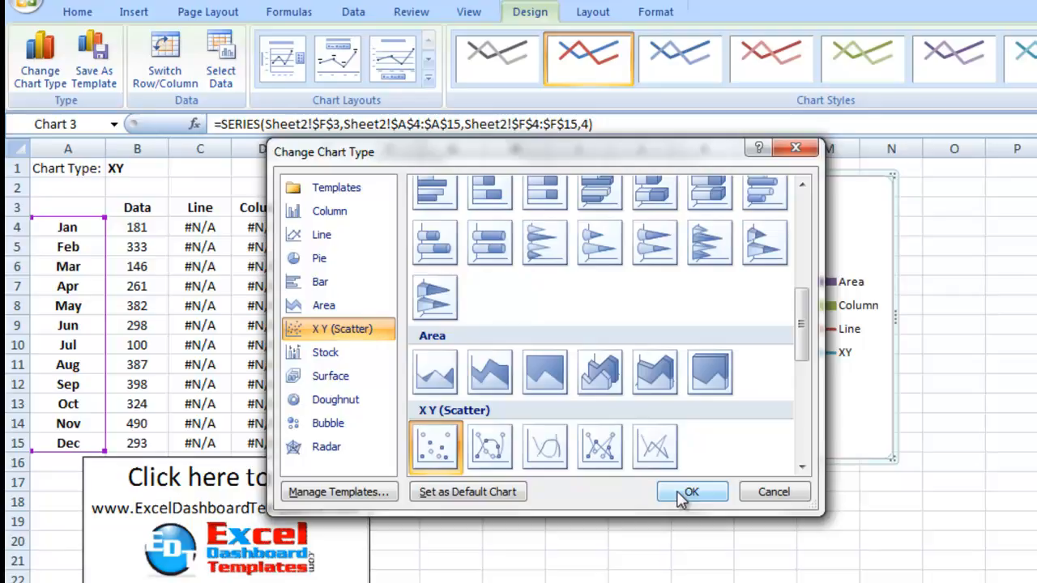
{"action": "left_click", "coordinate": [691, 491]}
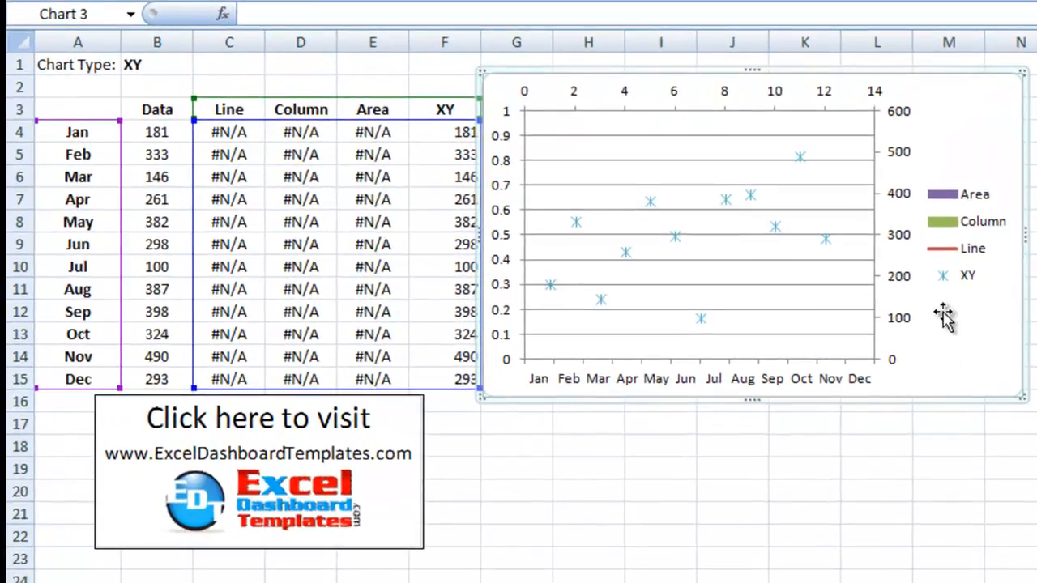
{"action": "mouse_move", "coordinate": [858, 117]}
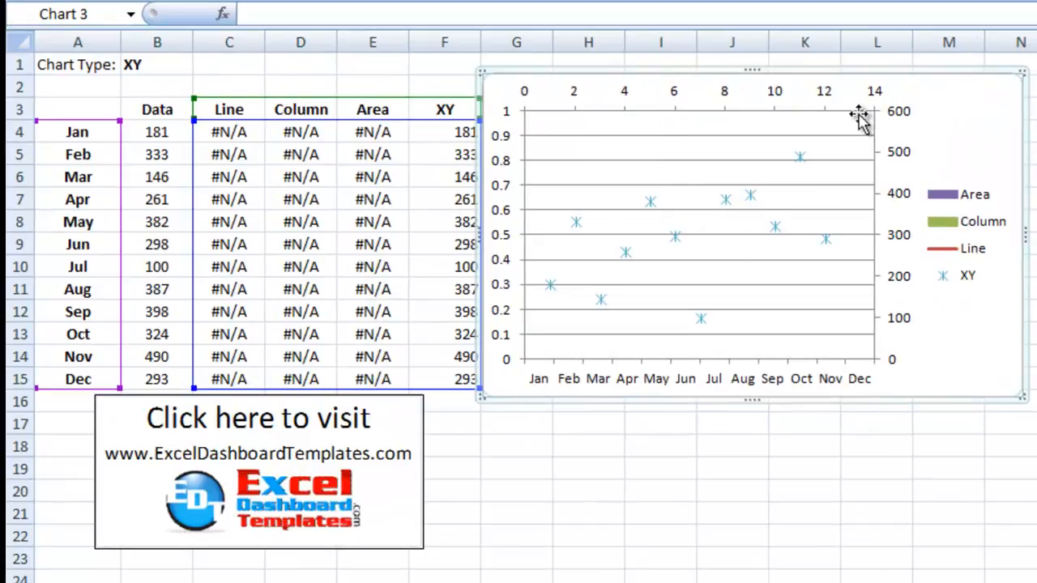
{"action": "mouse_move", "coordinate": [623, 206]}
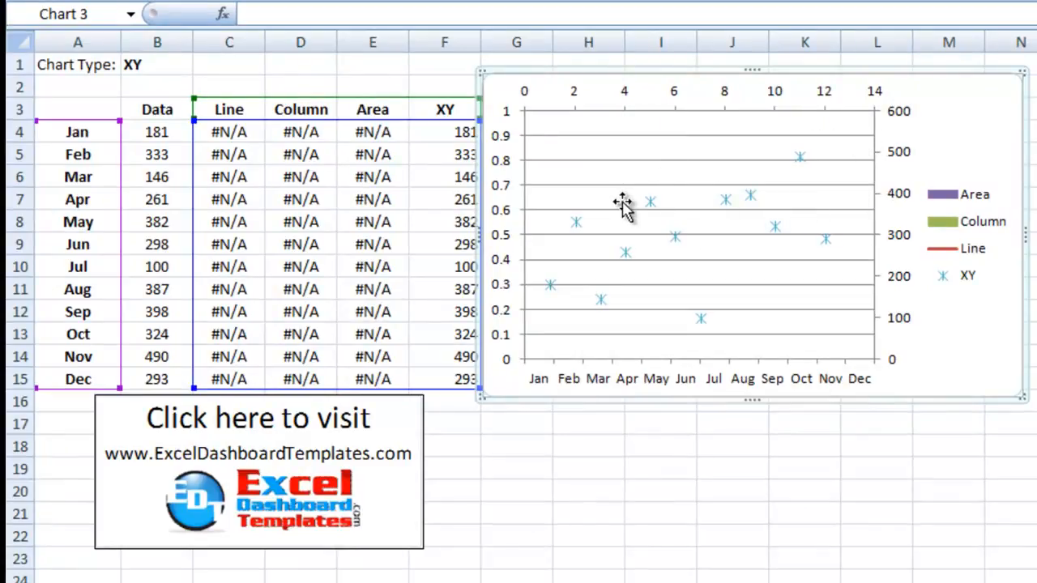
{"action": "mouse_move", "coordinate": [744, 101]}
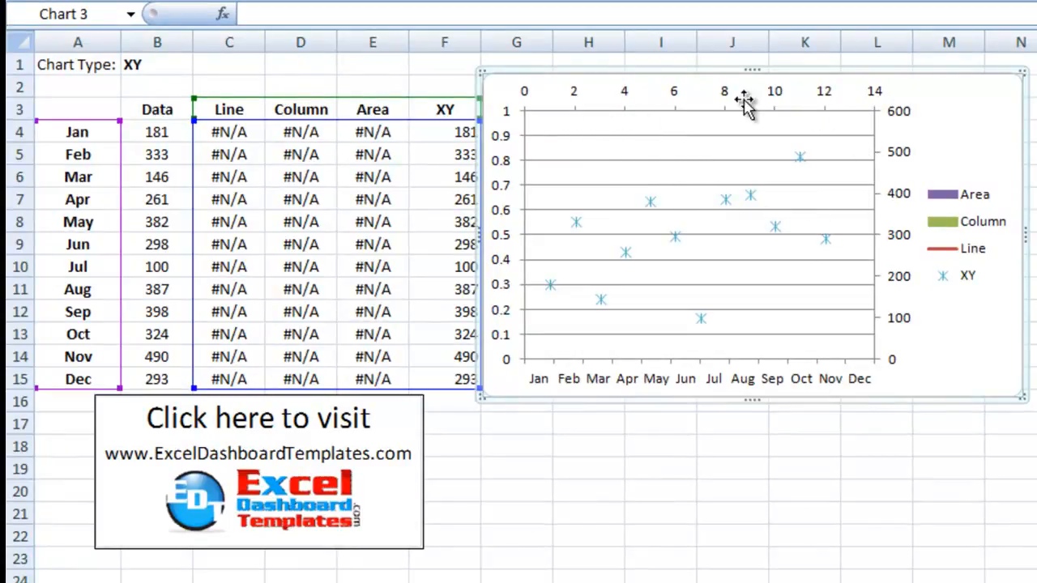
{"action": "mouse_move", "coordinate": [850, 177]}
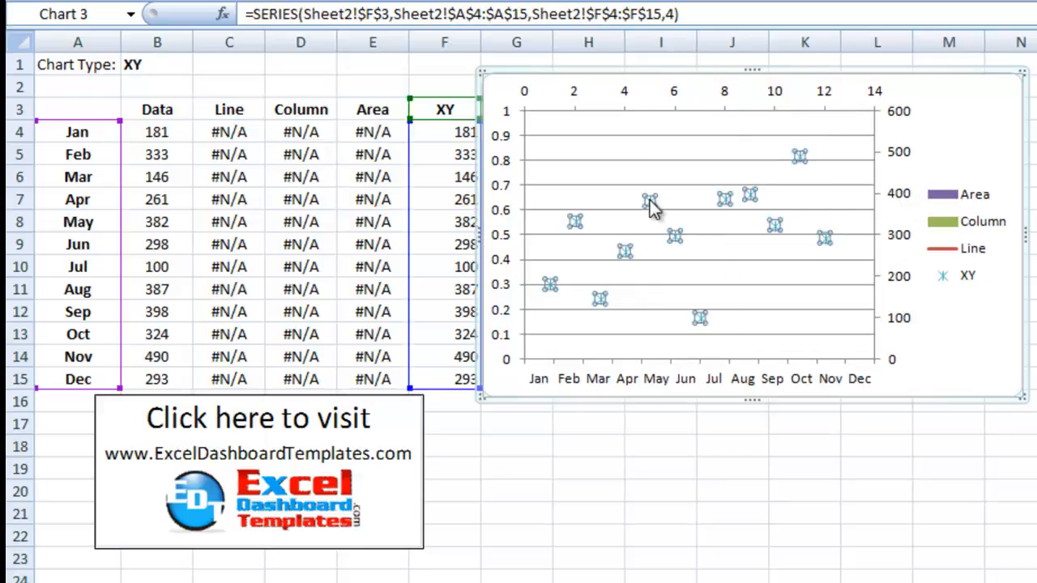
{"action": "mouse_move", "coordinate": [739, 223]}
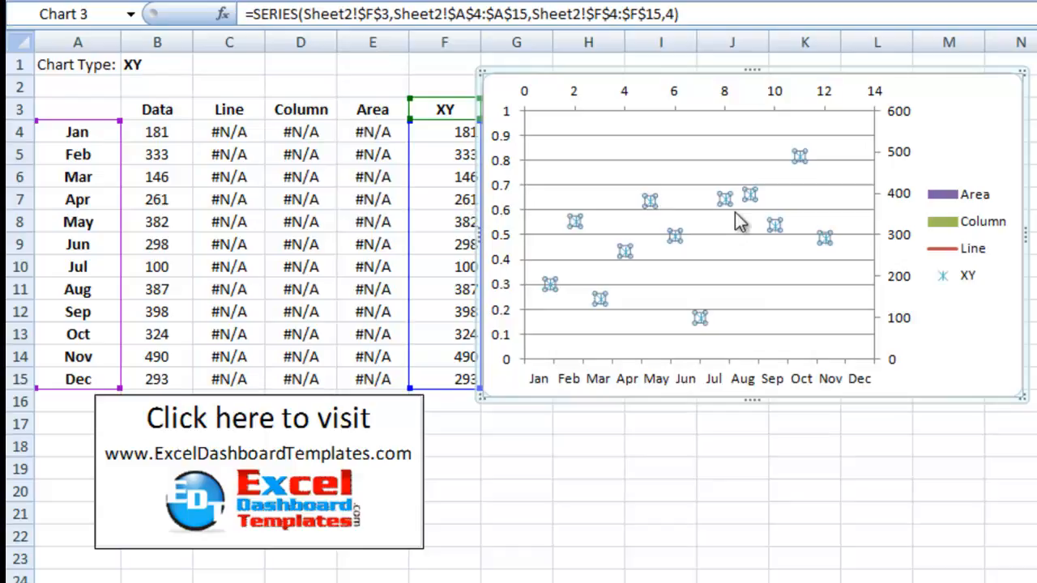
{"action": "mouse_move", "coordinate": [719, 201]}
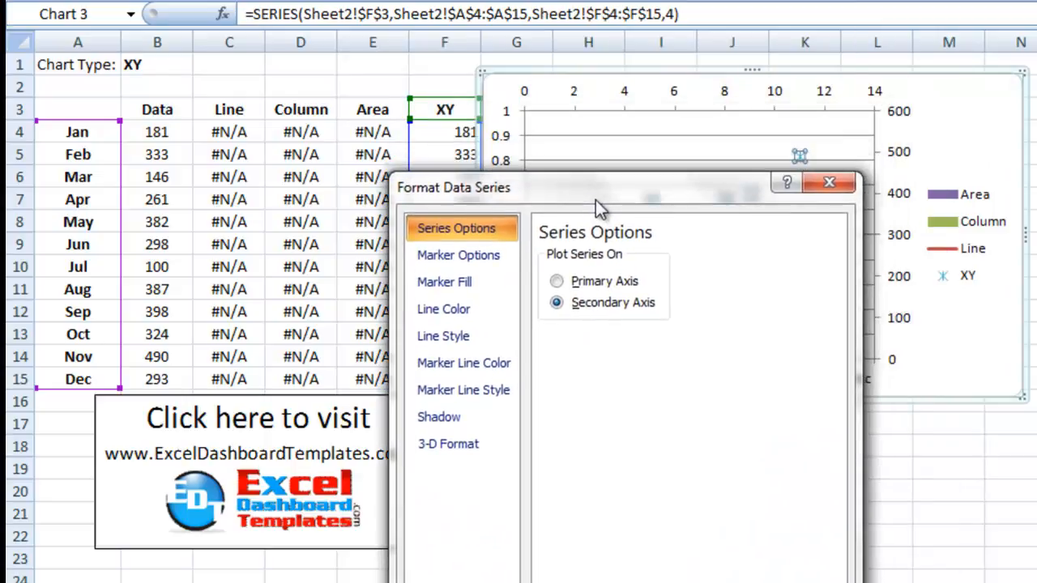
Give the XY series built-in diamond markers.
{"action": "left_click", "coordinate": [458, 256]}
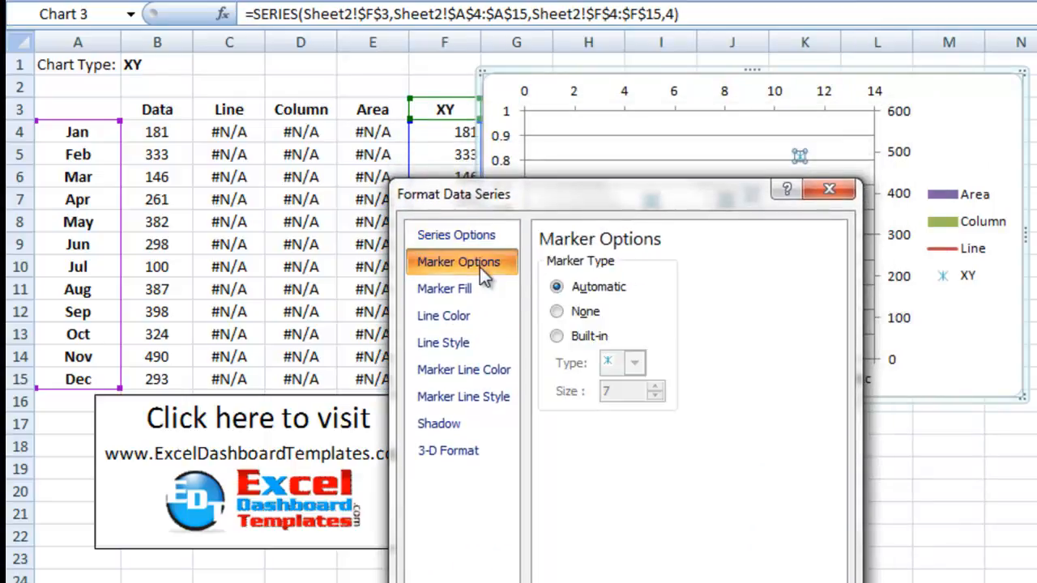
{"action": "left_click", "coordinate": [556, 311]}
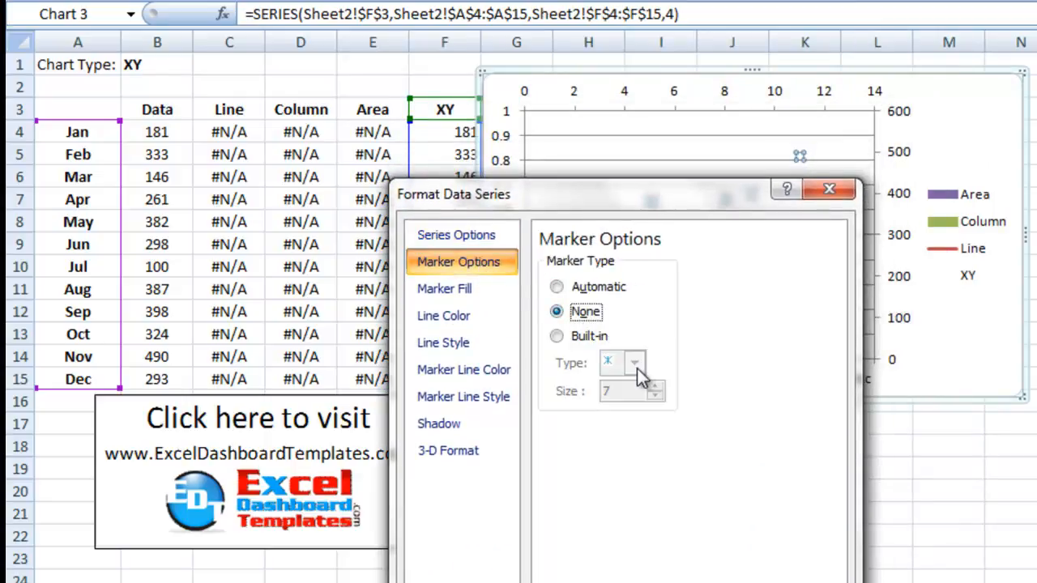
{"action": "left_click", "coordinate": [635, 363]}
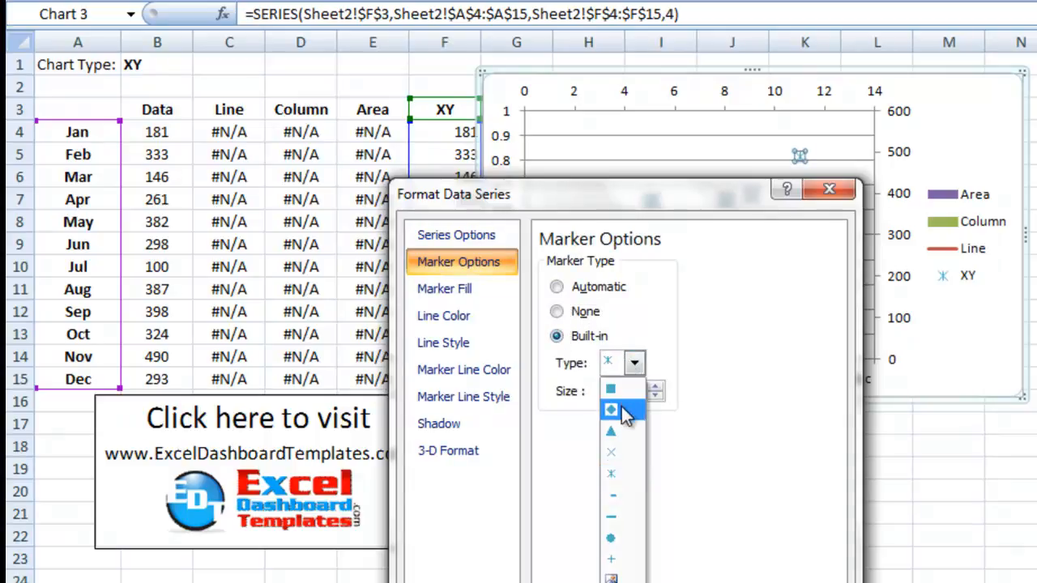
{"action": "left_click", "coordinate": [611, 409]}
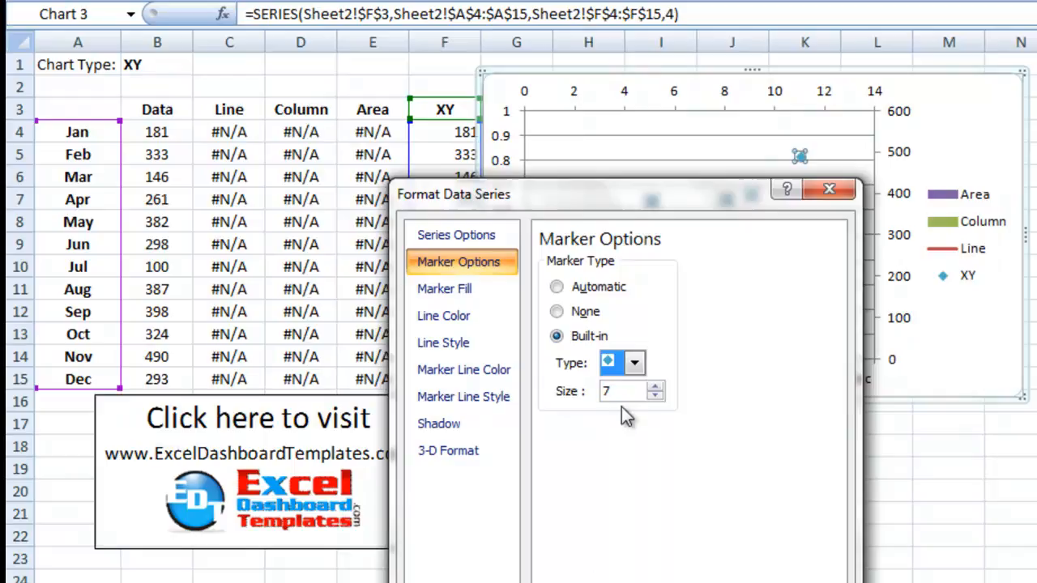
Plot the XY series on the primary axis and close the formatting pane.
{"action": "left_click", "coordinate": [456, 235]}
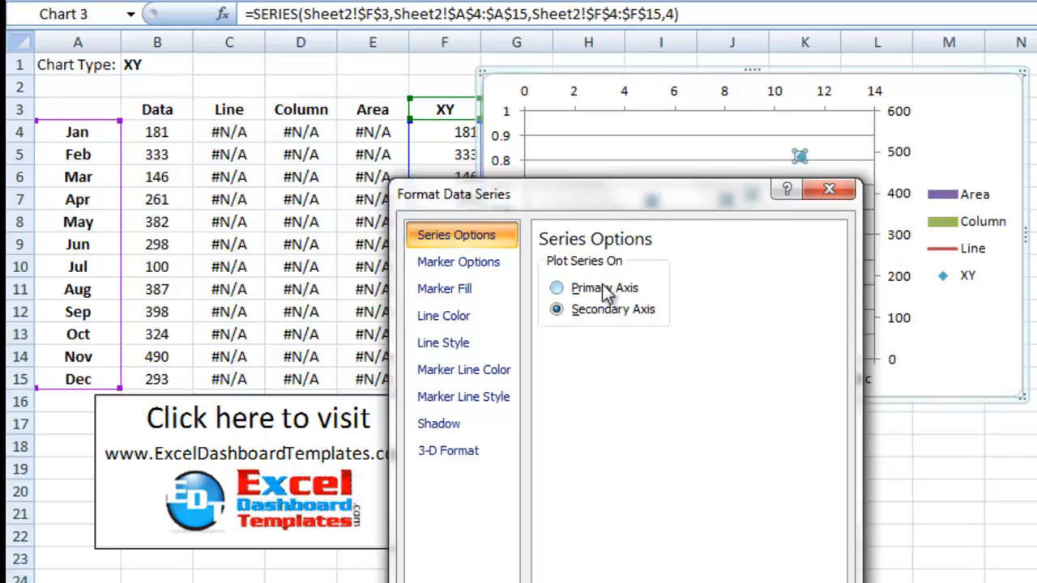
{"action": "left_click", "coordinate": [557, 287]}
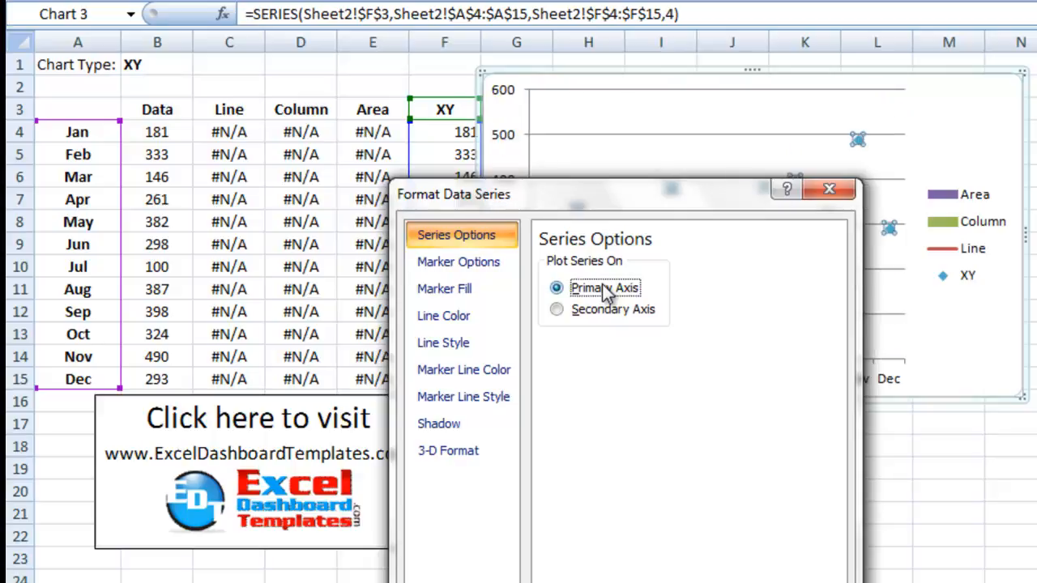
{"action": "mouse_move", "coordinate": [829, 190]}
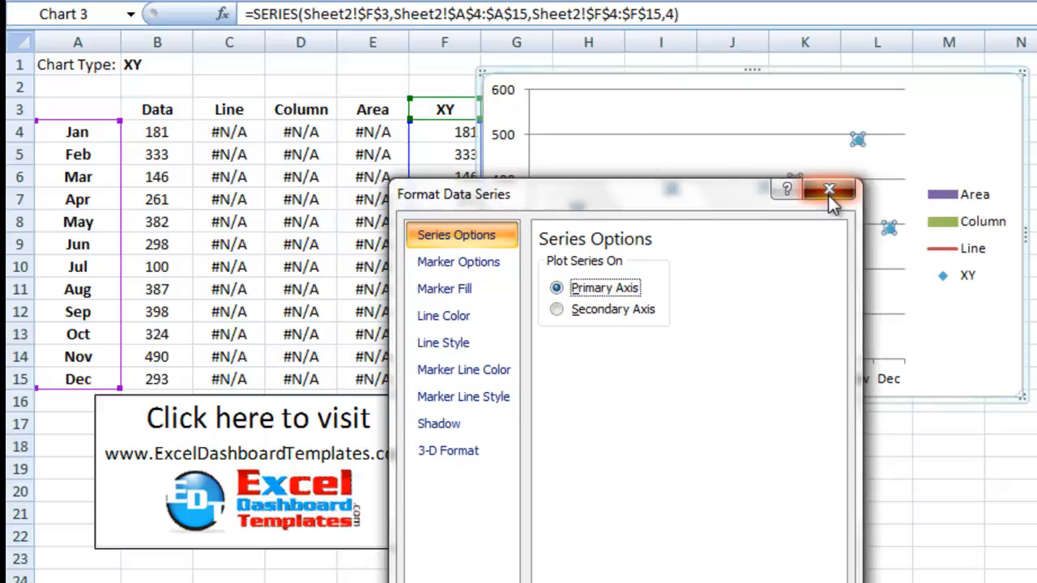
{"action": "left_click", "coordinate": [829, 189]}
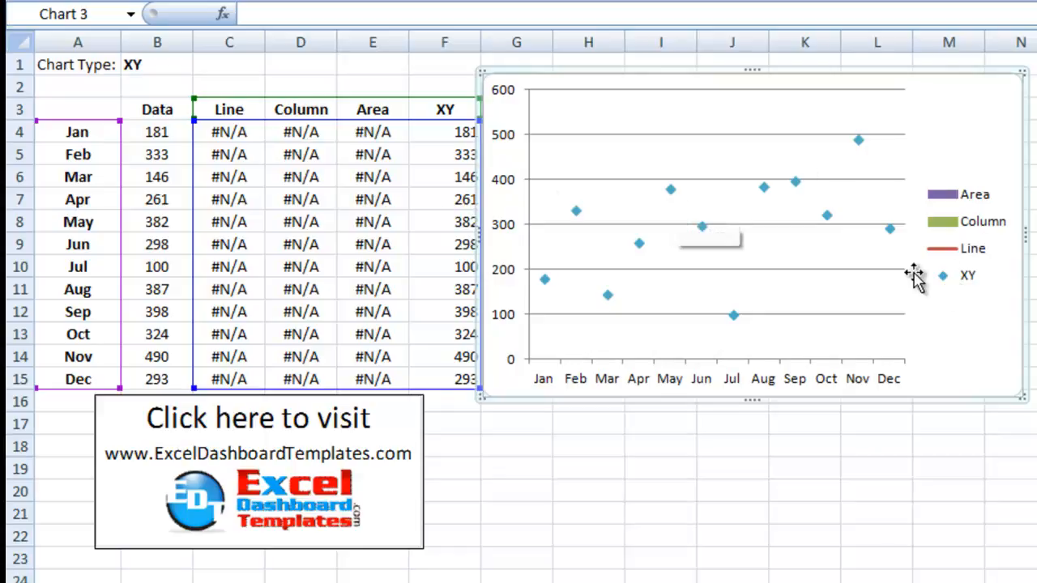
{"action": "mouse_move", "coordinate": [993, 259]}
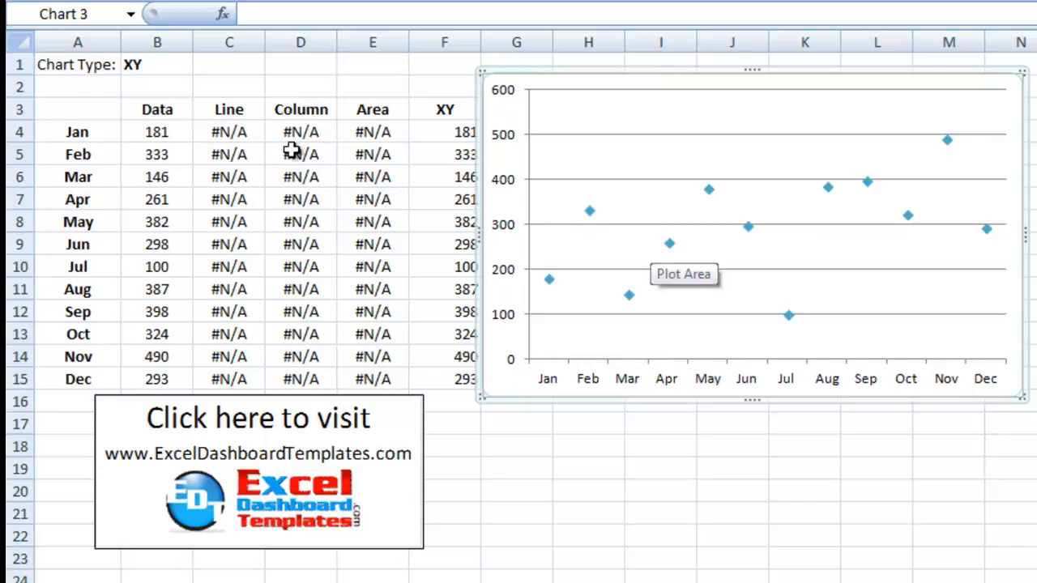
Cycle B1's chart type through Line, Column and XY, ending on Area.
{"action": "left_click", "coordinate": [156, 64]}
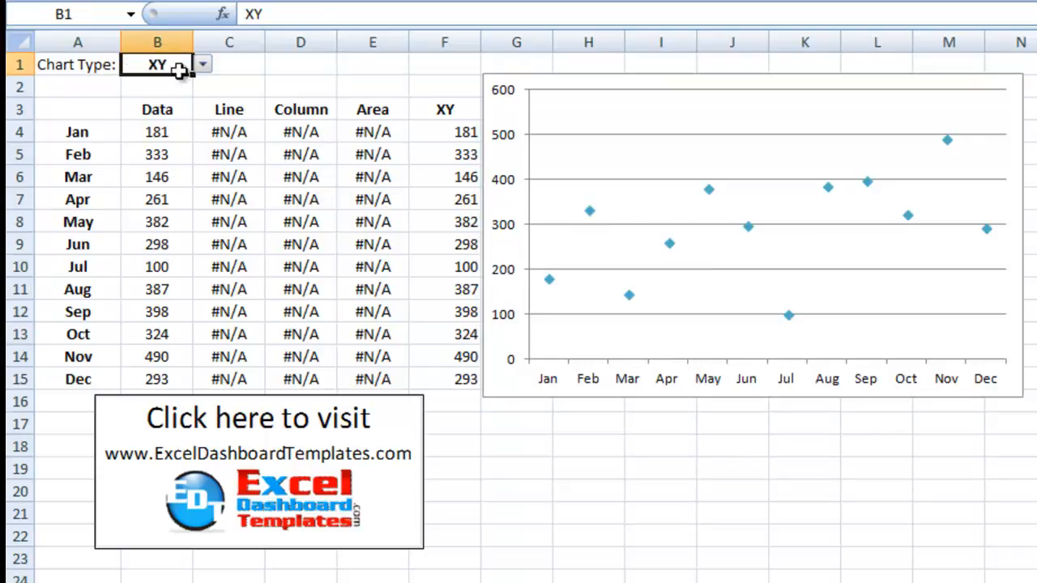
{"action": "mouse_move", "coordinate": [158, 77]}
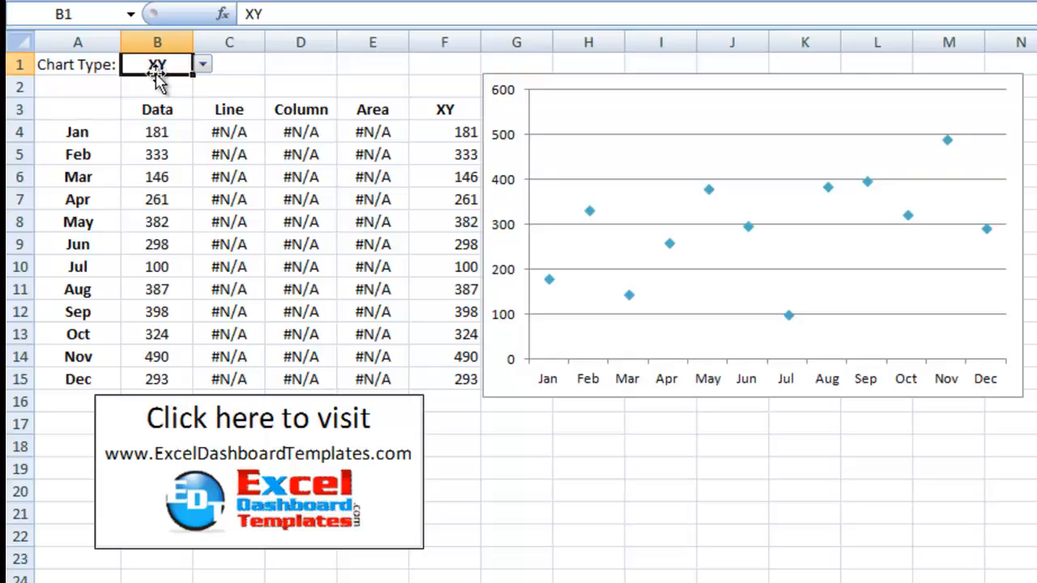
{"action": "mouse_move", "coordinate": [598, 166]}
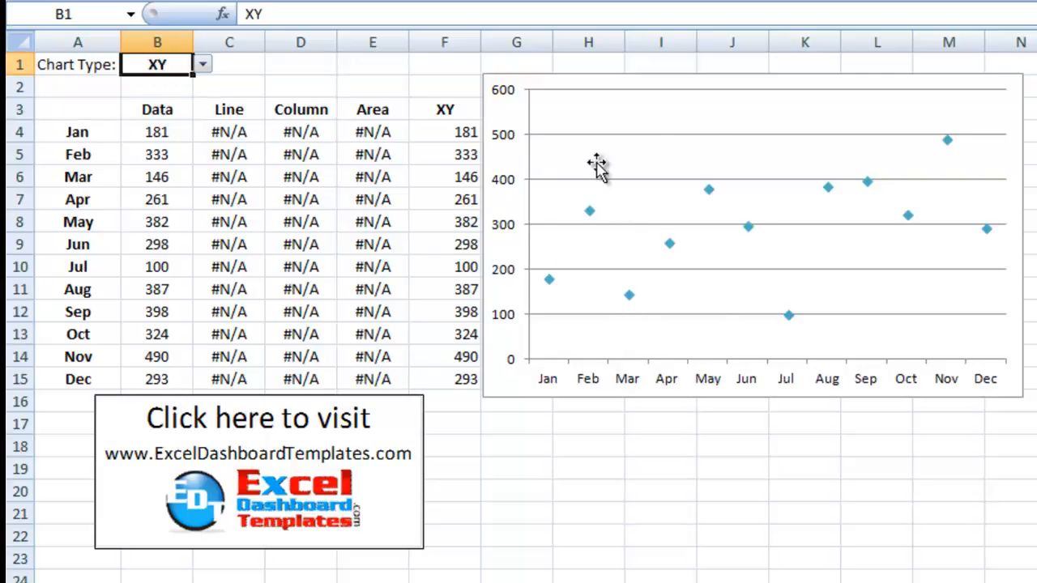
{"action": "left_click", "coordinate": [201, 64]}
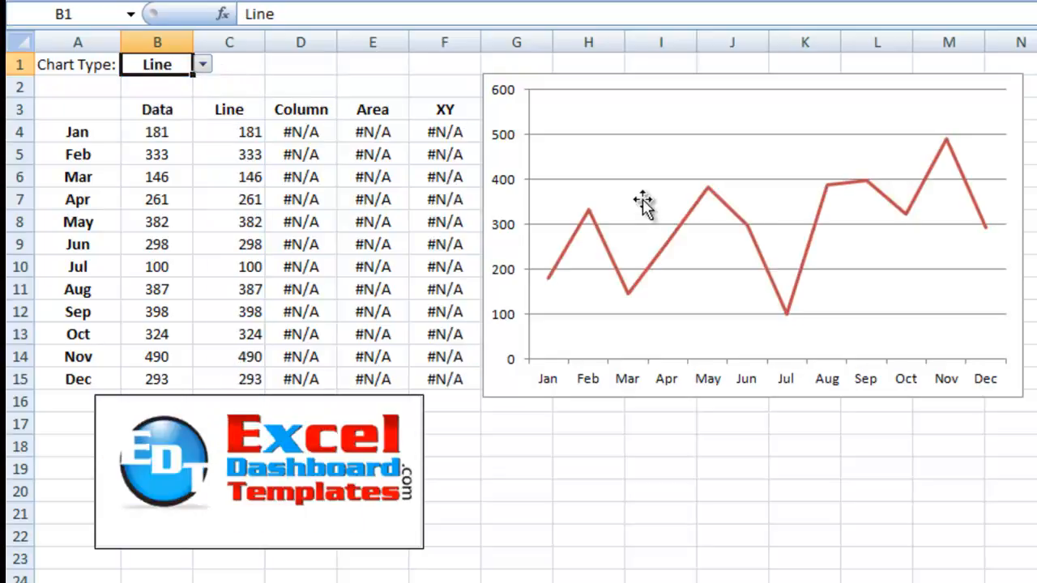
{"action": "left_click", "coordinate": [201, 64]}
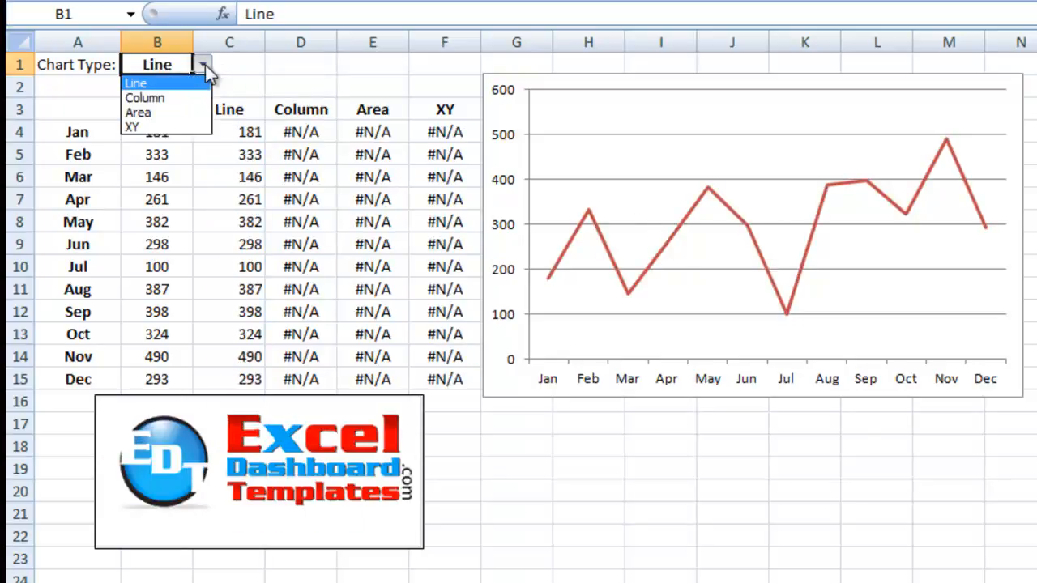
{"action": "left_click", "coordinate": [138, 112]}
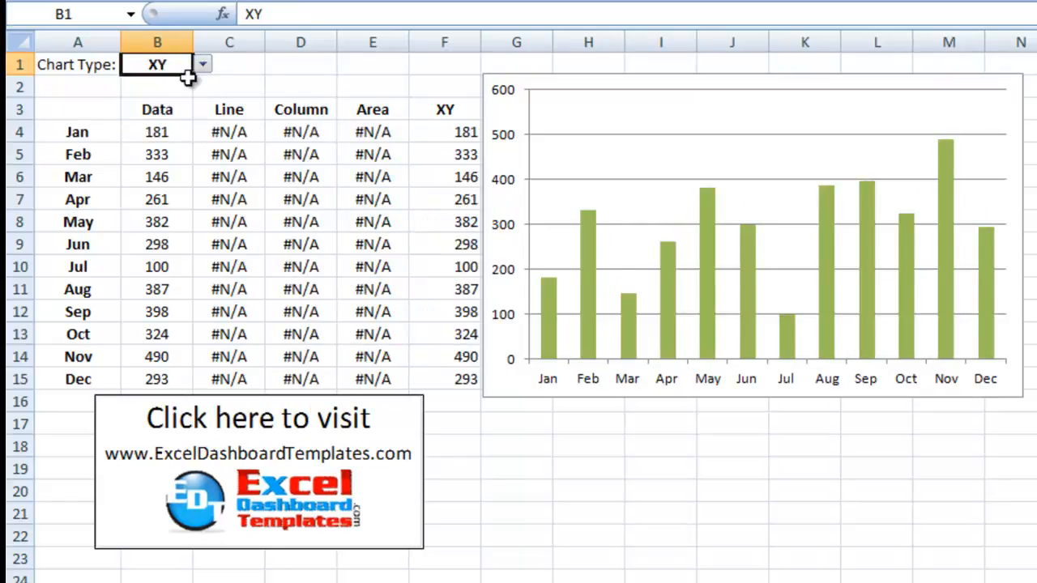
{"action": "left_click", "coordinate": [156, 65]}
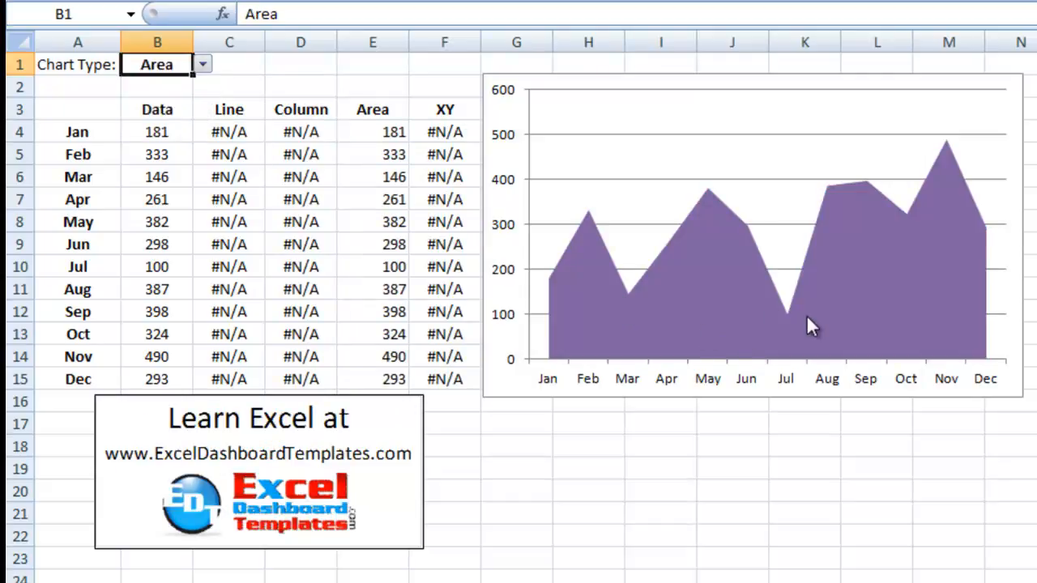
{"action": "mouse_move", "coordinate": [567, 283]}
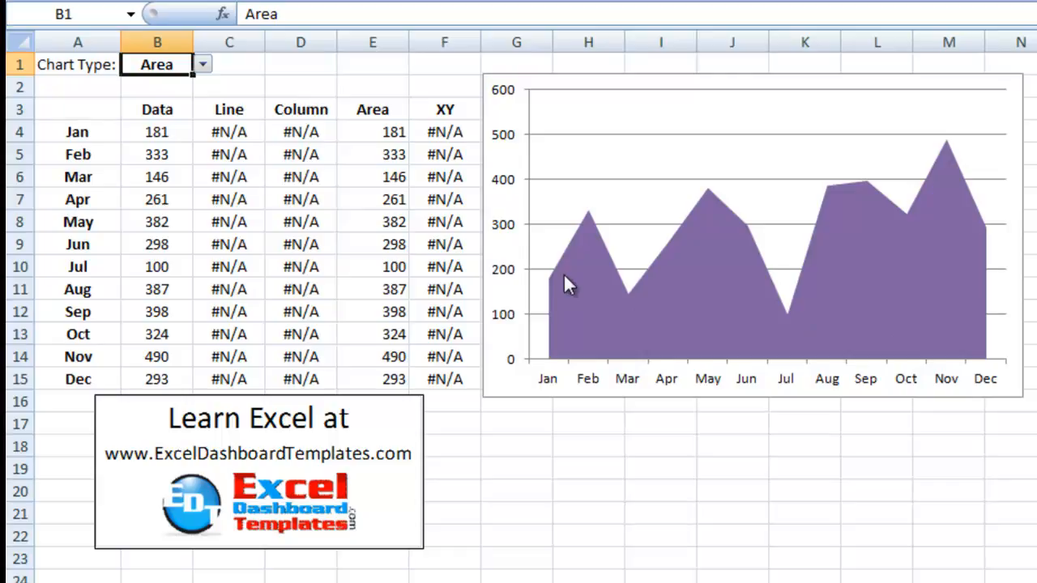
{"action": "mouse_move", "coordinate": [441, 167]}
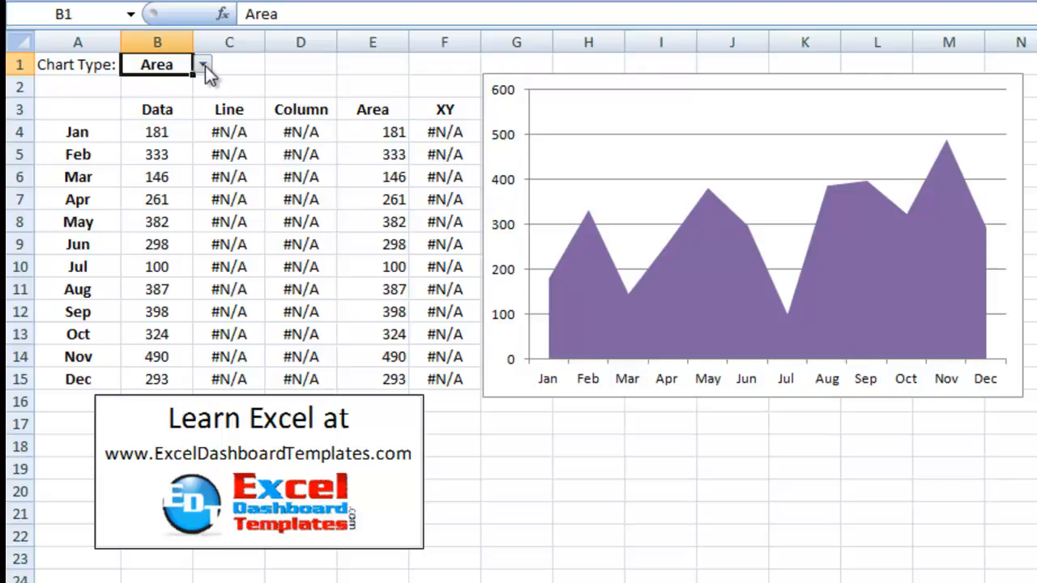
{"action": "mouse_move", "coordinate": [533, 391]}
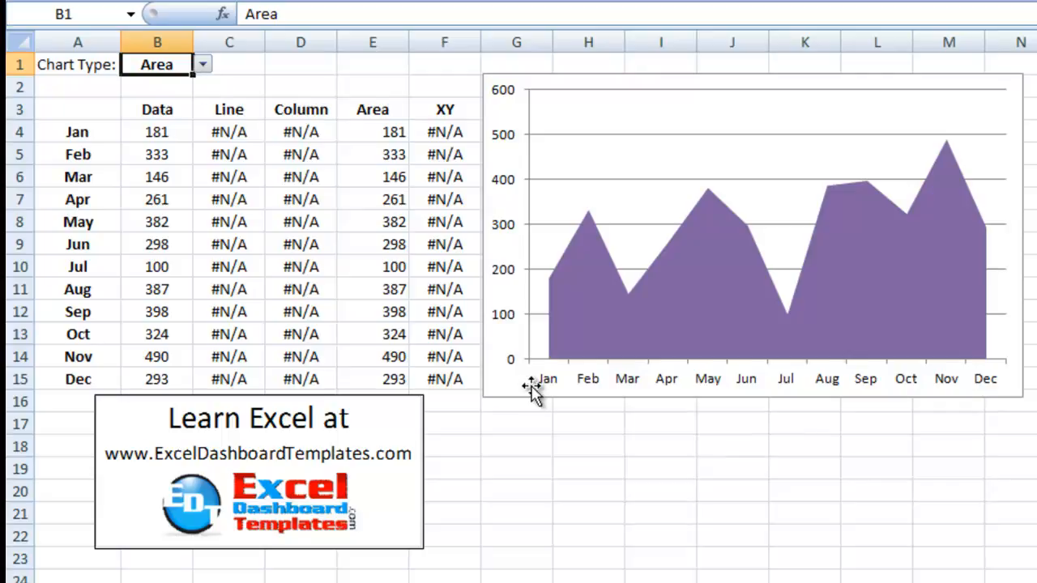
{"action": "mouse_move", "coordinate": [512, 390]}
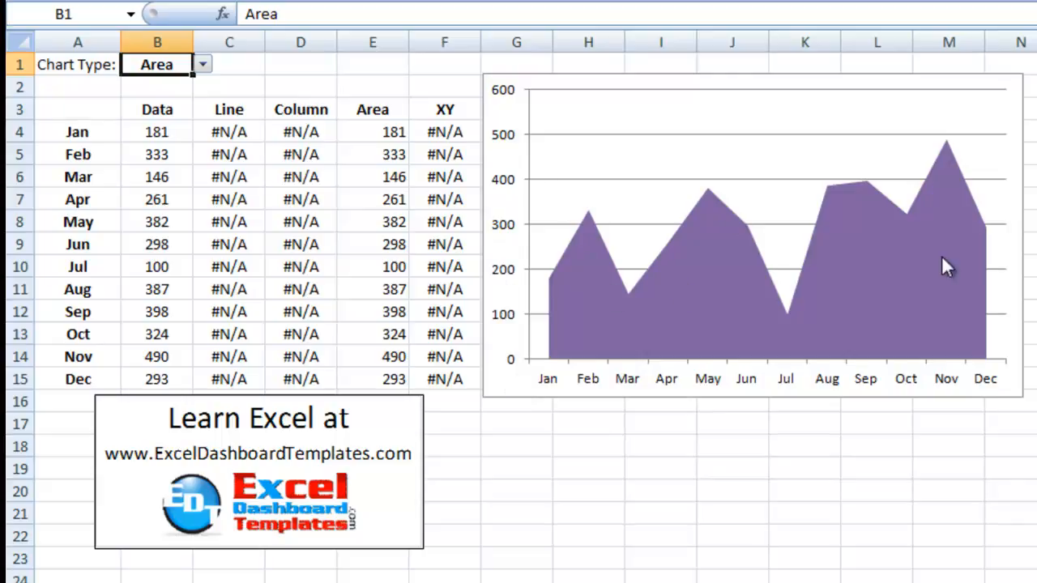
{"action": "mouse_move", "coordinate": [749, 269]}
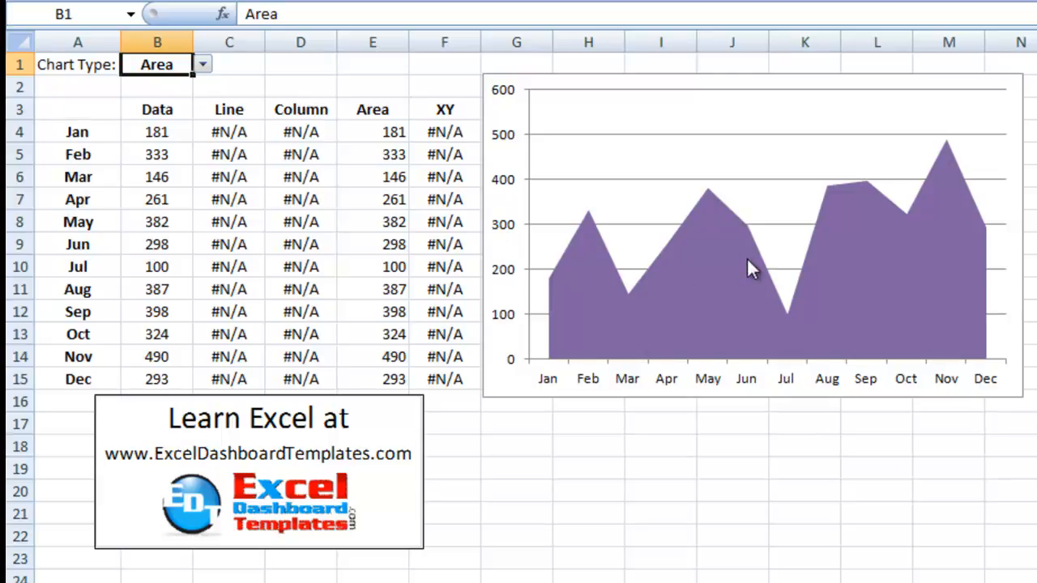
{"action": "mouse_move", "coordinate": [733, 247]}
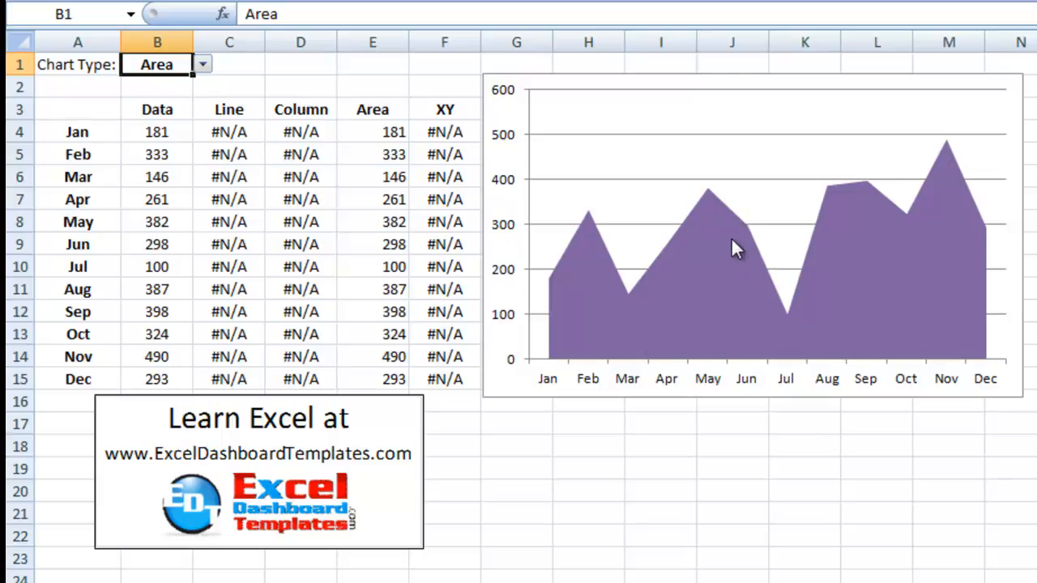
{"action": "mouse_move", "coordinate": [716, 219]}
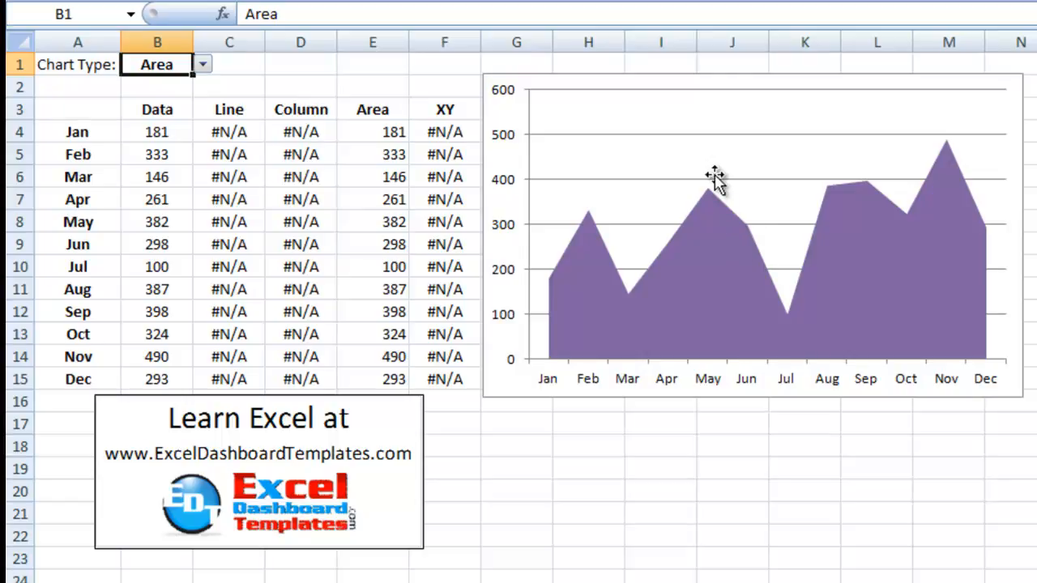
{"action": "mouse_move", "coordinate": [873, 342]}
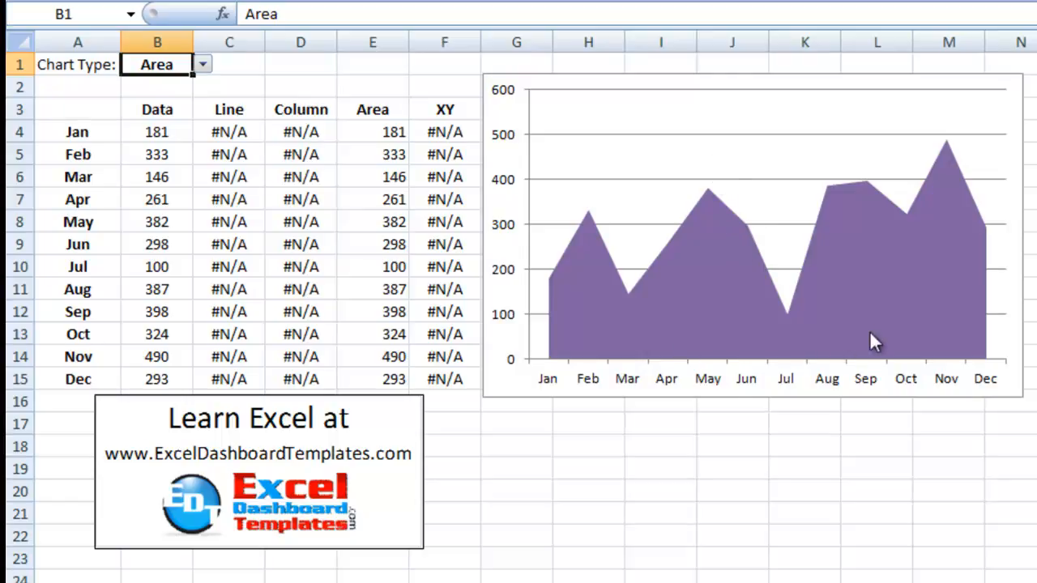
{"action": "mouse_move", "coordinate": [790, 285]}
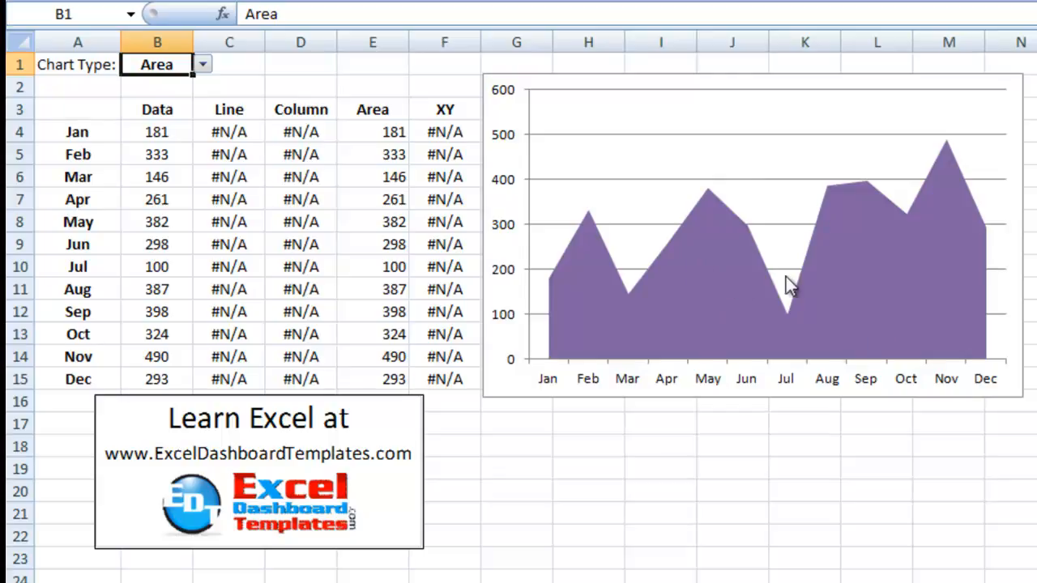
{"action": "mouse_move", "coordinate": [772, 286]}
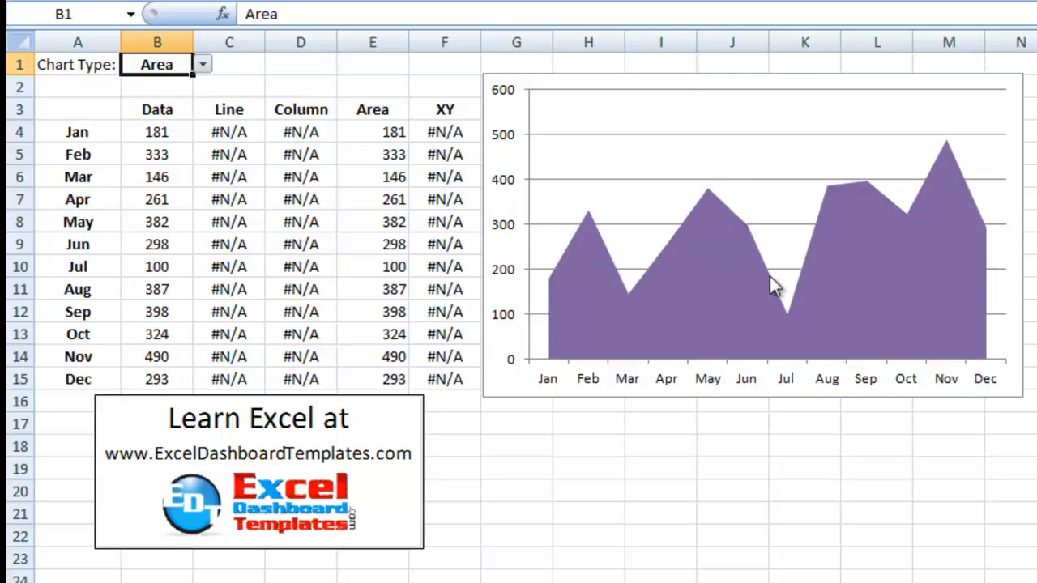
{"action": "mouse_move", "coordinate": [687, 269]}
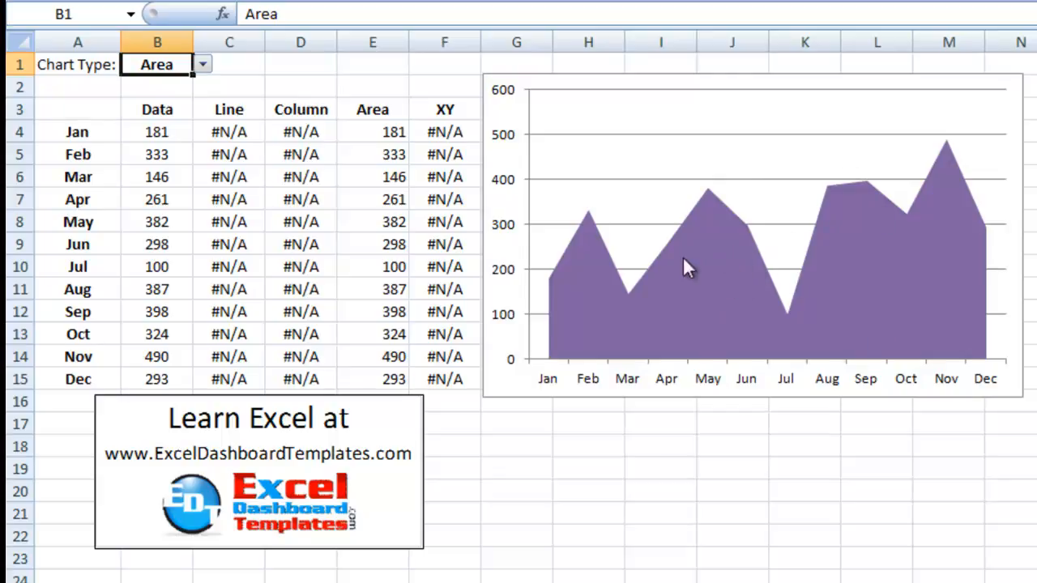
{"action": "mouse_move", "coordinate": [749, 312]}
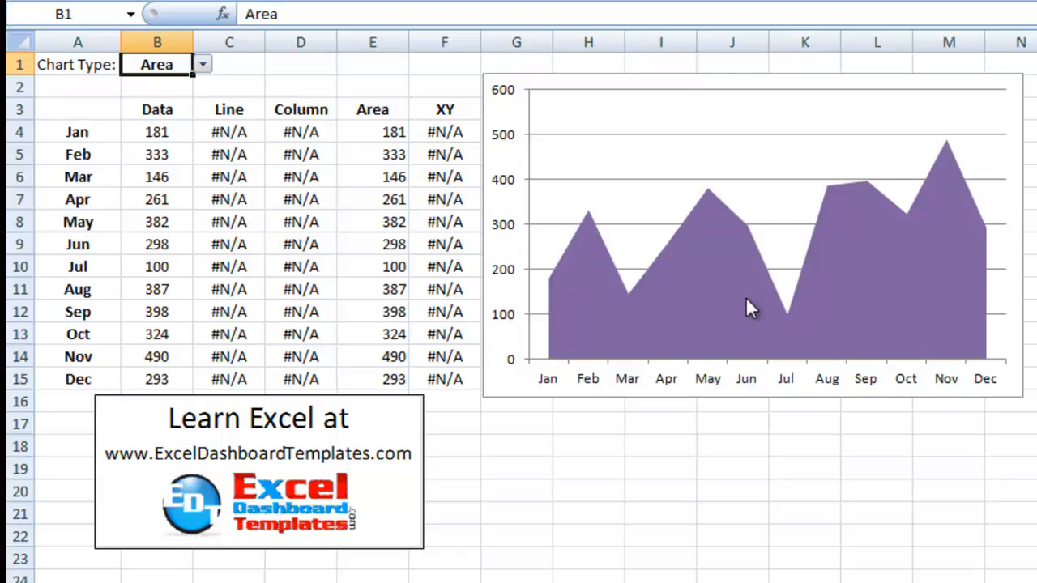
{"action": "mouse_move", "coordinate": [537, 439]}
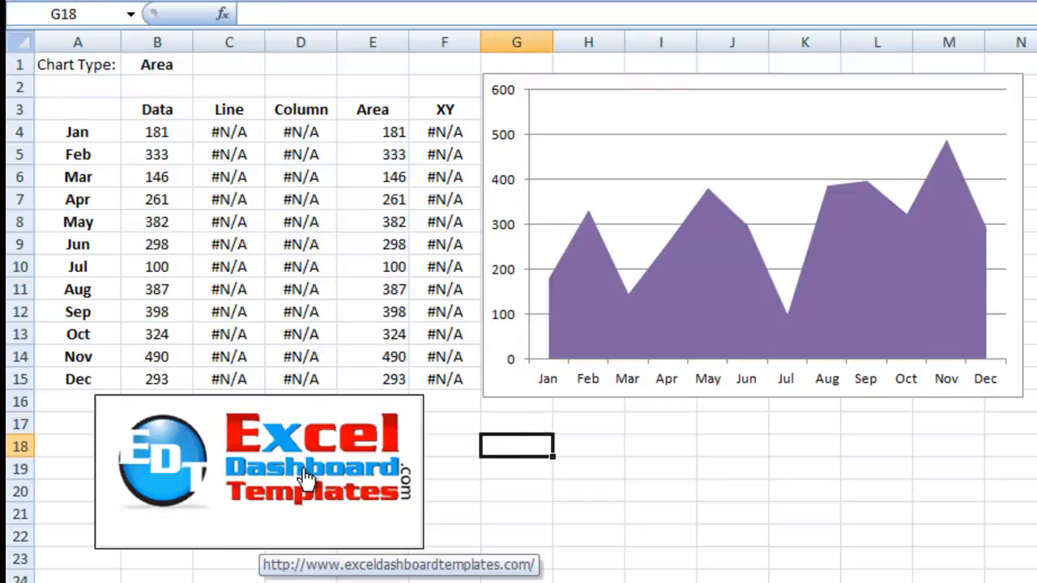
{"action": "mouse_move", "coordinate": [359, 518]}
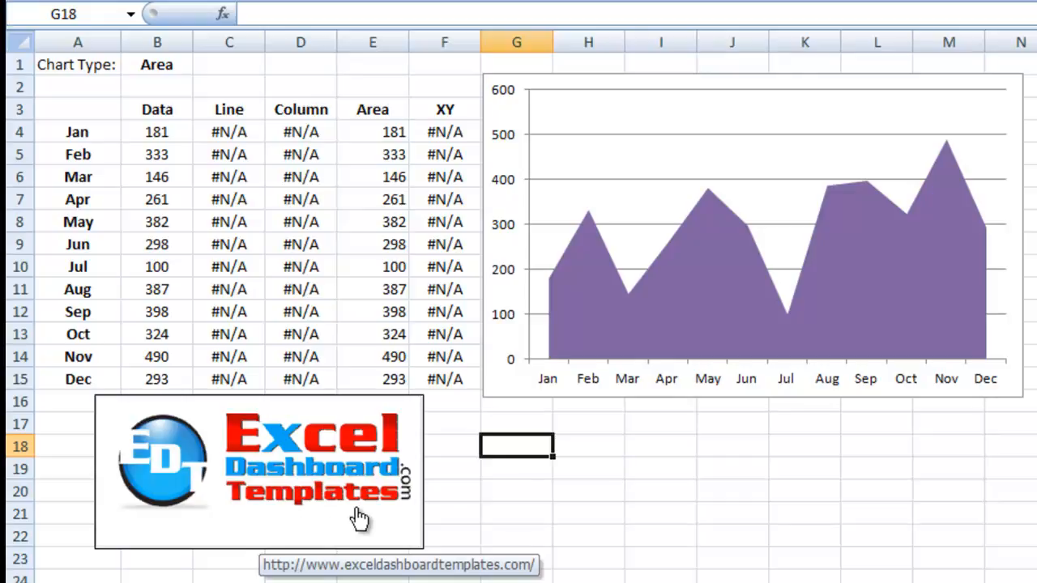
{"action": "mouse_move", "coordinate": [330, 498]}
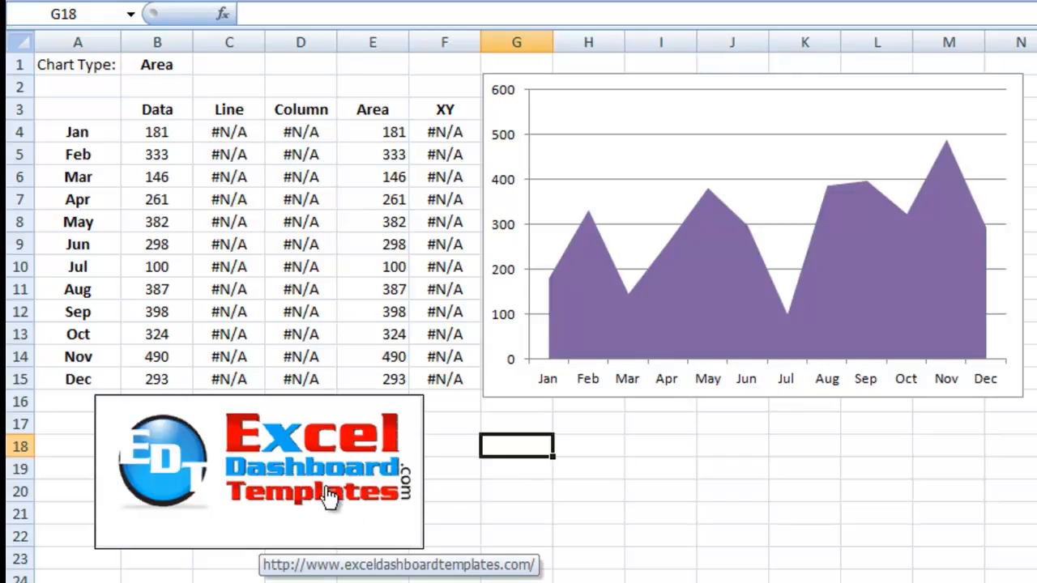
{"action": "mouse_move", "coordinate": [300, 514]}
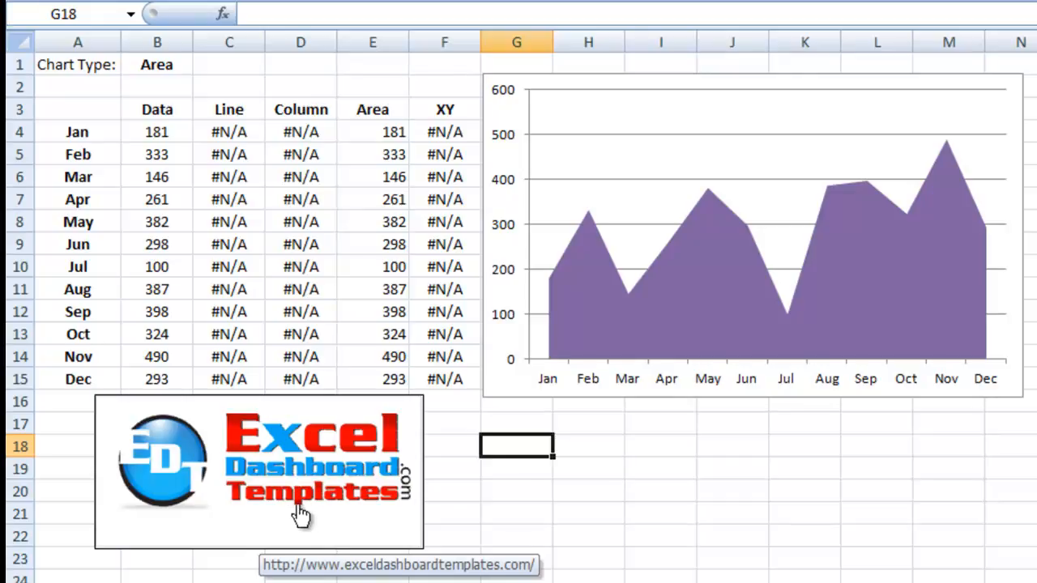
{"action": "mouse_move", "coordinate": [304, 474]}
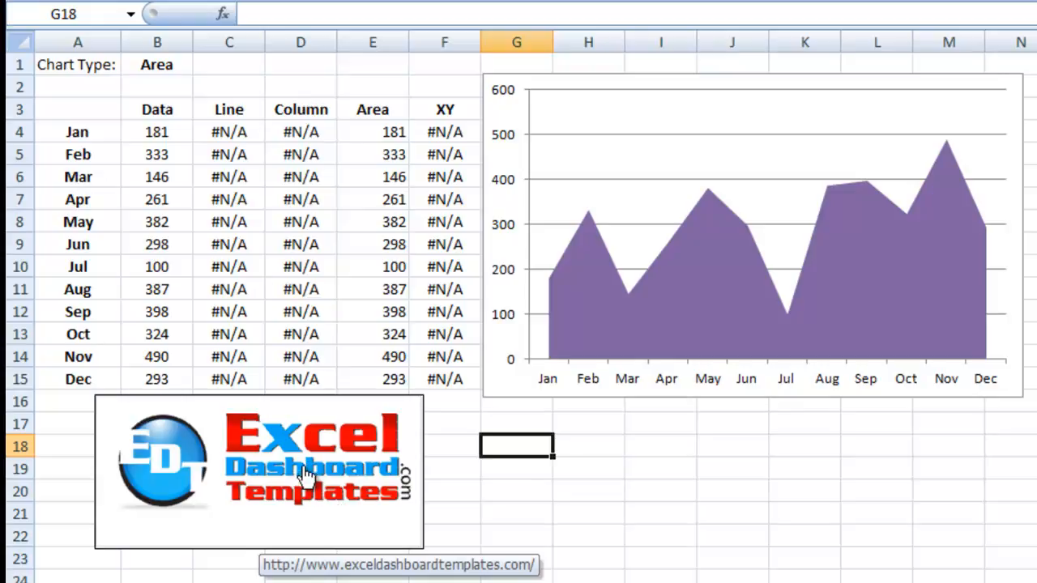
{"action": "mouse_move", "coordinate": [348, 522]}
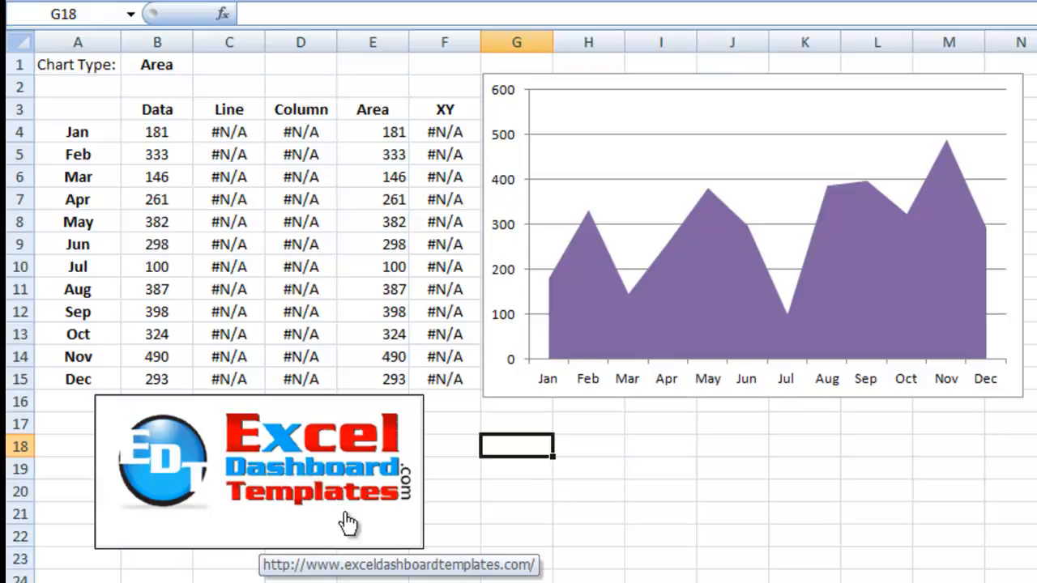